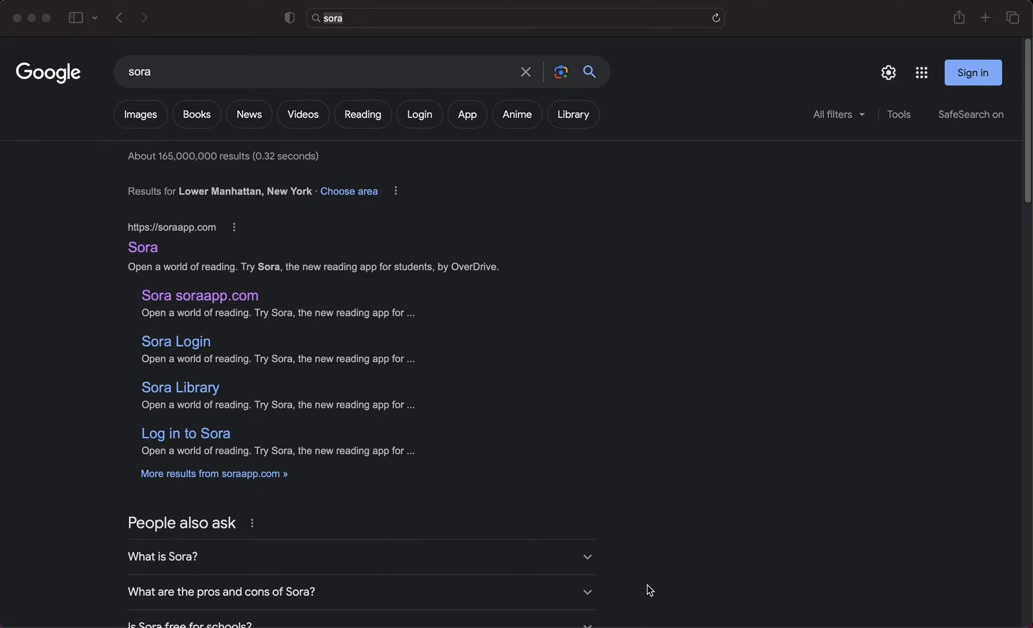
mouse_move(662, 587)
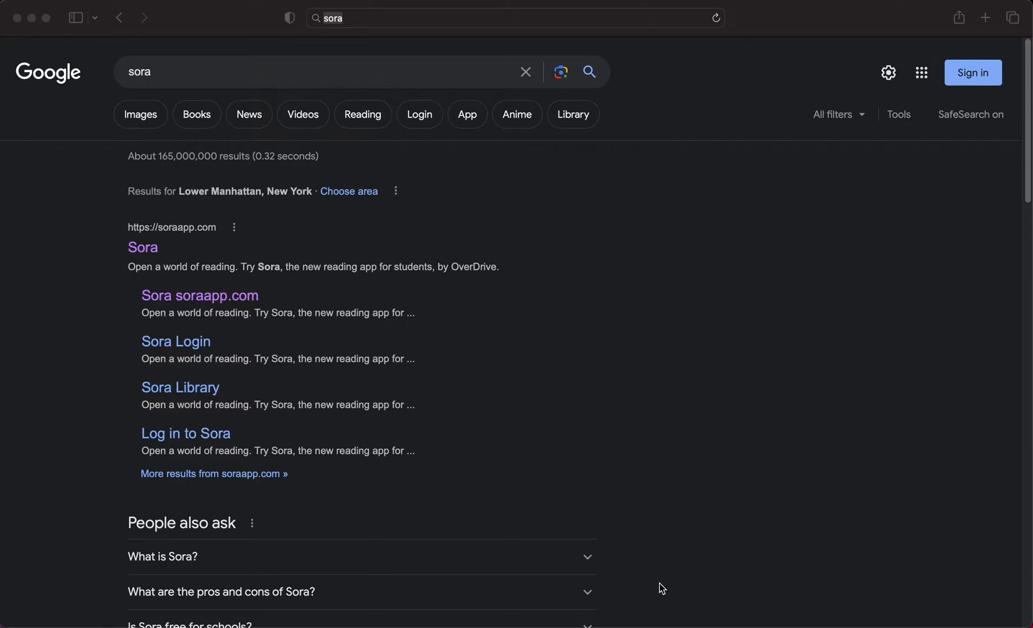
mouse_move(520, 293)
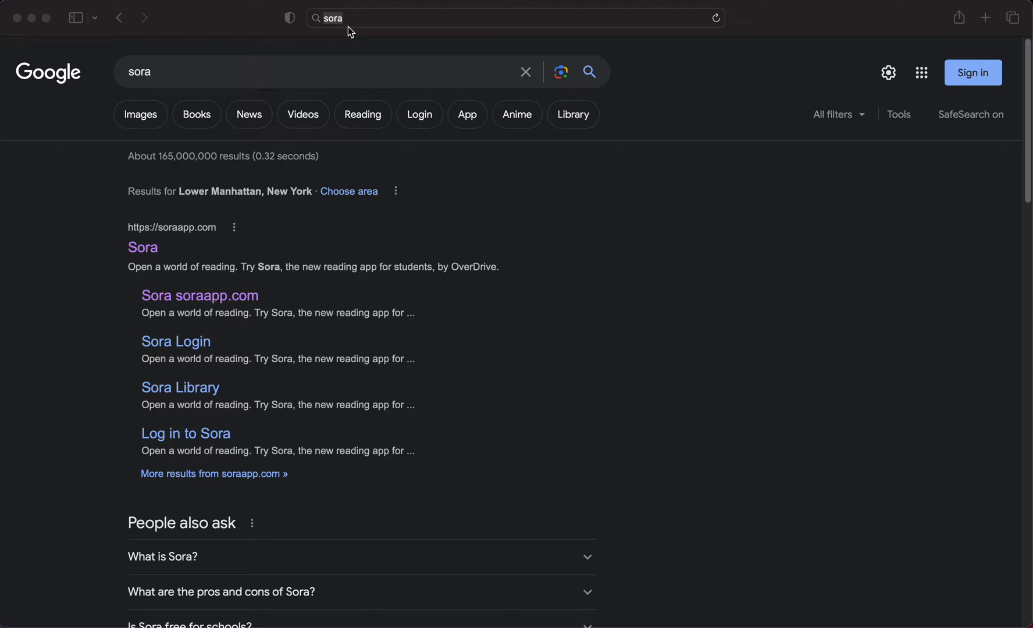
mouse_move(160, 222)
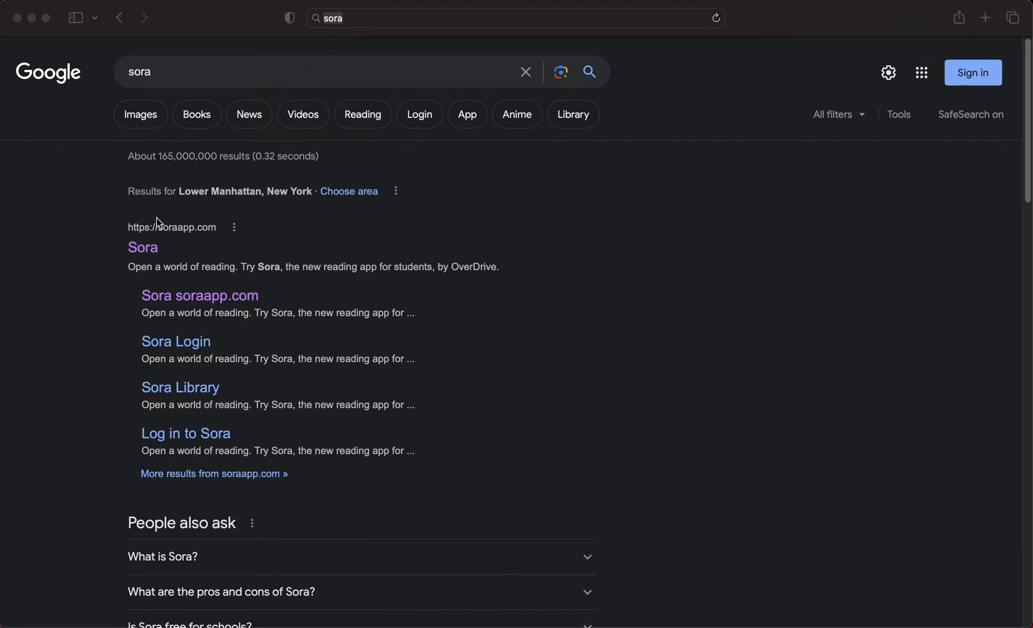
mouse_move(159, 246)
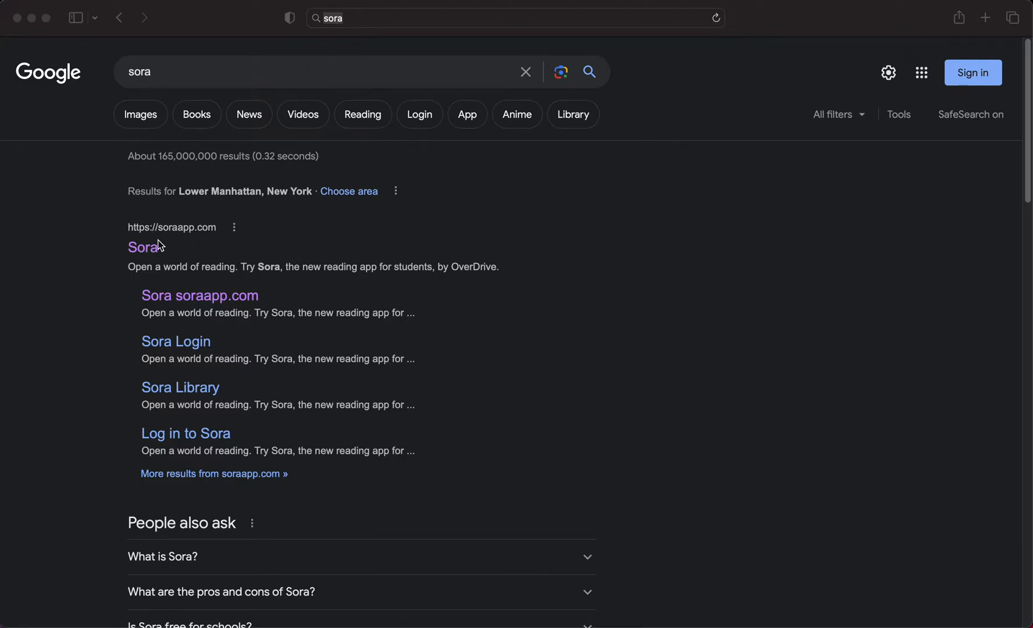
mouse_move(166, 82)
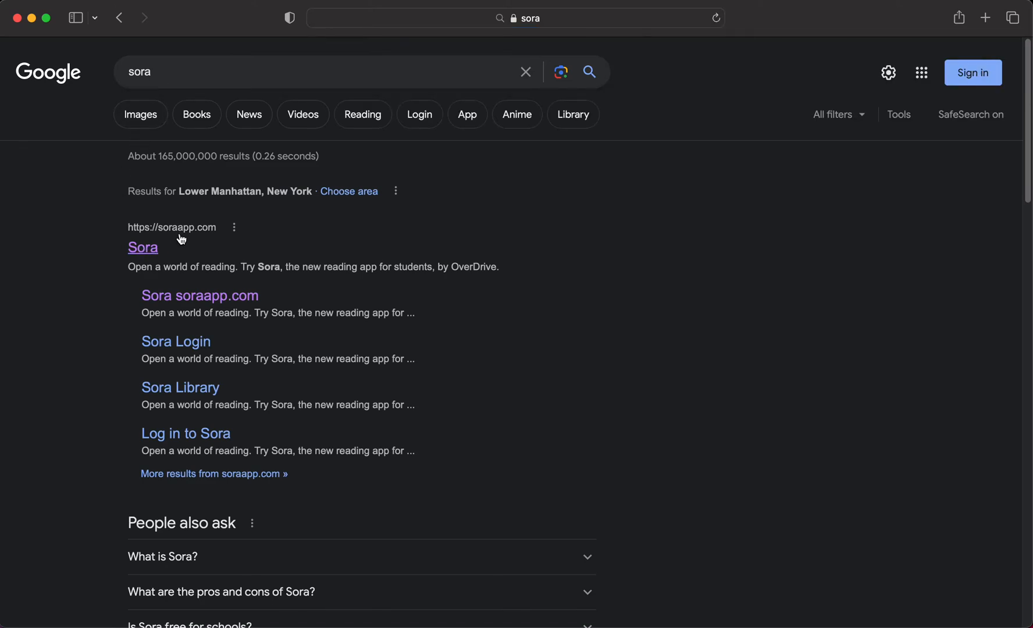
Follow the soraapp.com result to reach the Sora welcome page.
click(142, 246)
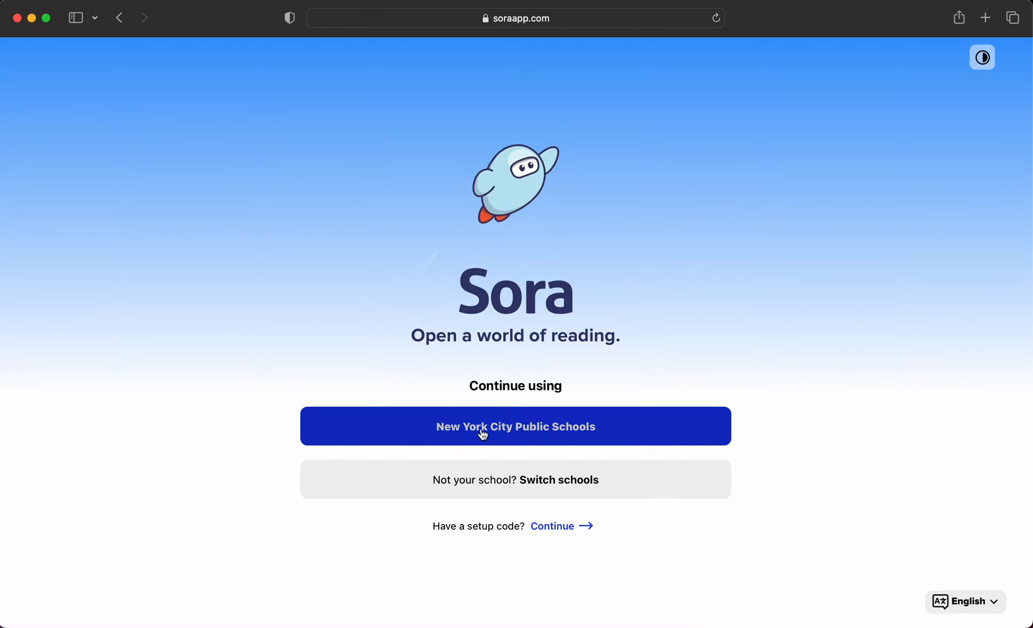
mouse_move(543, 533)
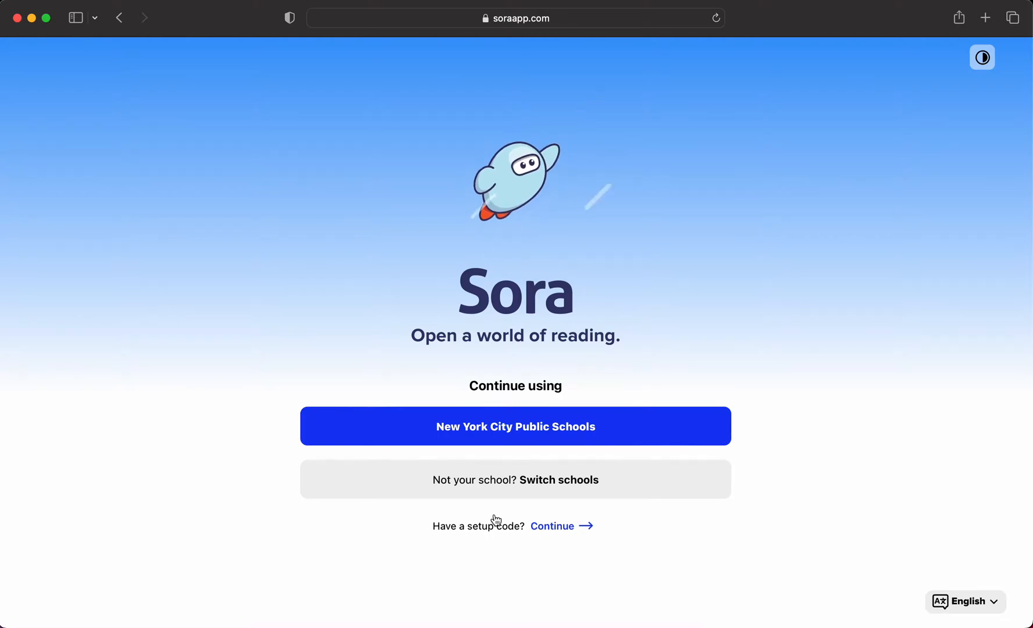
Enter the setup code 'nycschools' and continue to the New York City Public Schools sign-in.
click(553, 526)
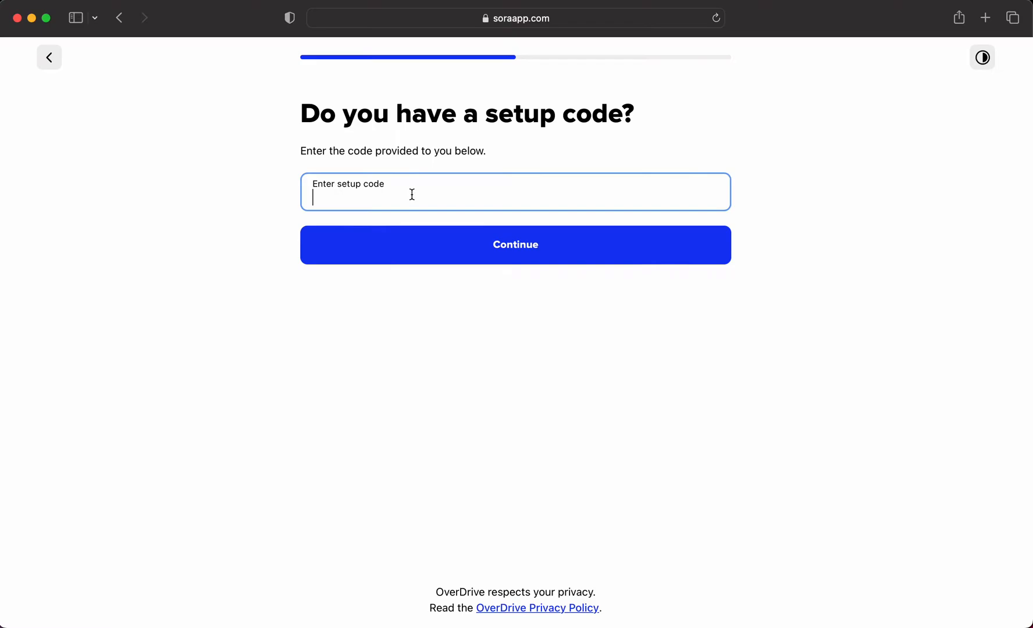
text(nyc)
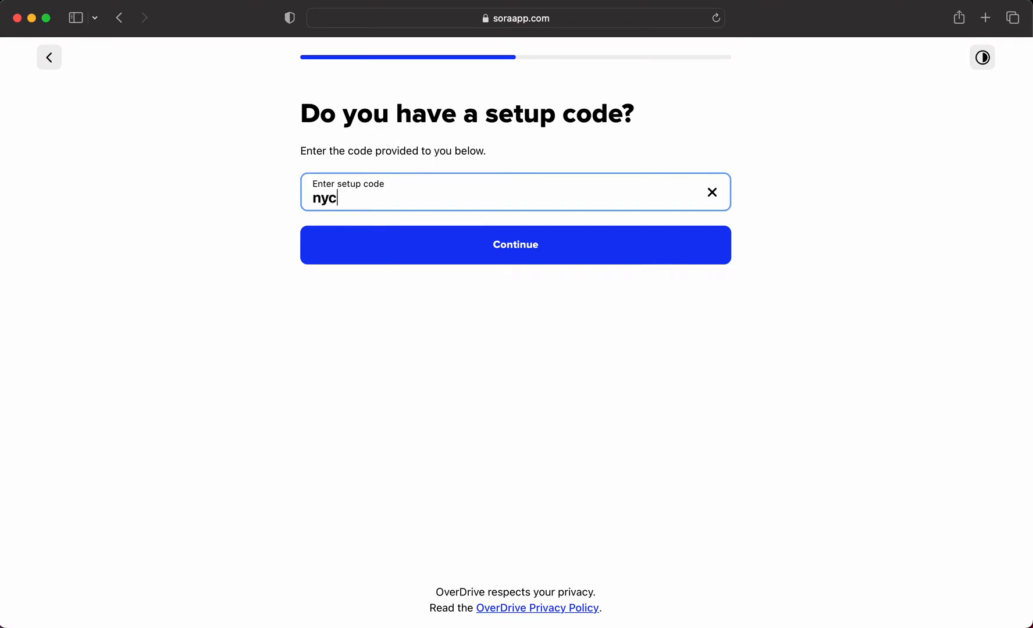
text(schools)
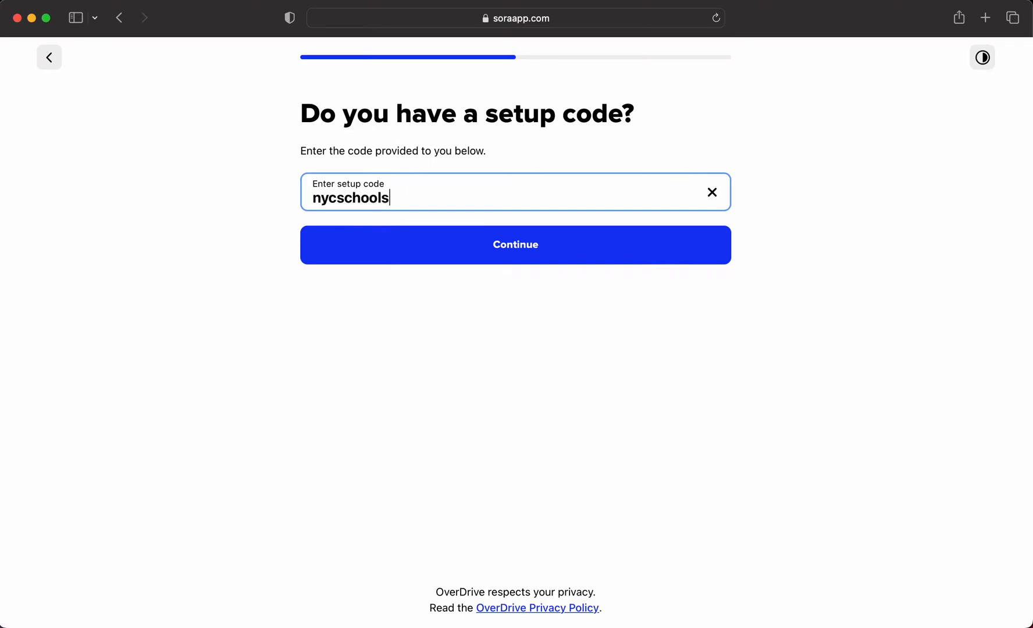
click(516, 244)
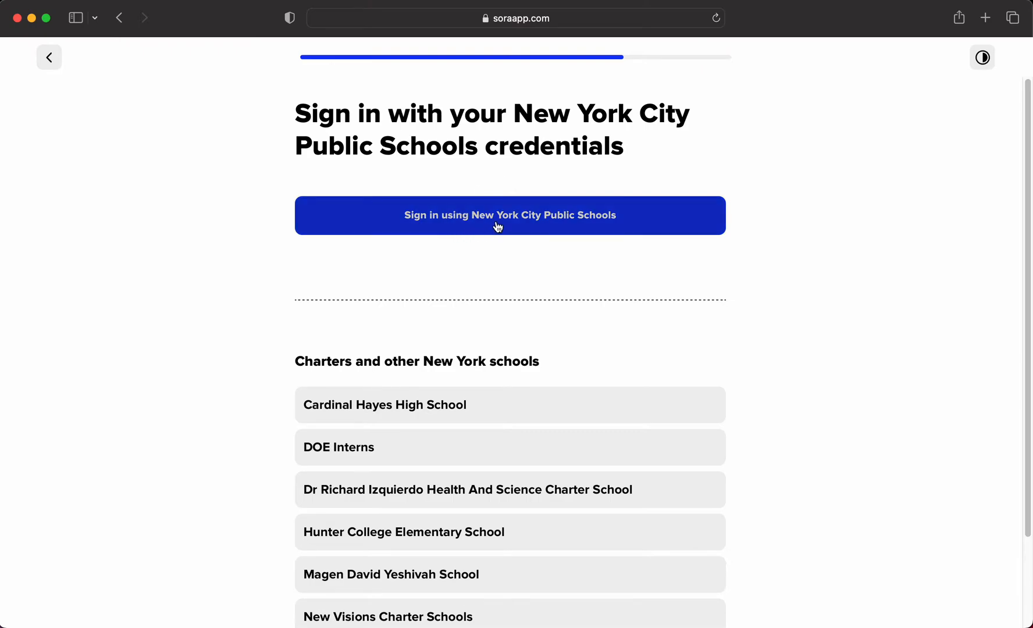
Sign in with New York City Public Schools credentials until the Home page greets you.
click(509, 216)
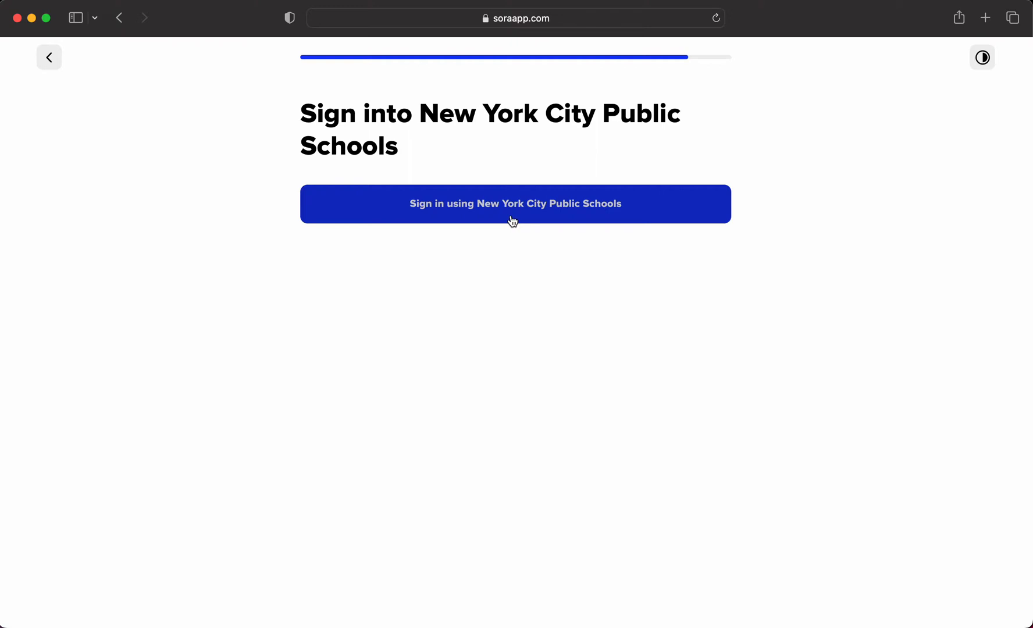
click(515, 204)
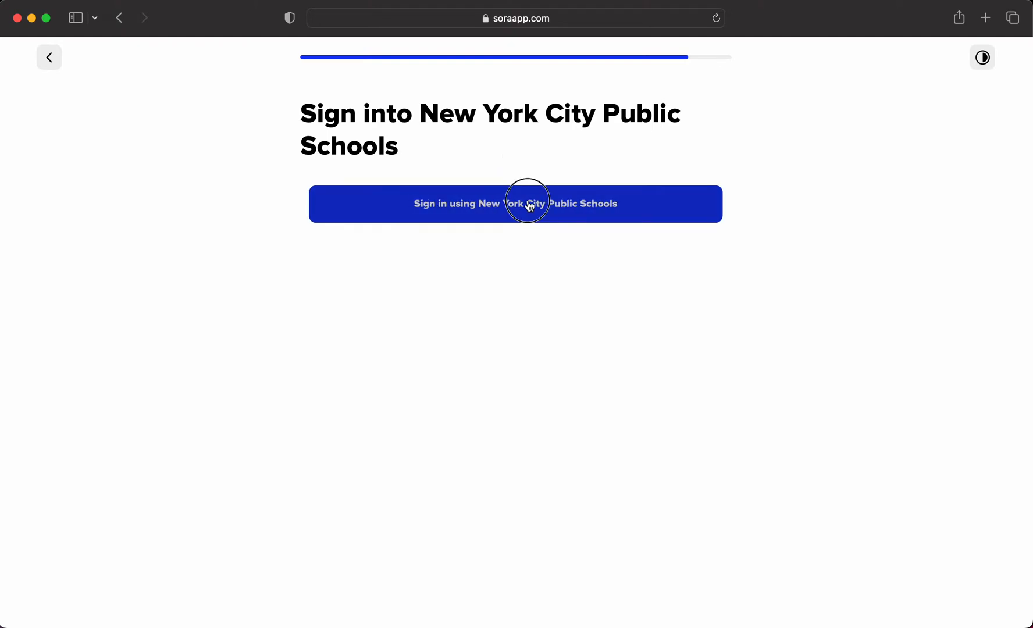
click(514, 203)
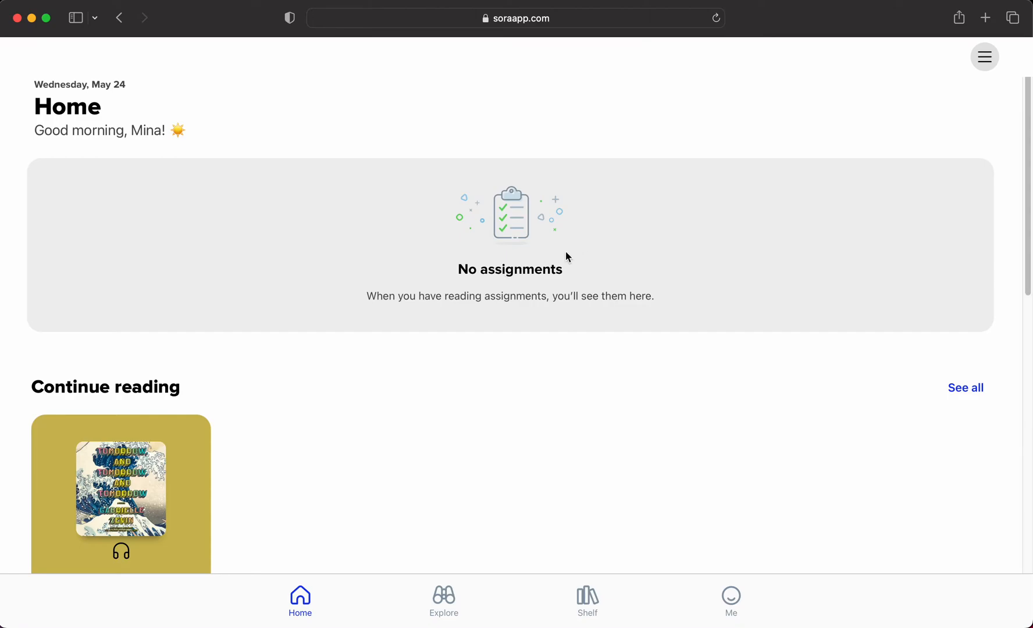
mouse_move(541, 352)
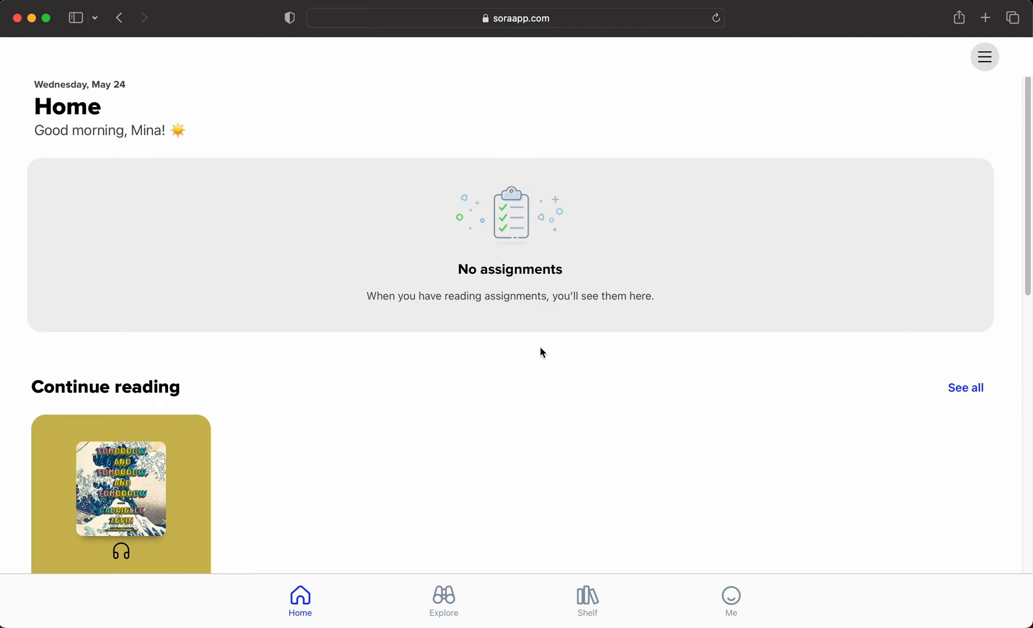
mouse_move(300, 600)
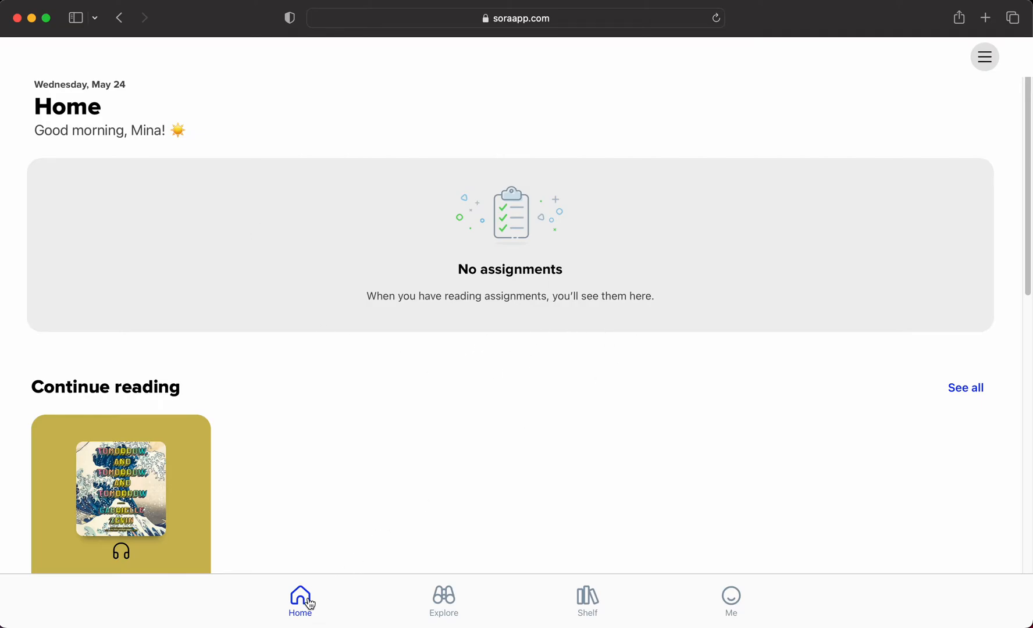
scroll(down, 3)
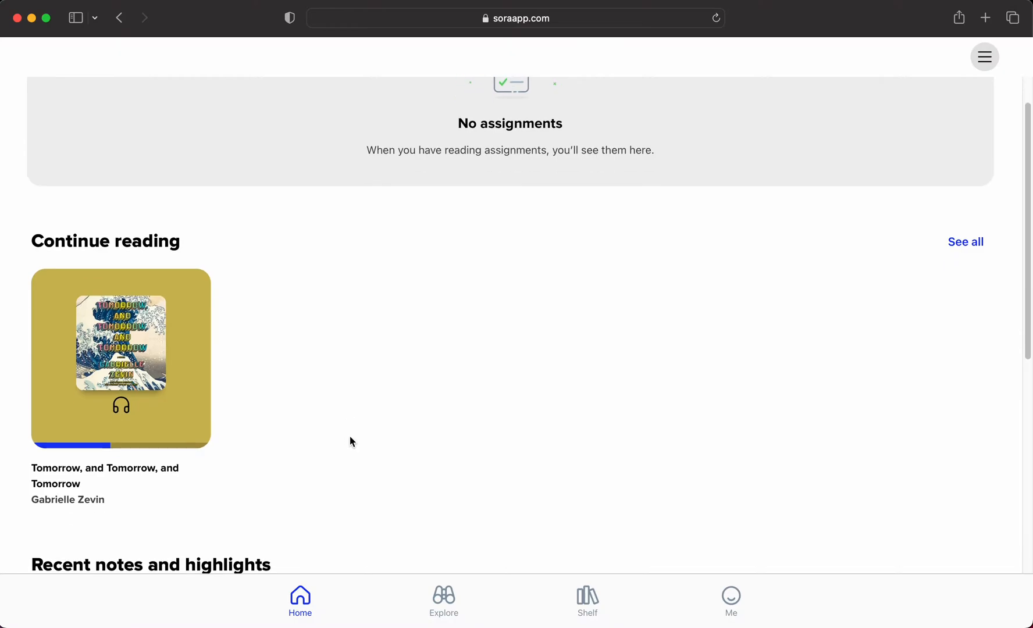
mouse_move(273, 342)
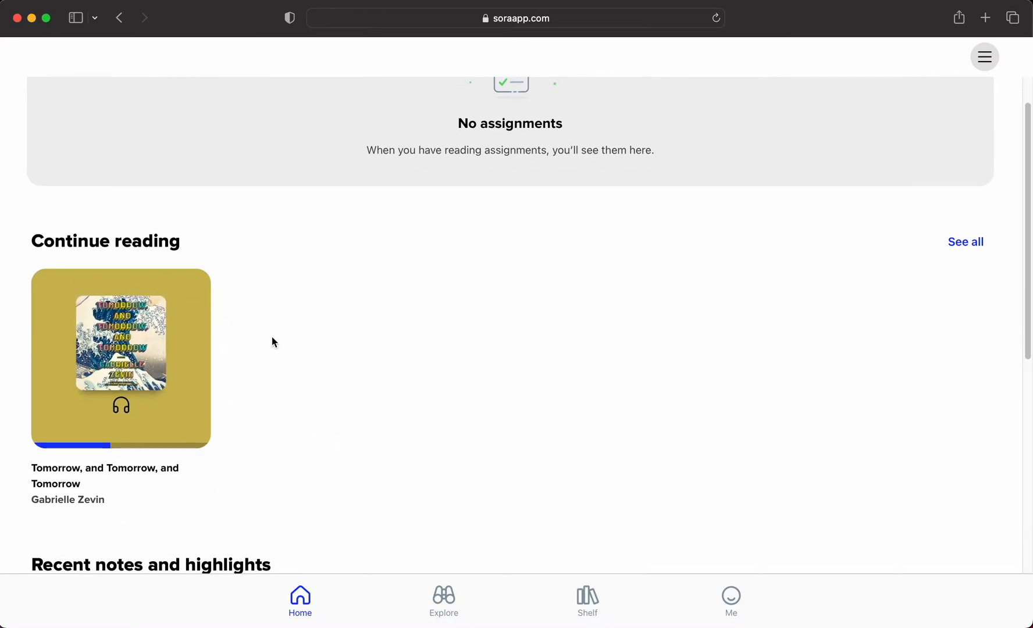
mouse_move(339, 448)
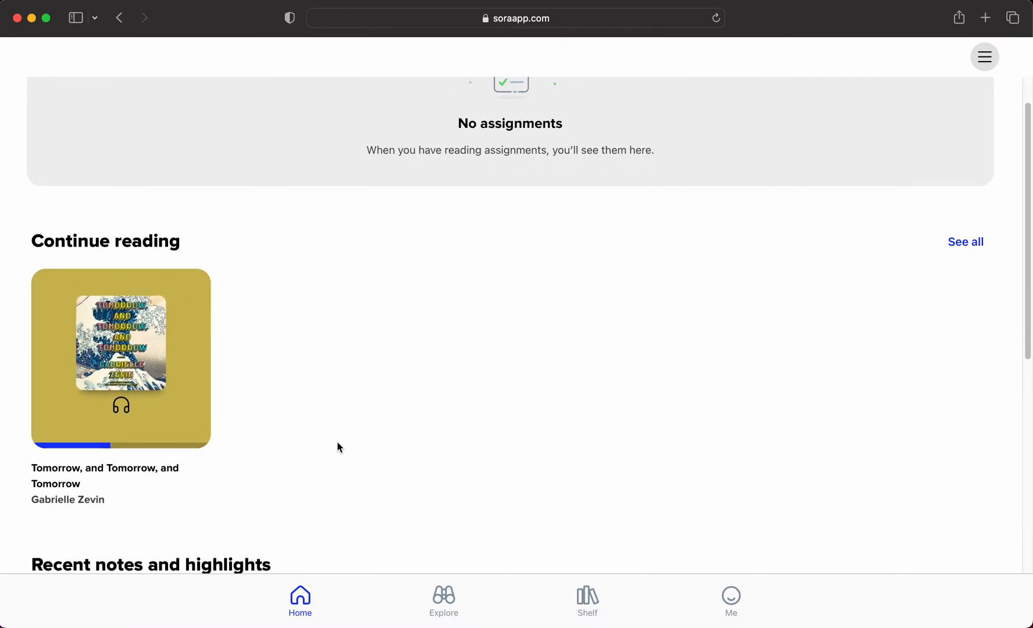
scroll(down, 3)
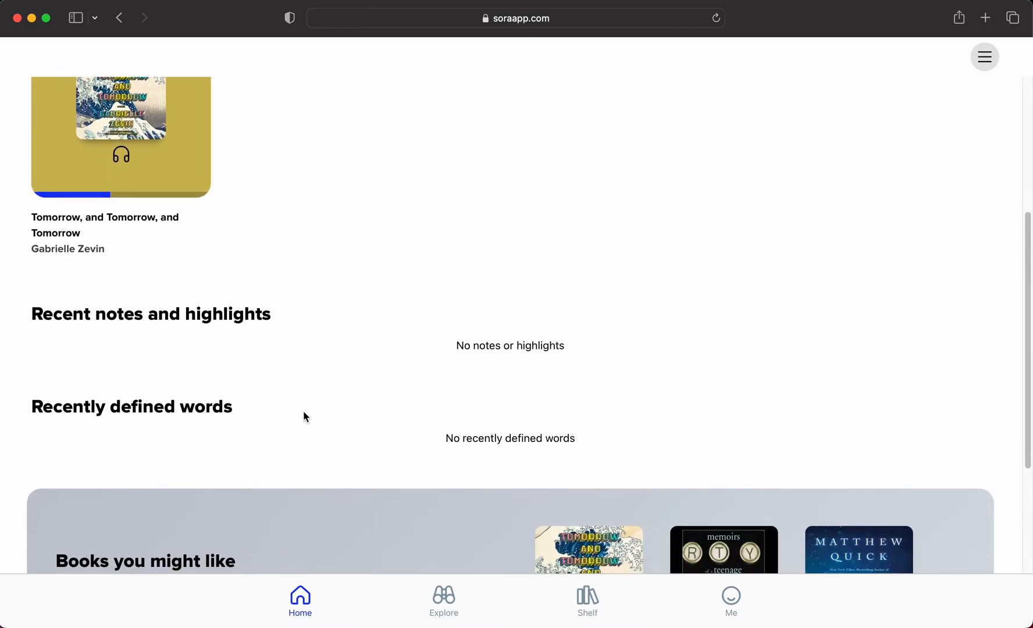
scroll(down, 3)
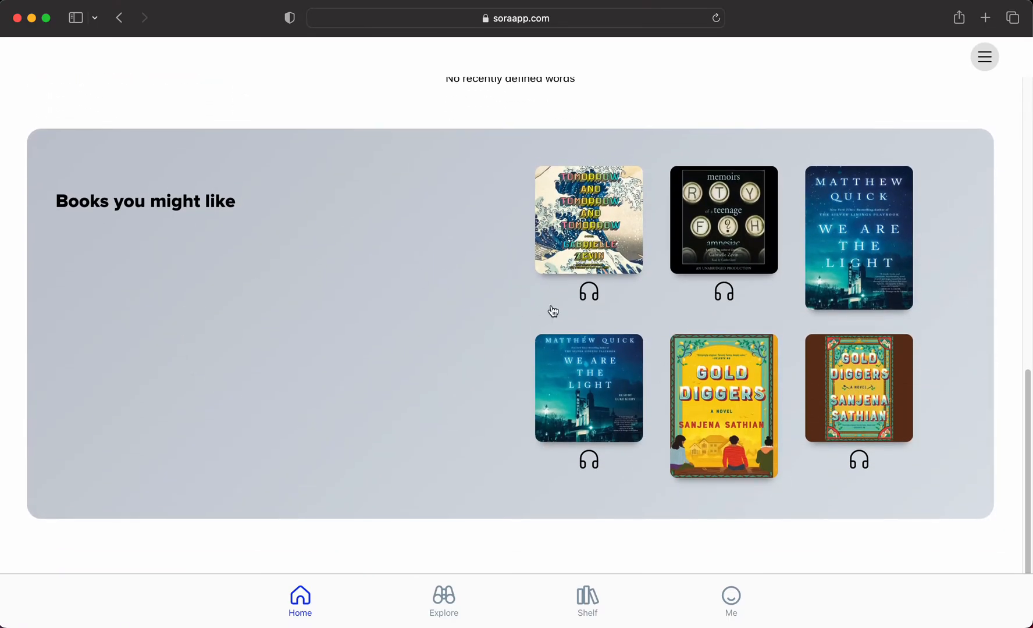
mouse_move(411, 414)
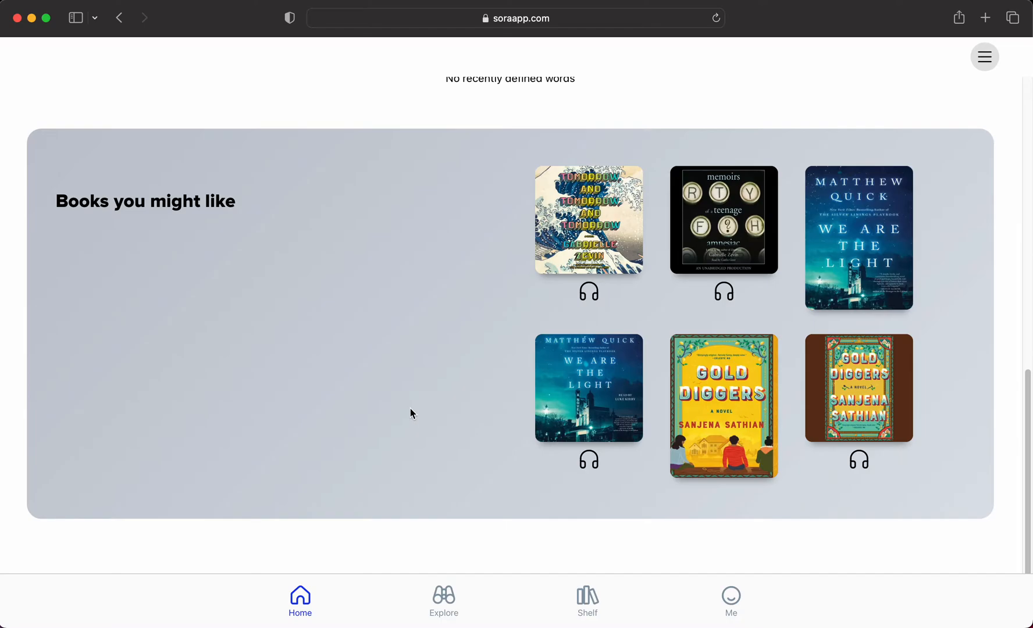
click(444, 601)
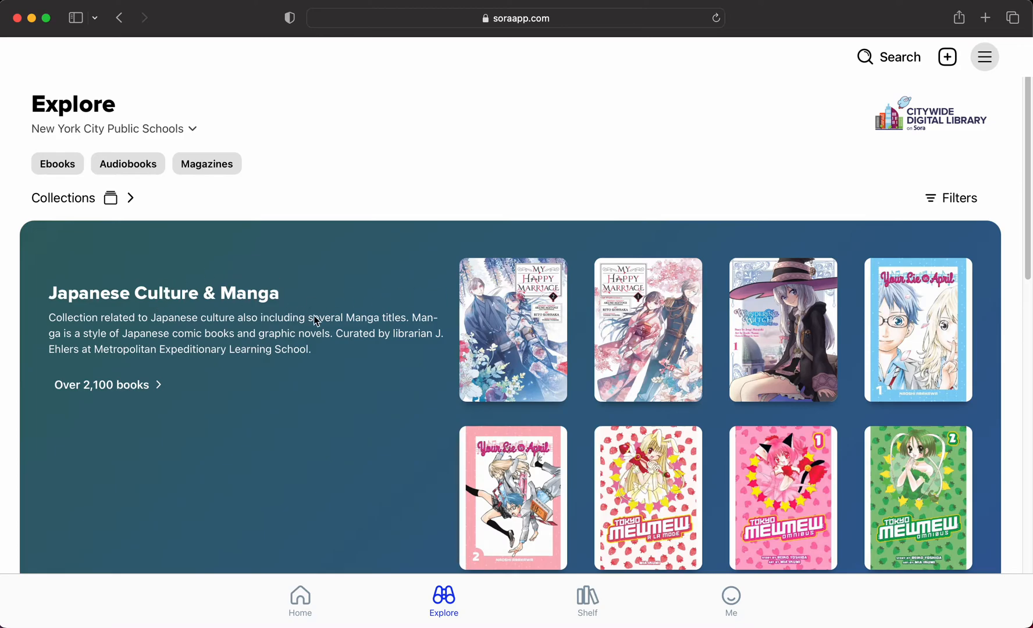
scroll(down, 3)
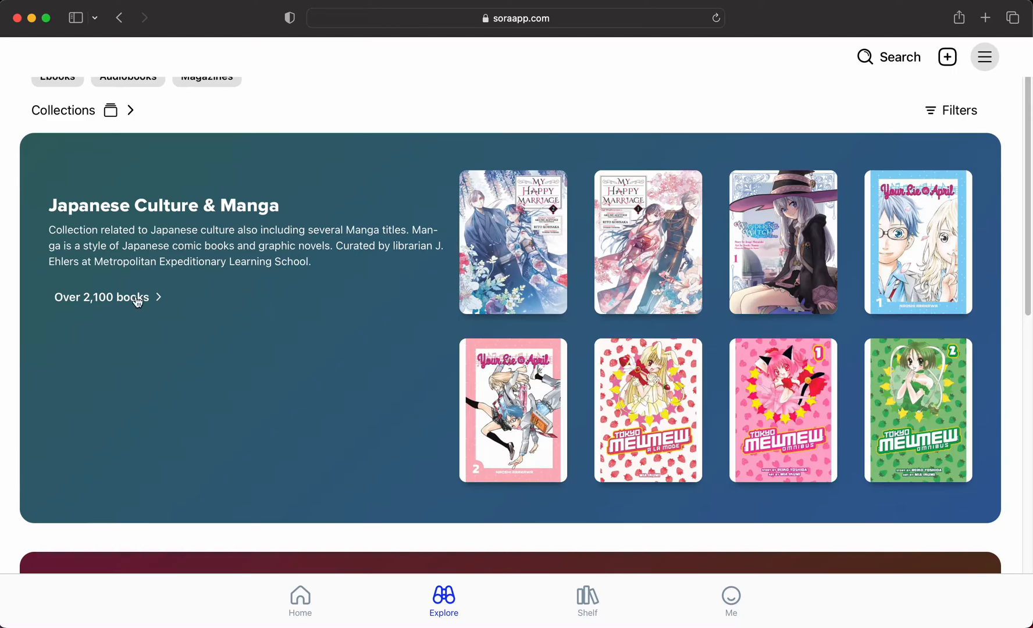
mouse_move(134, 313)
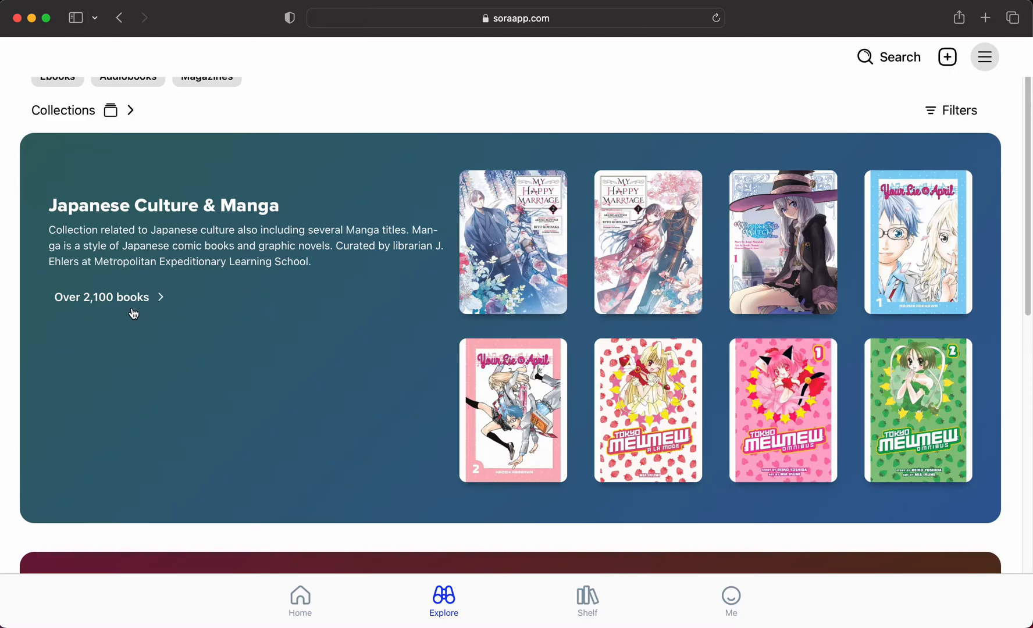
mouse_move(366, 326)
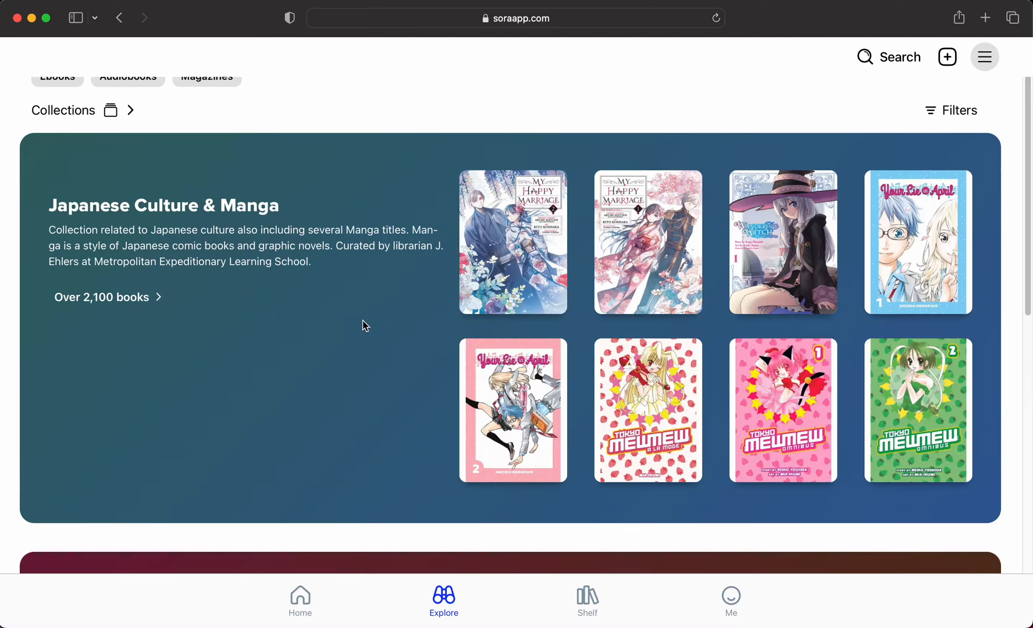
scroll(down, 3)
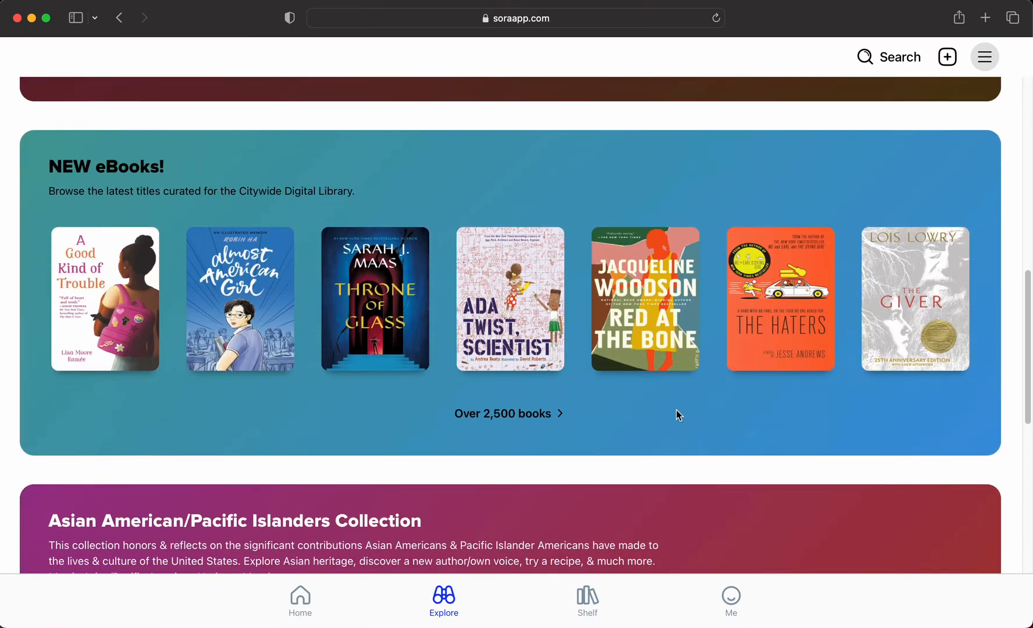
mouse_move(657, 411)
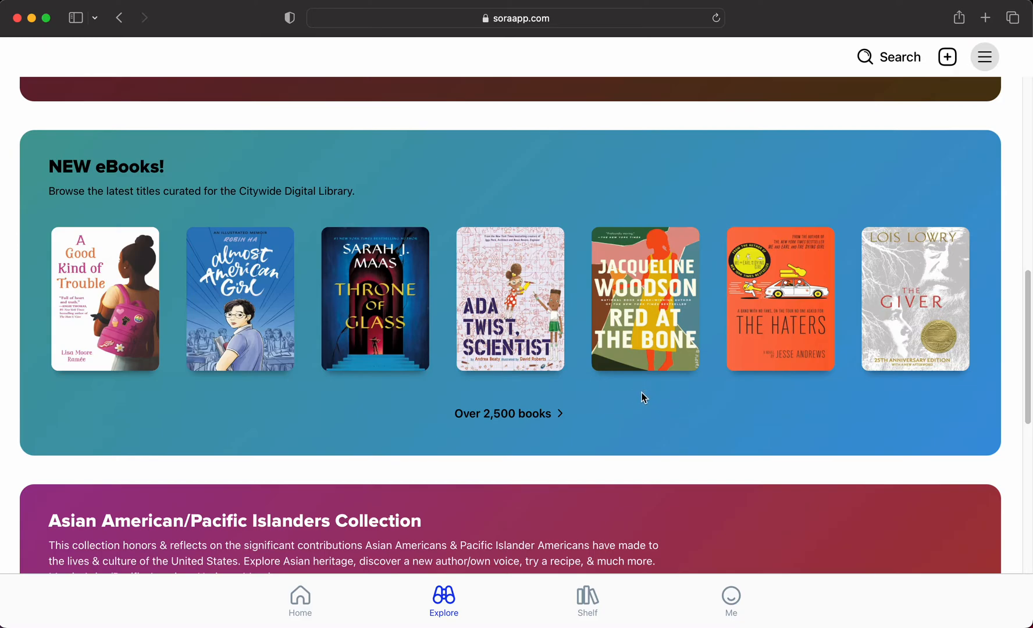
scroll(down, 3)
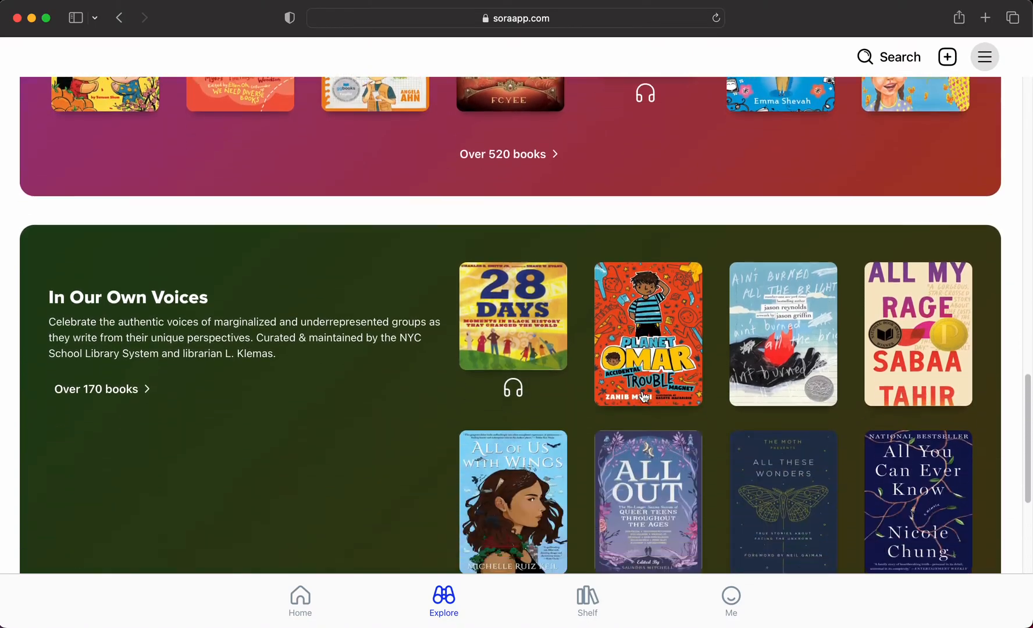
scroll(down, 3)
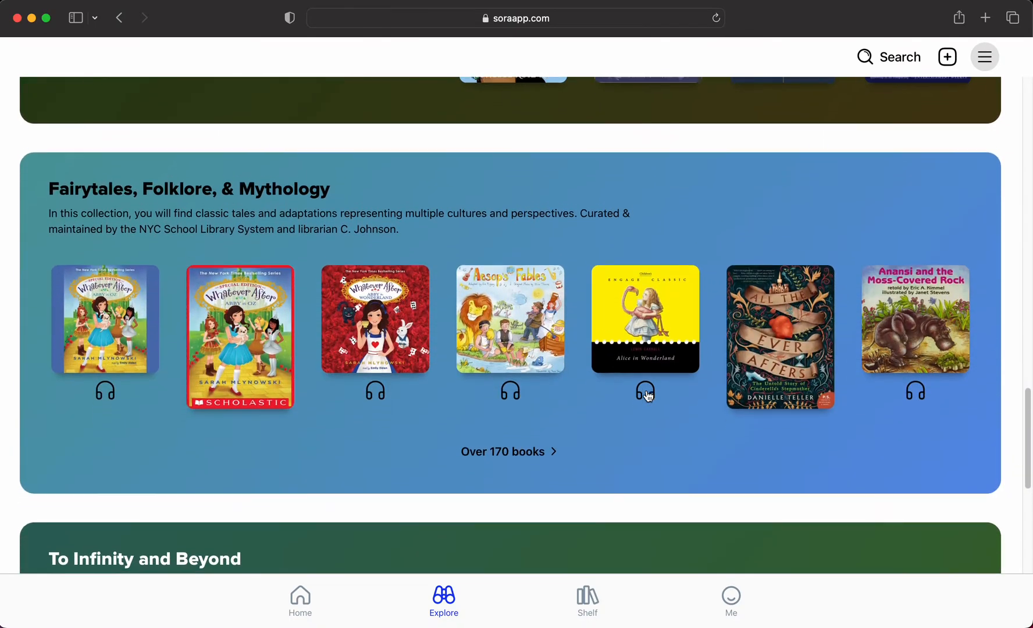
scroll(down, 3)
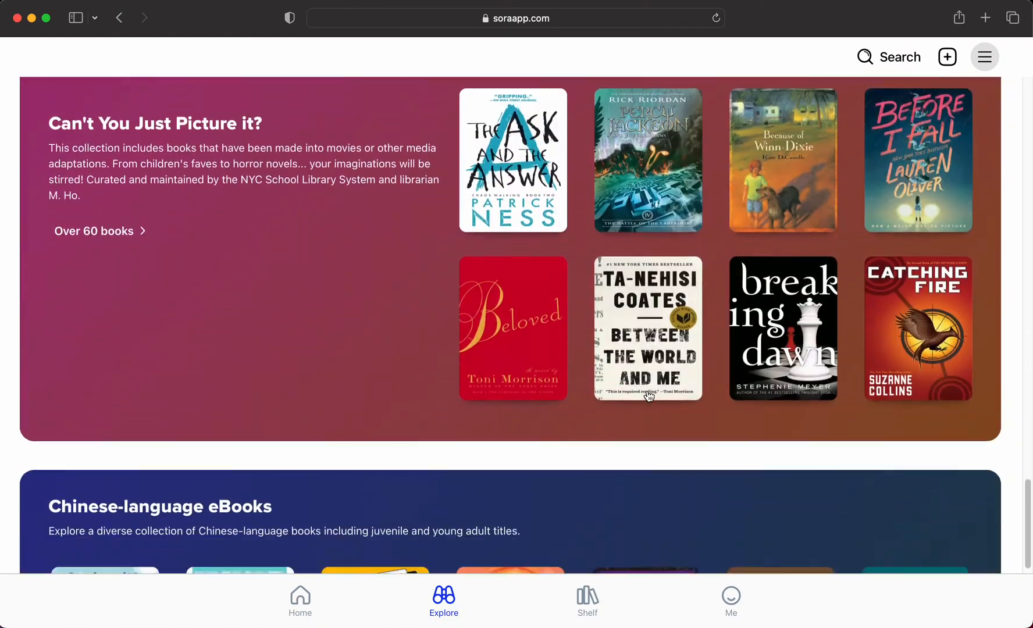
scroll(down, 3)
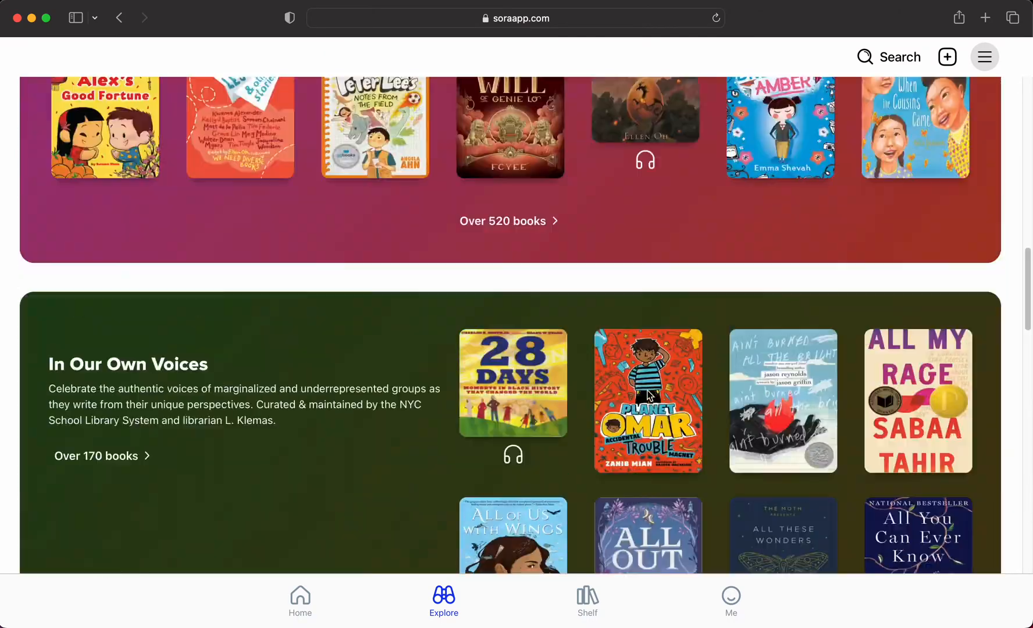
scroll(up, 3)
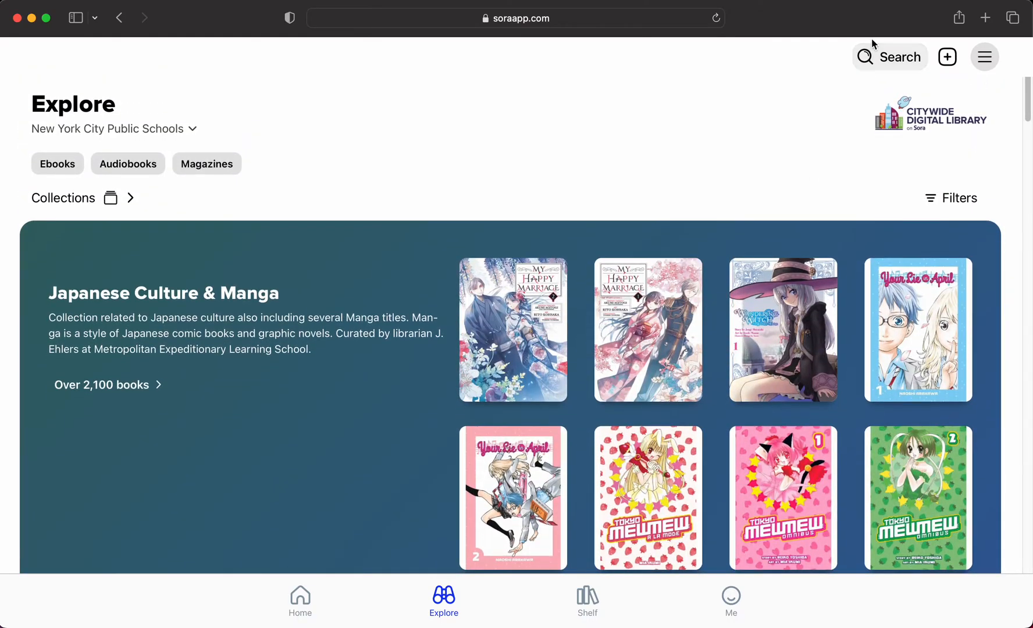
Search across libraries for 'Tomorrow' to start finding Tomorrow, and Tomorrow, and Tomorrow.
click(889, 57)
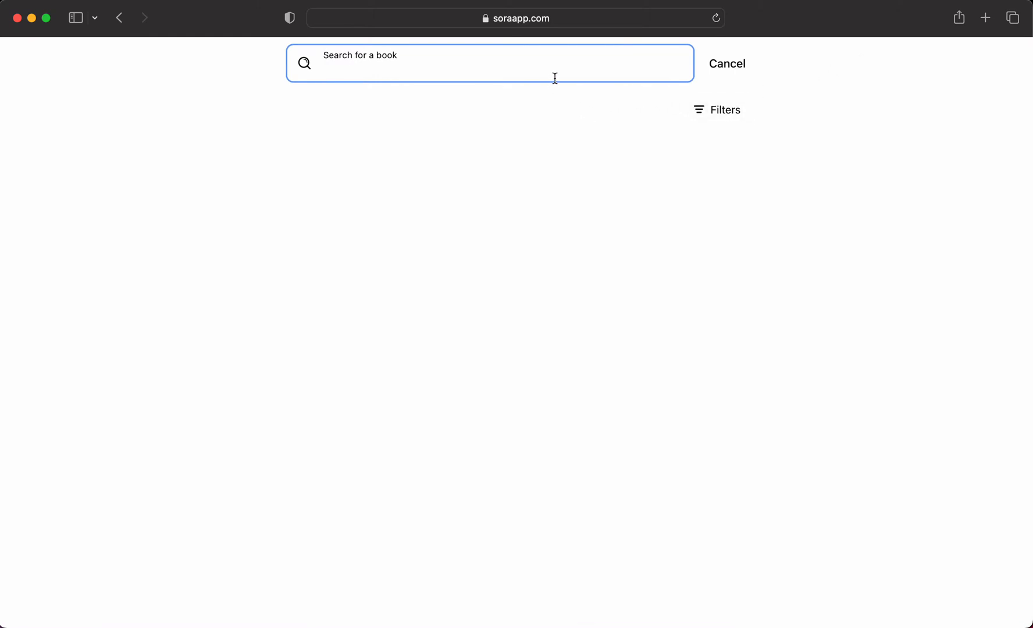
text(Tomorrow)
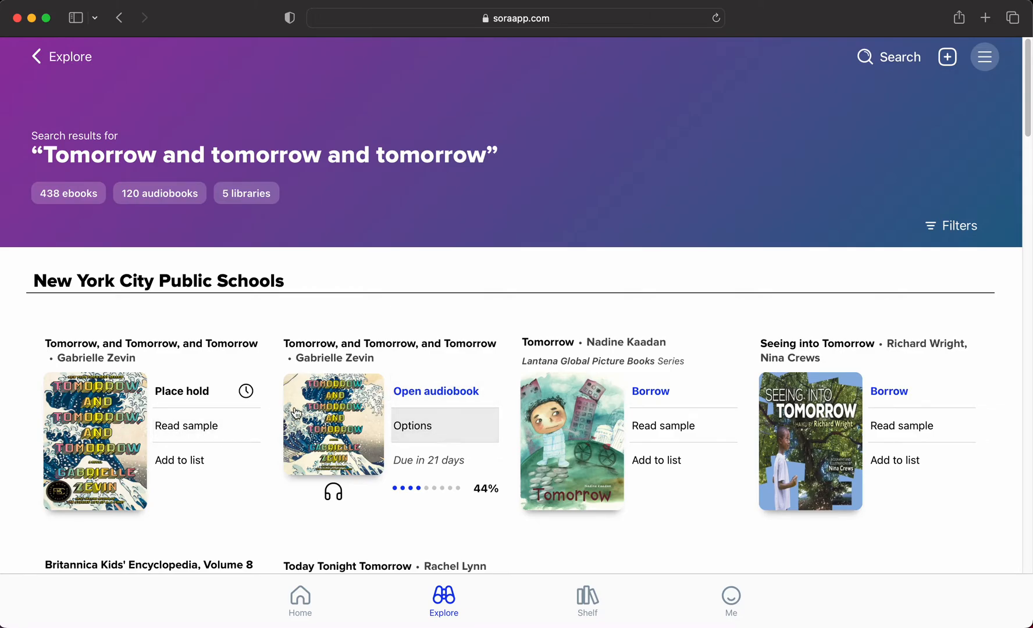
mouse_move(143, 401)
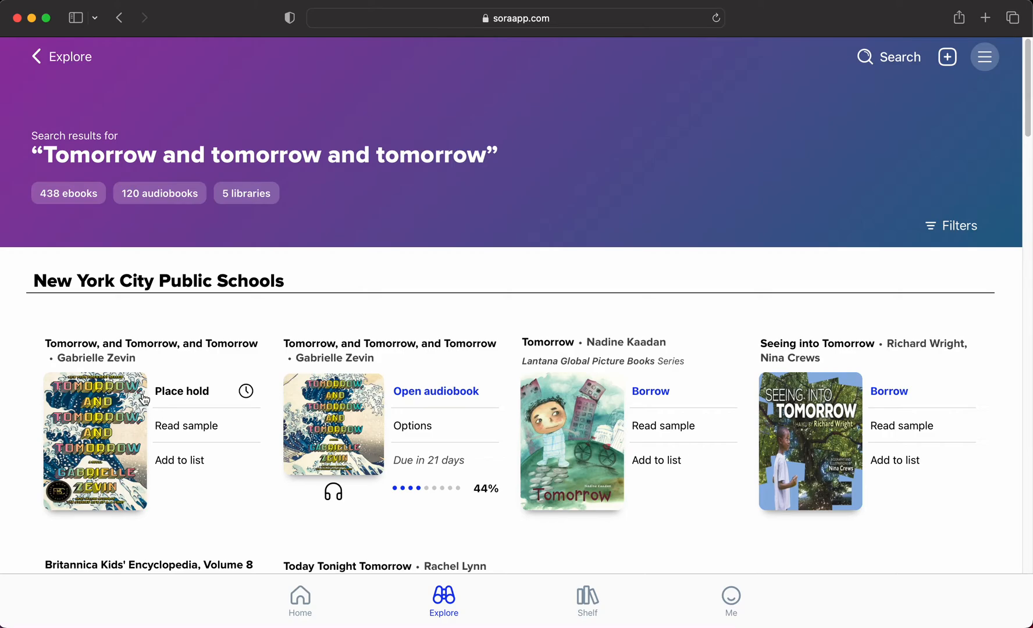
mouse_move(192, 391)
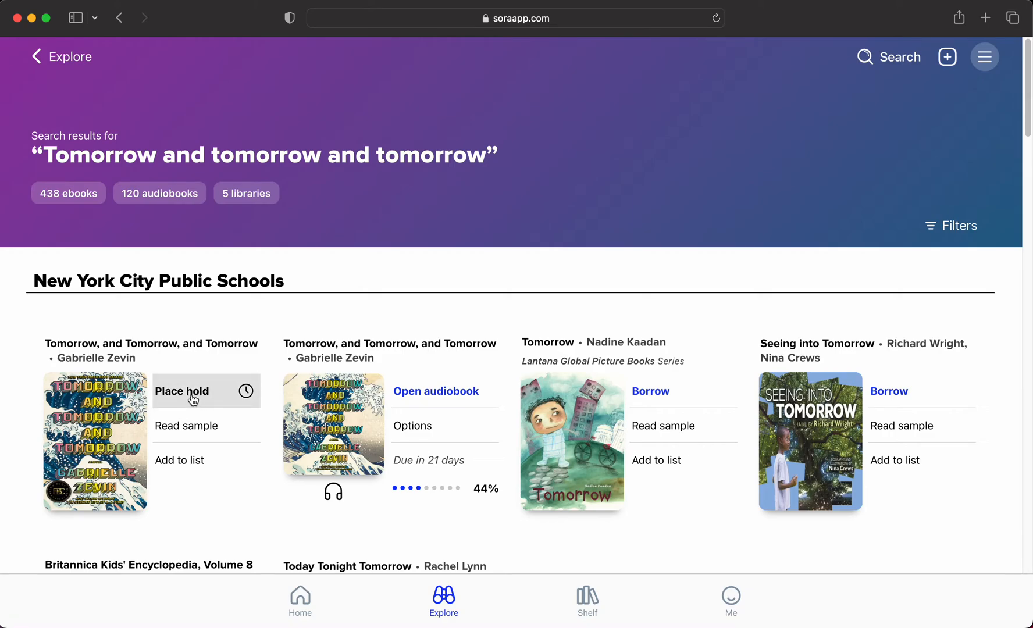
mouse_move(578, 387)
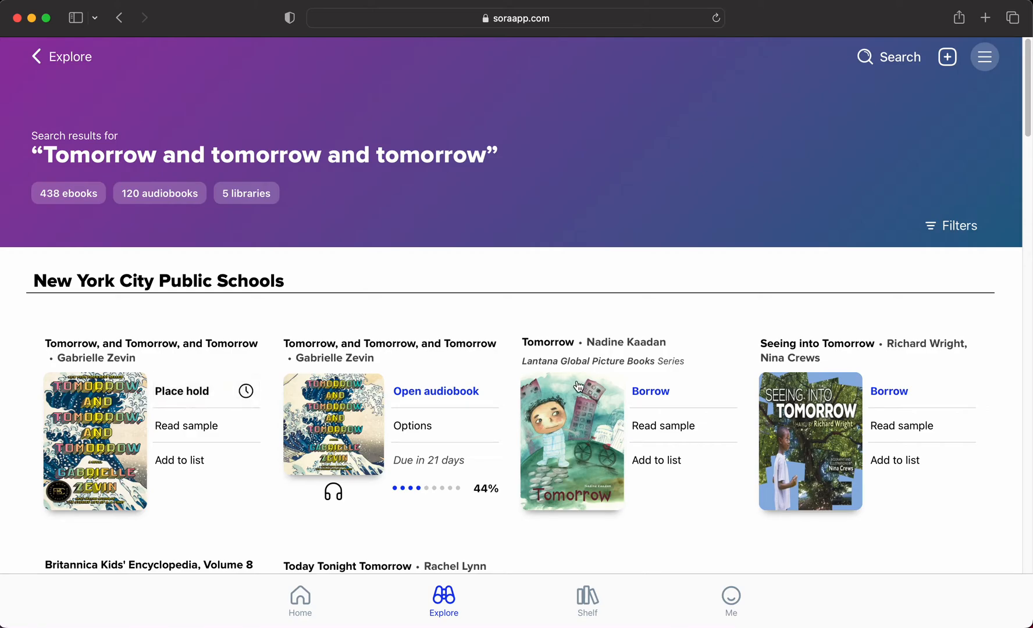
mouse_move(143, 487)
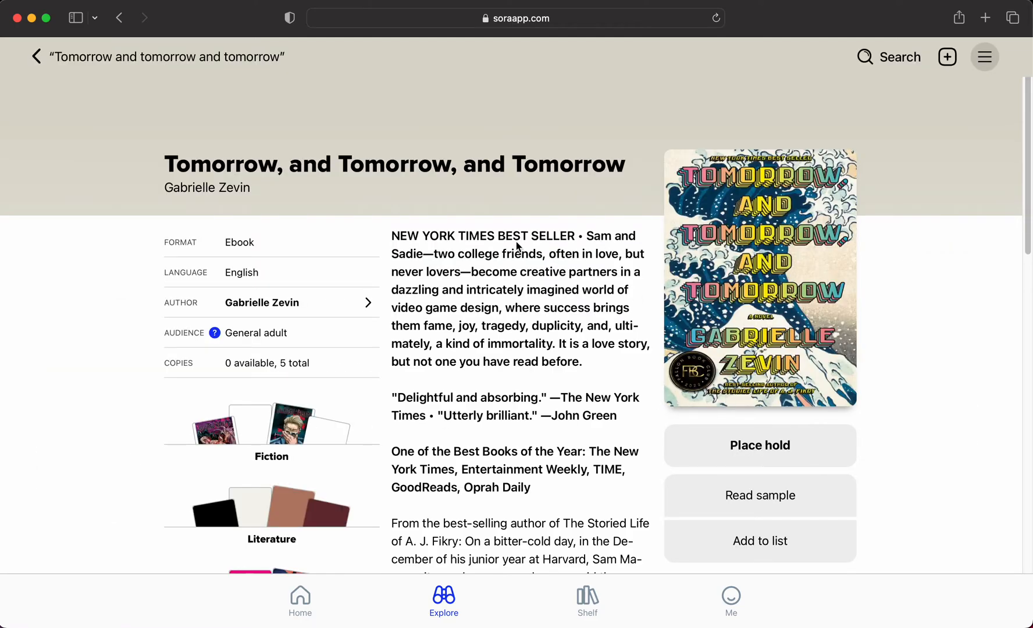
scroll(down, 3)
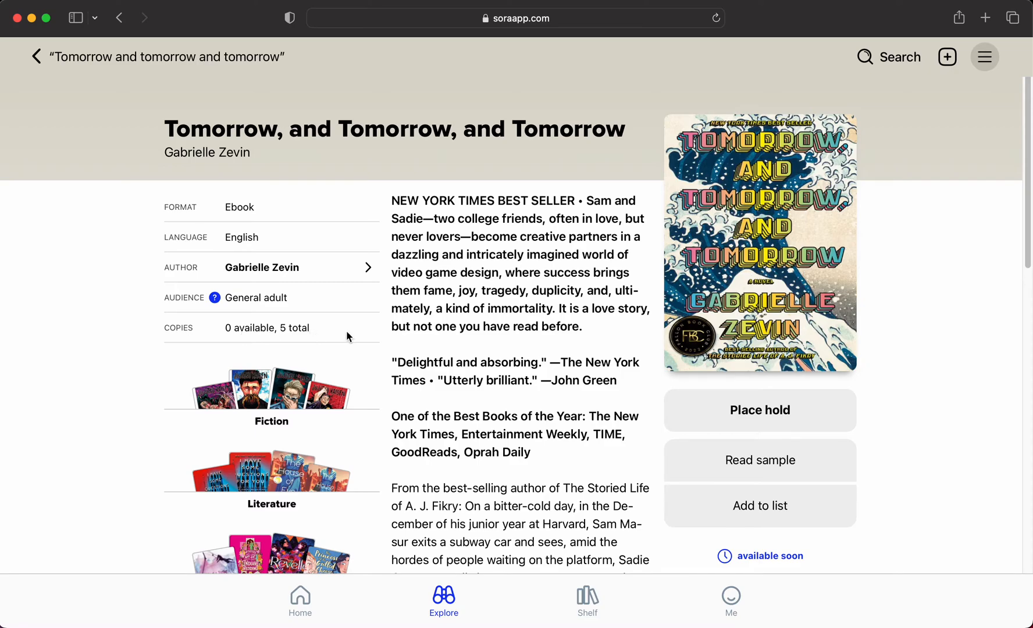
scroll(down, 3)
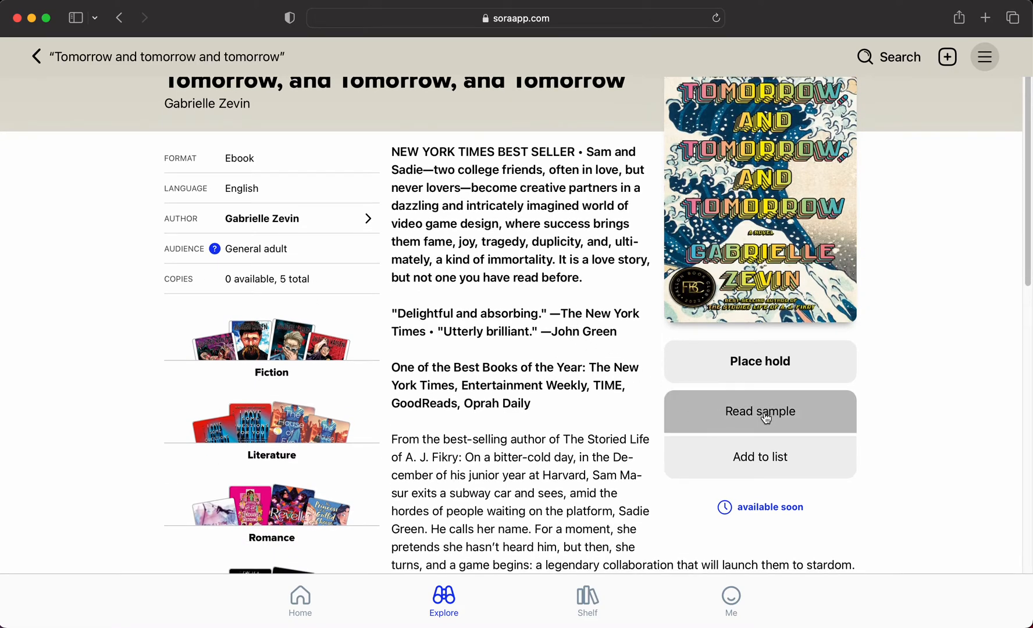
mouse_move(342, 390)
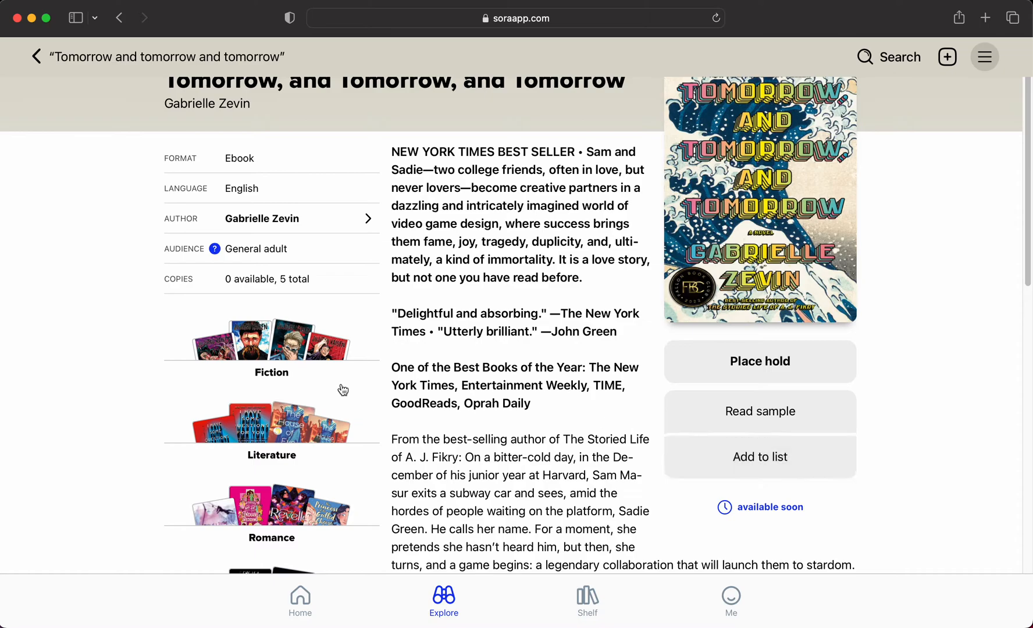
scroll(down, 3)
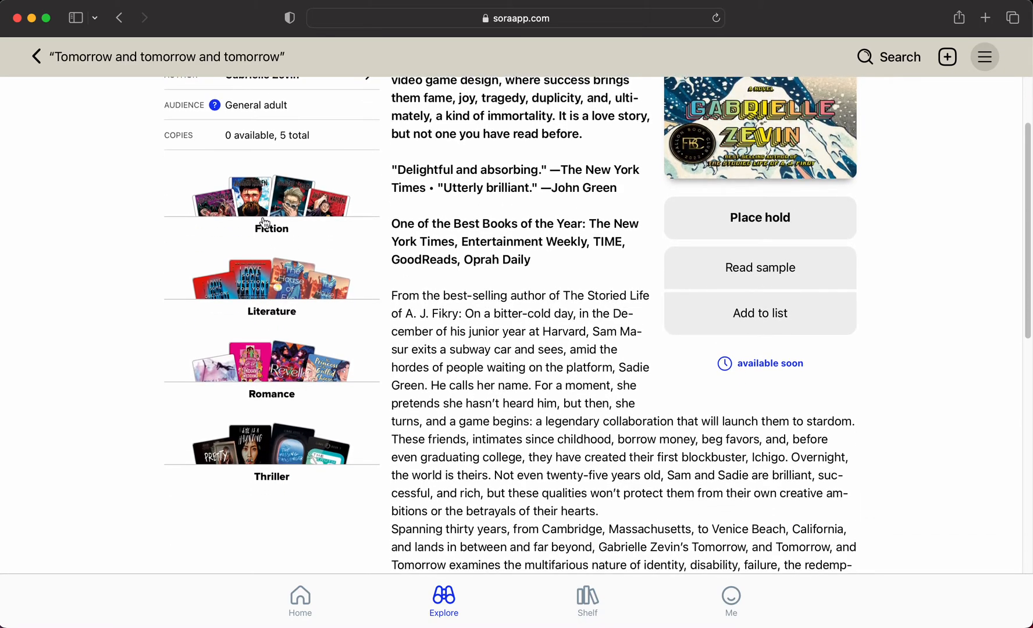
mouse_move(275, 247)
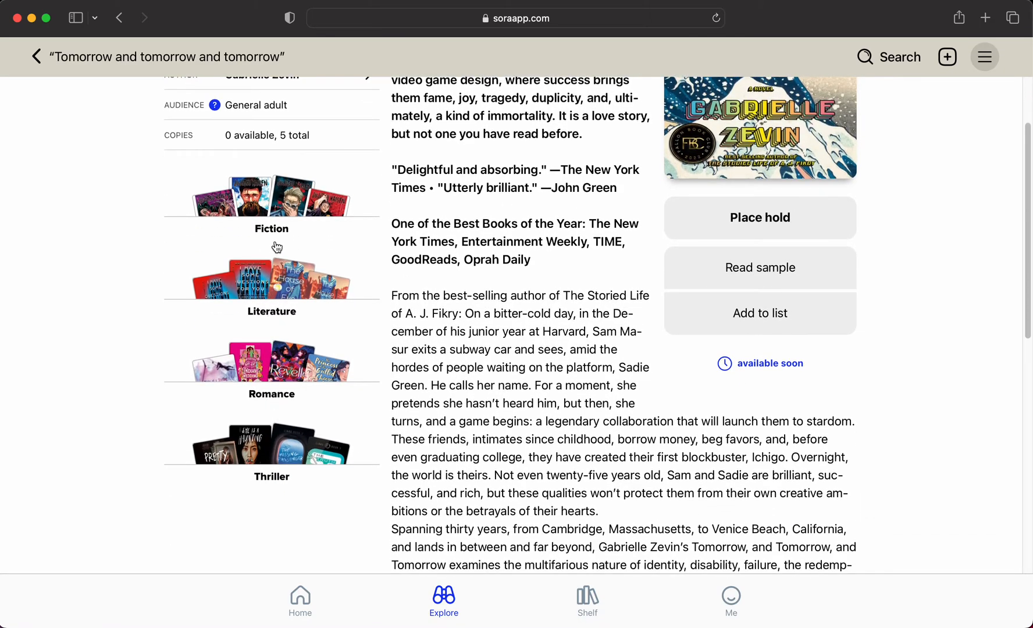
scroll(down, 3)
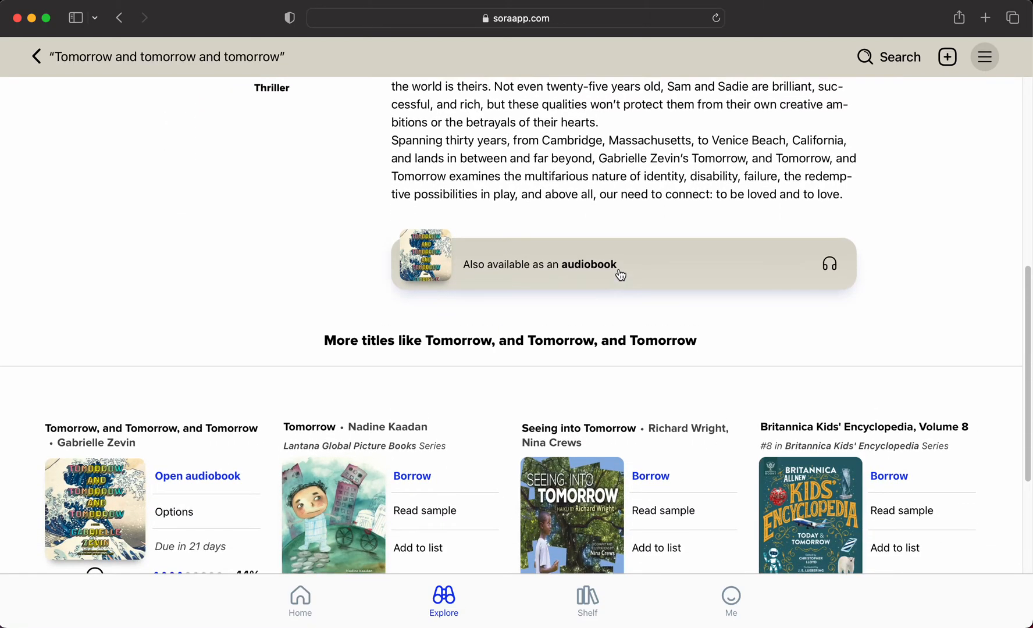
scroll(up, 3)
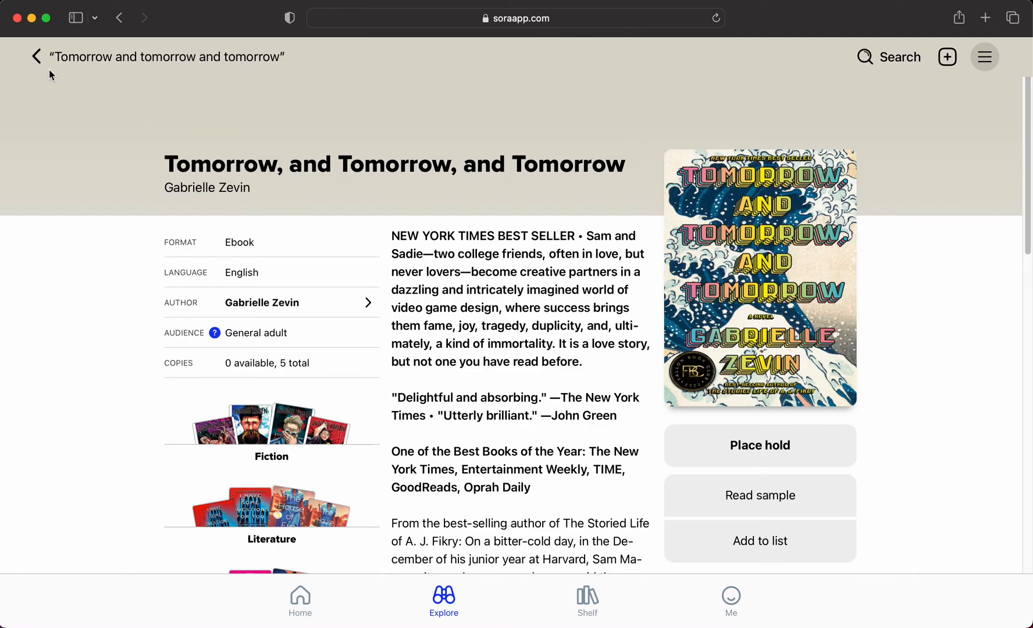
From the results, place a hold on Zevin's ebook and borrow Kaadan's picture book Tomorrow.
click(36, 57)
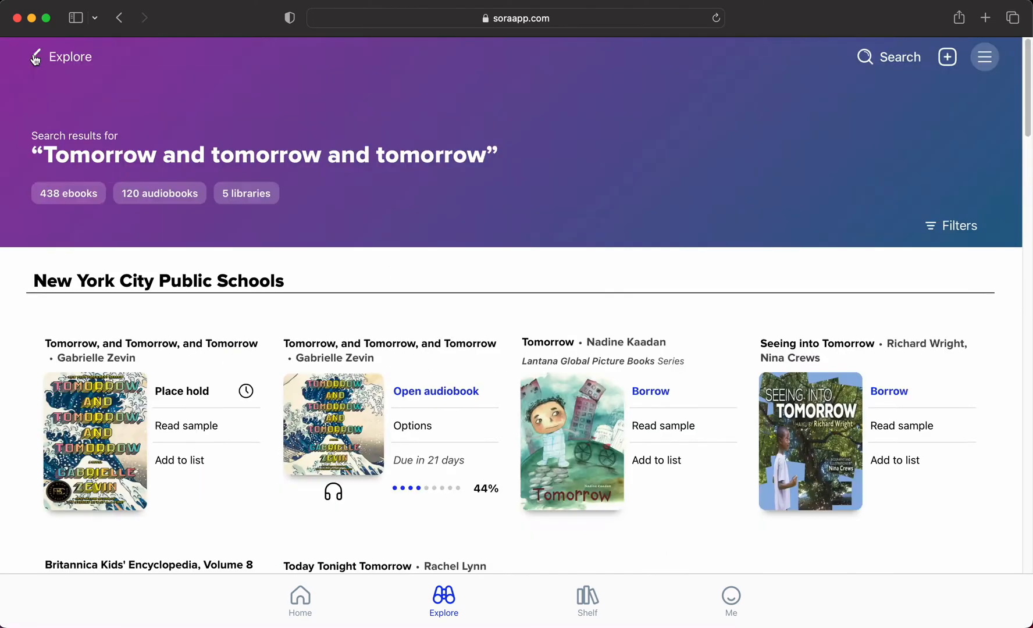
click(181, 391)
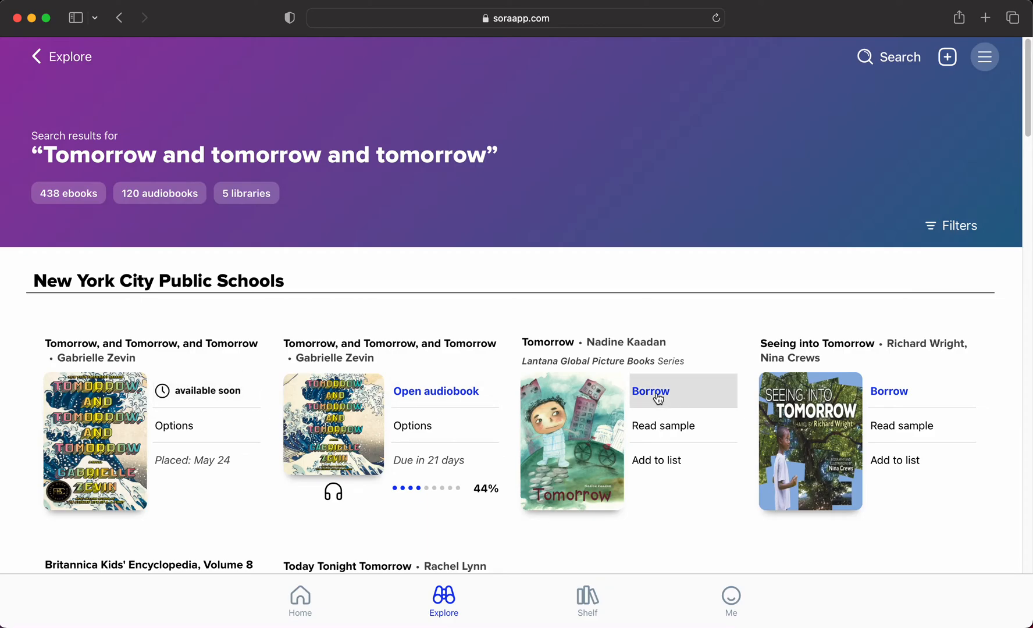
click(649, 391)
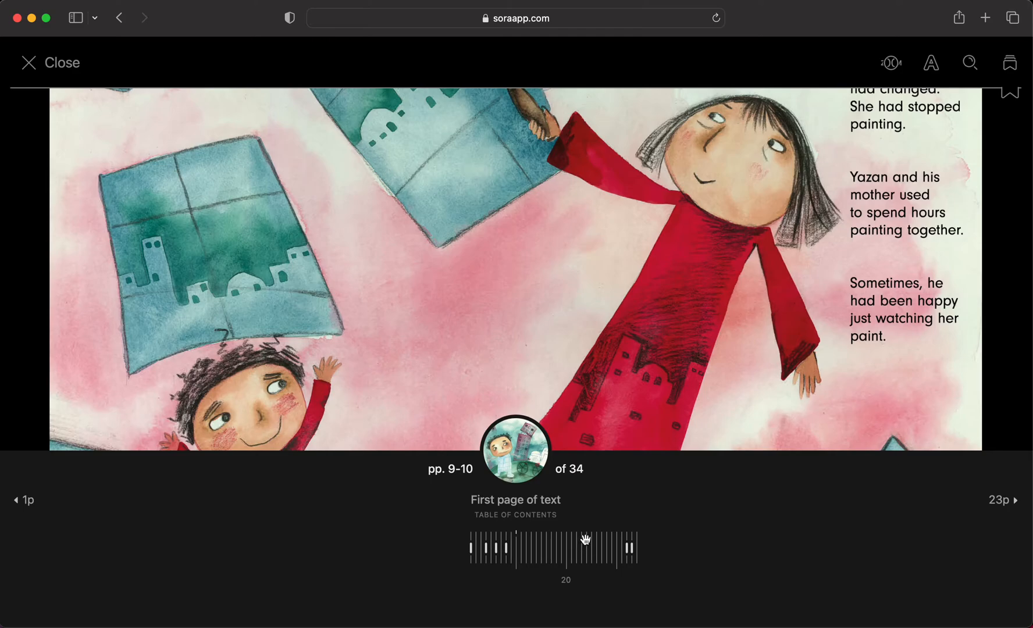
mouse_move(891, 63)
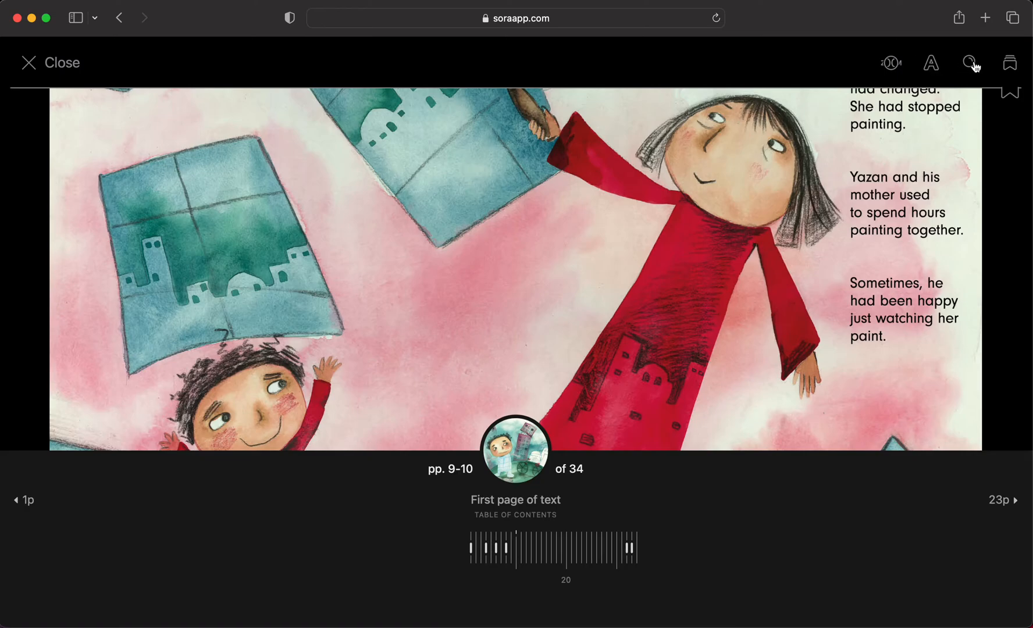
Show the in-book search panel in the Tomorrow reader, then hide it again.
click(969, 63)
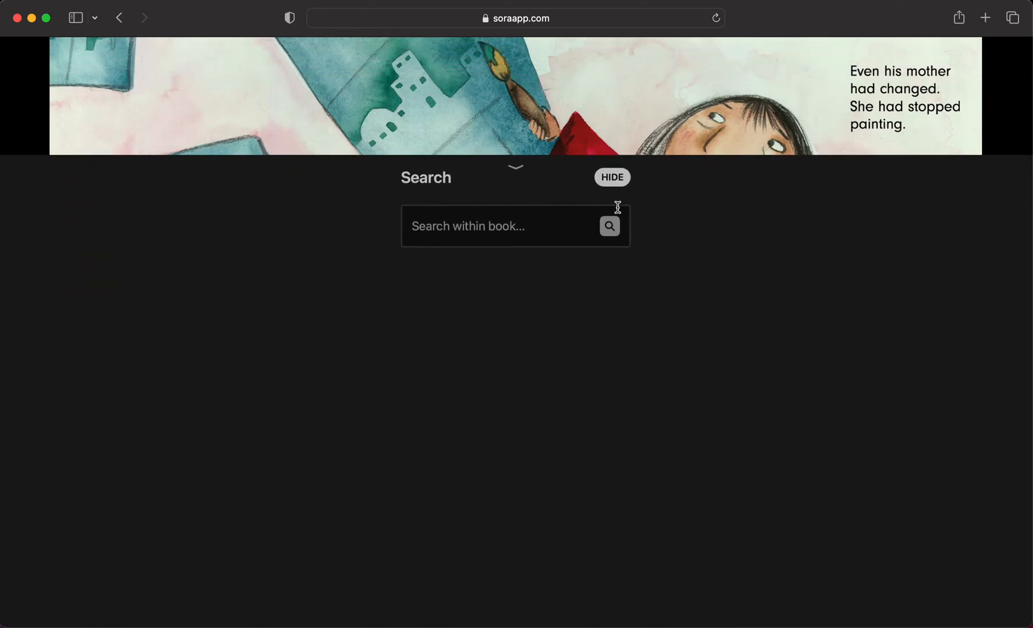
click(611, 177)
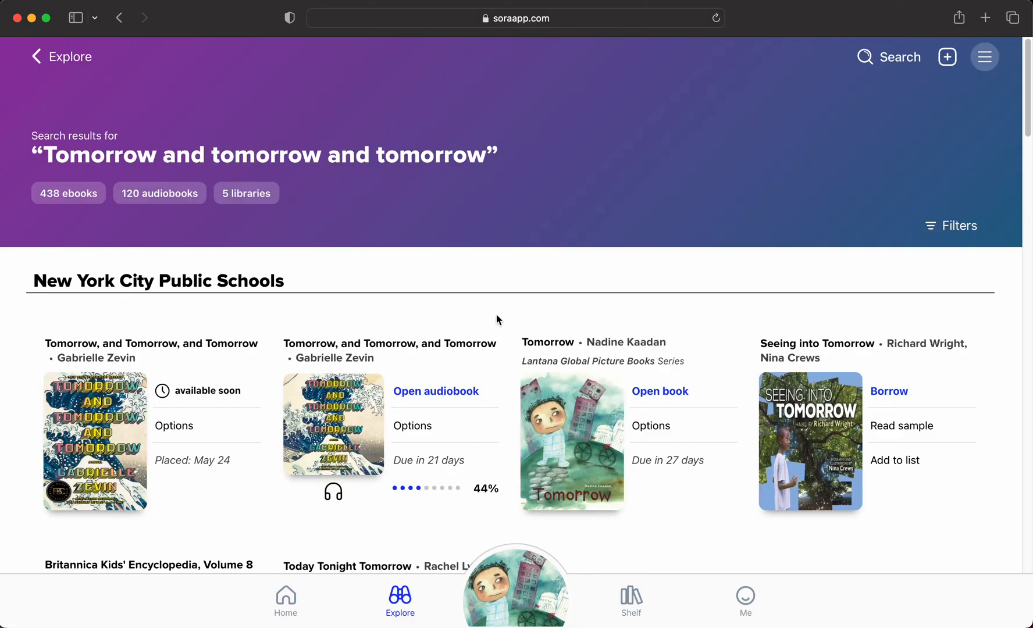
mouse_move(652, 426)
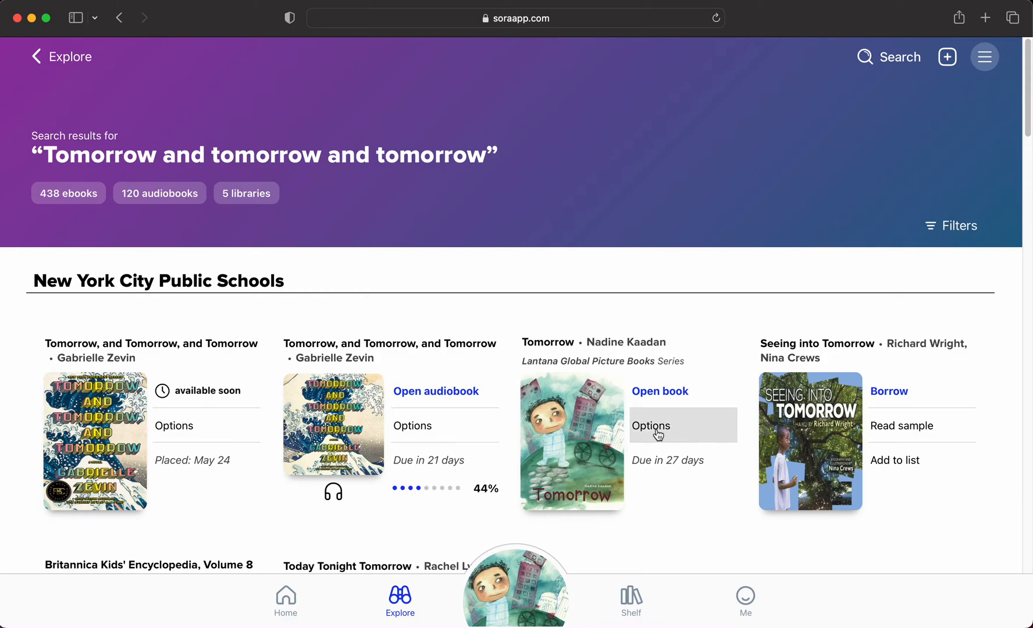
Start returning the picture book Tomorrow from its options page.
click(652, 426)
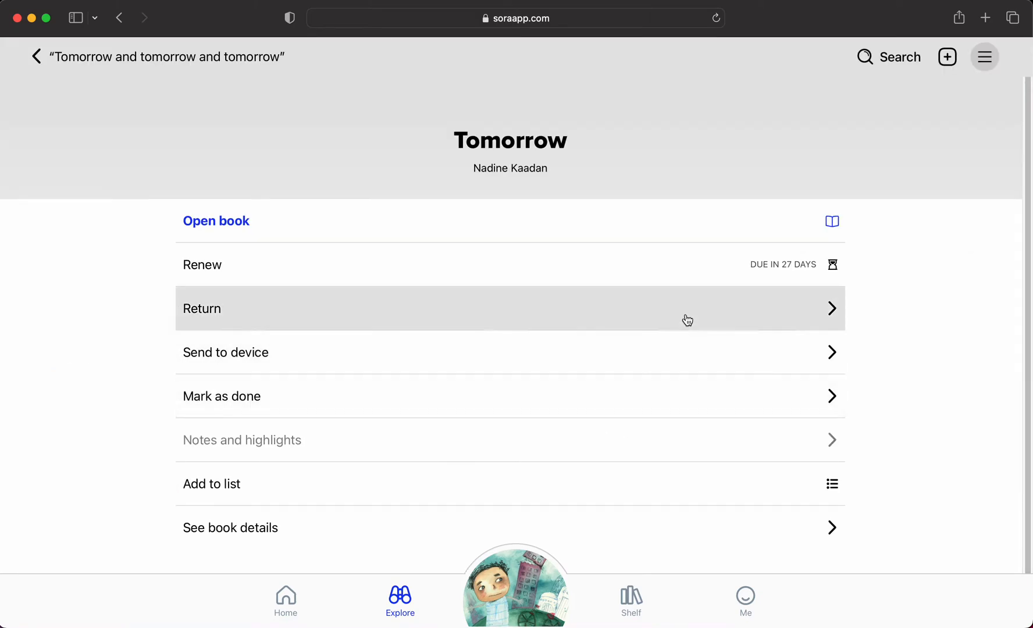
mouse_move(769, 278)
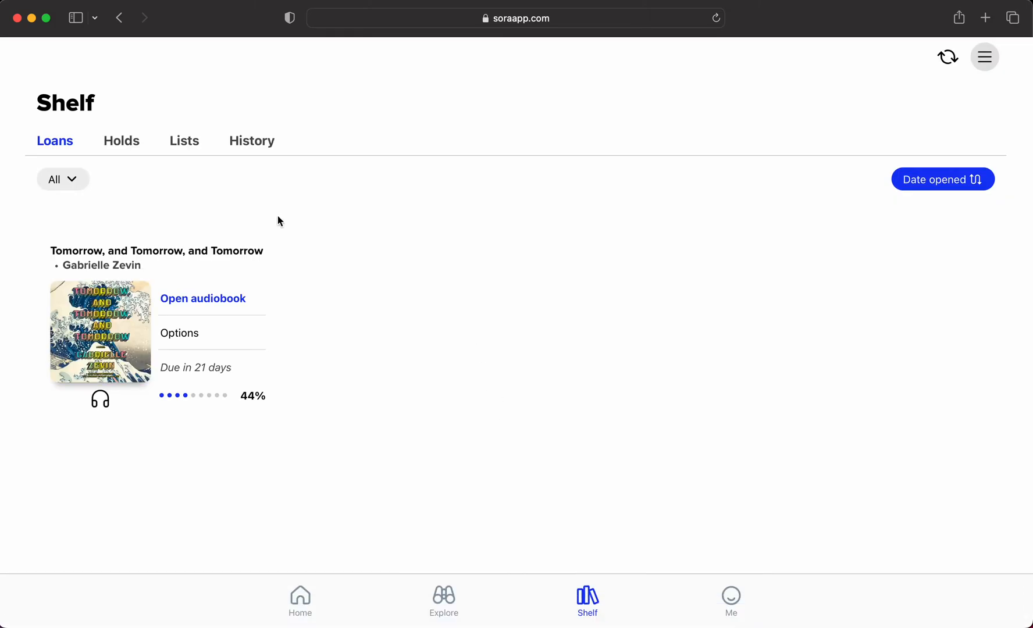
mouse_move(476, 276)
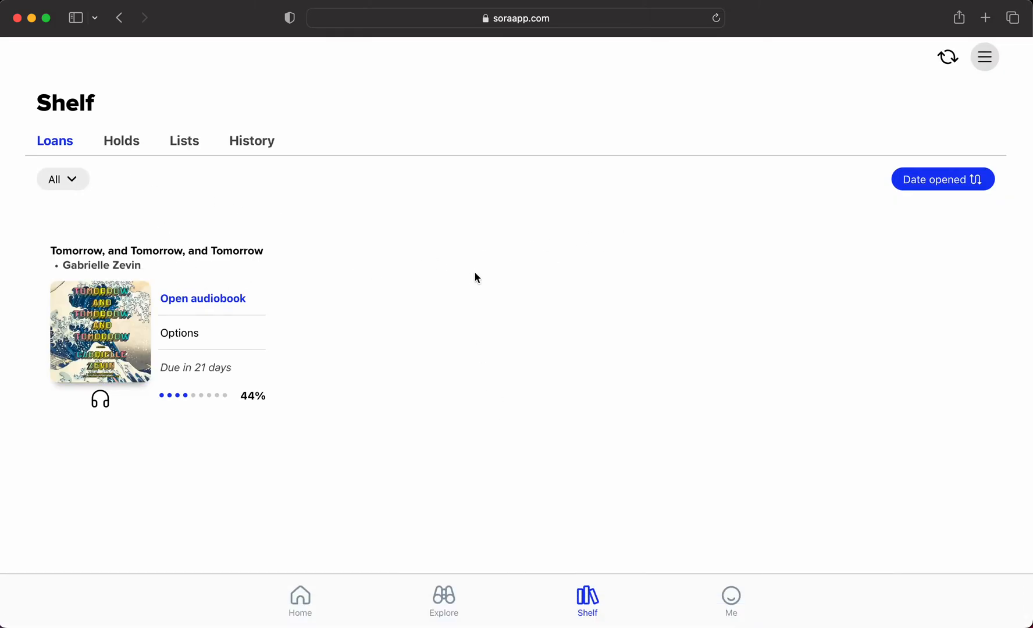
mouse_move(232, 312)
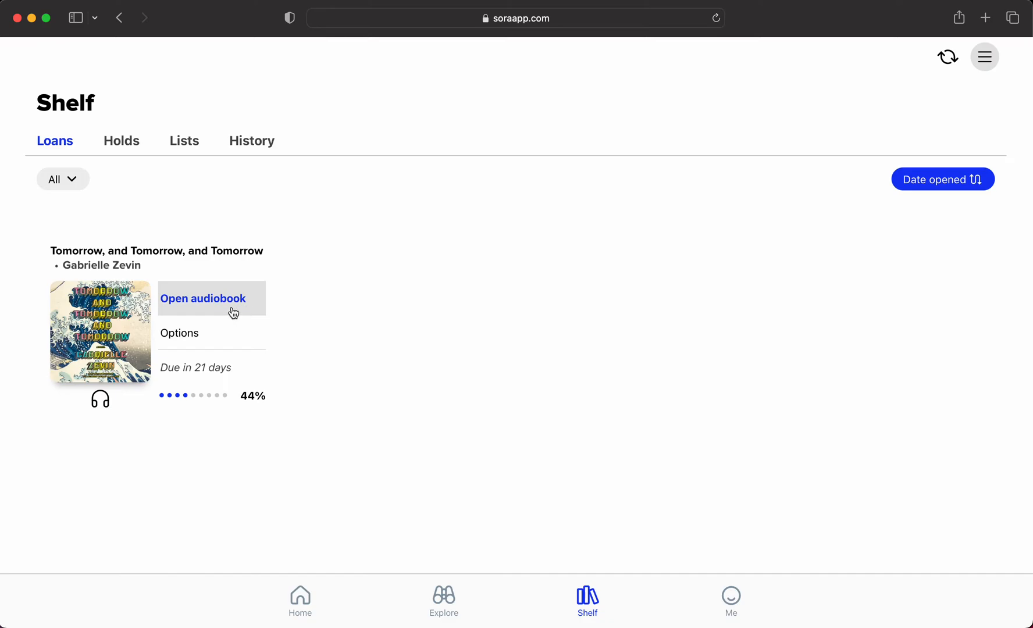
Return the Tomorrow, and Tomorrow, and Tomorrow audiobook, leaving the shelf with no loans.
click(179, 333)
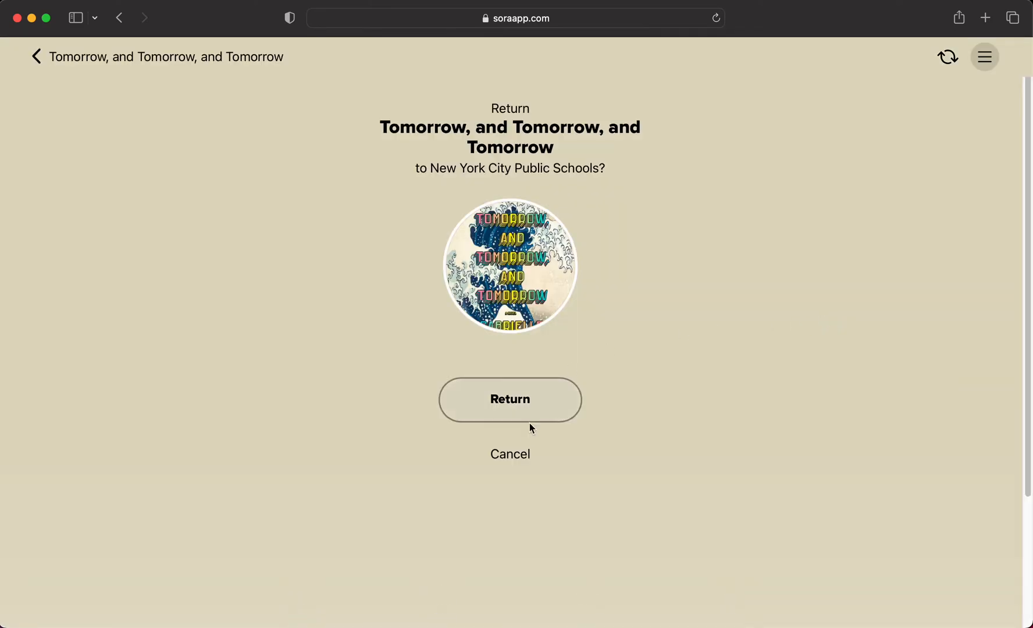
click(510, 399)
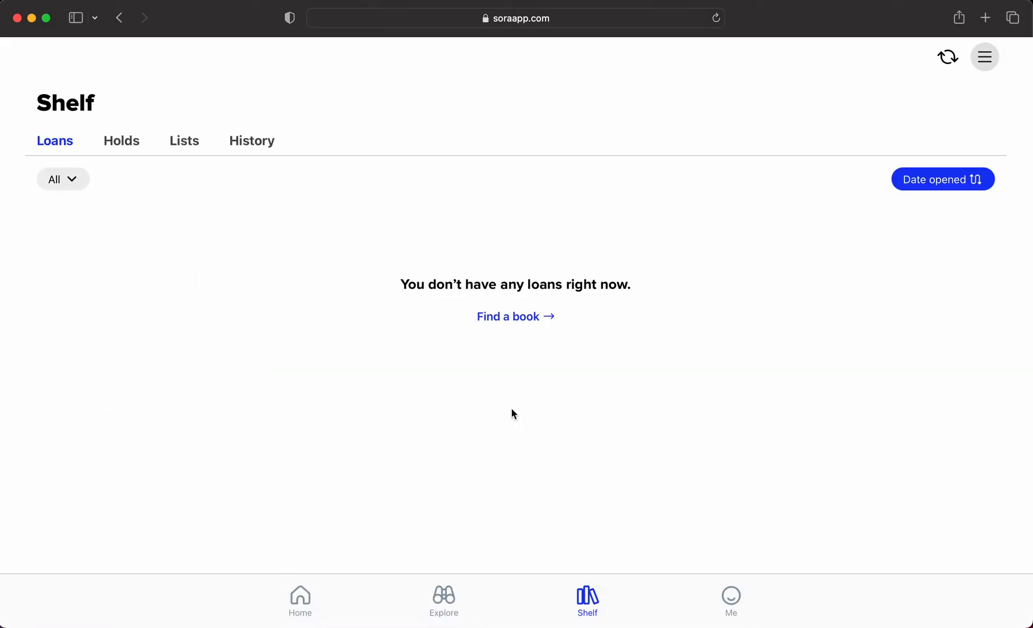
mouse_move(485, 442)
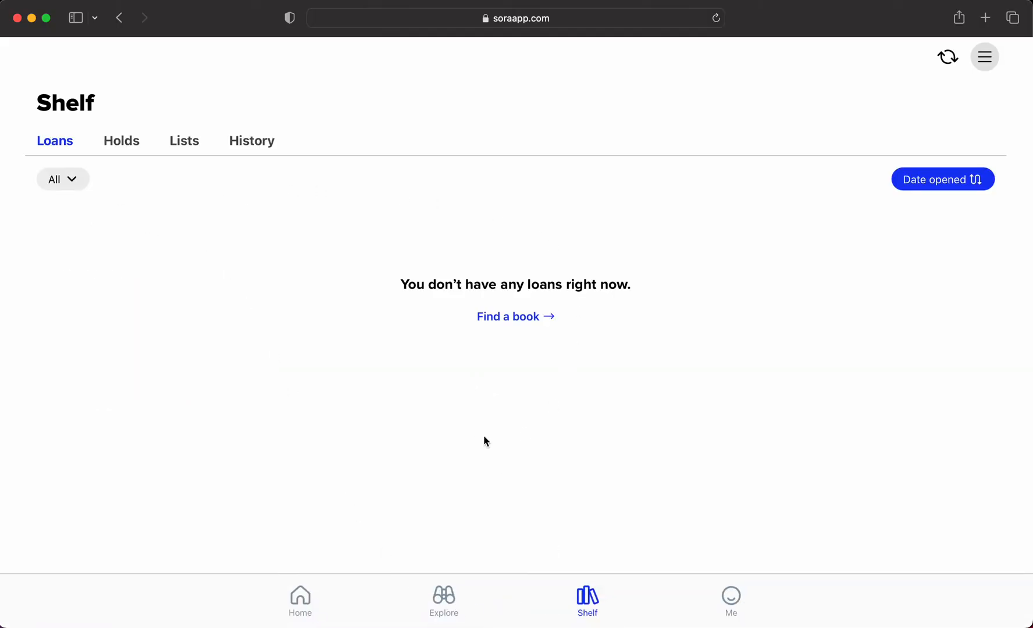
click(121, 141)
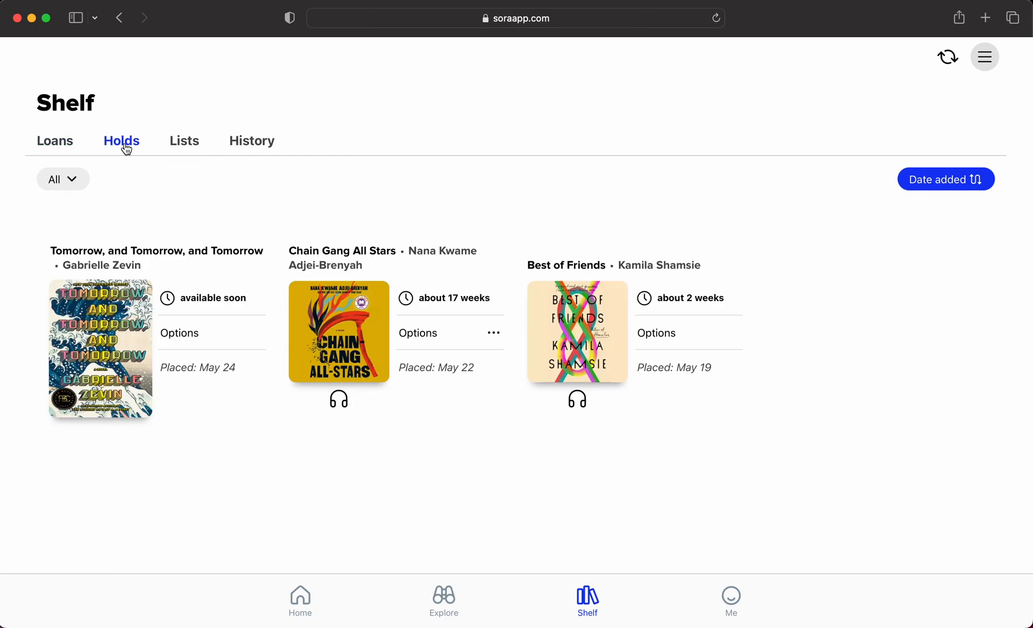
mouse_move(379, 136)
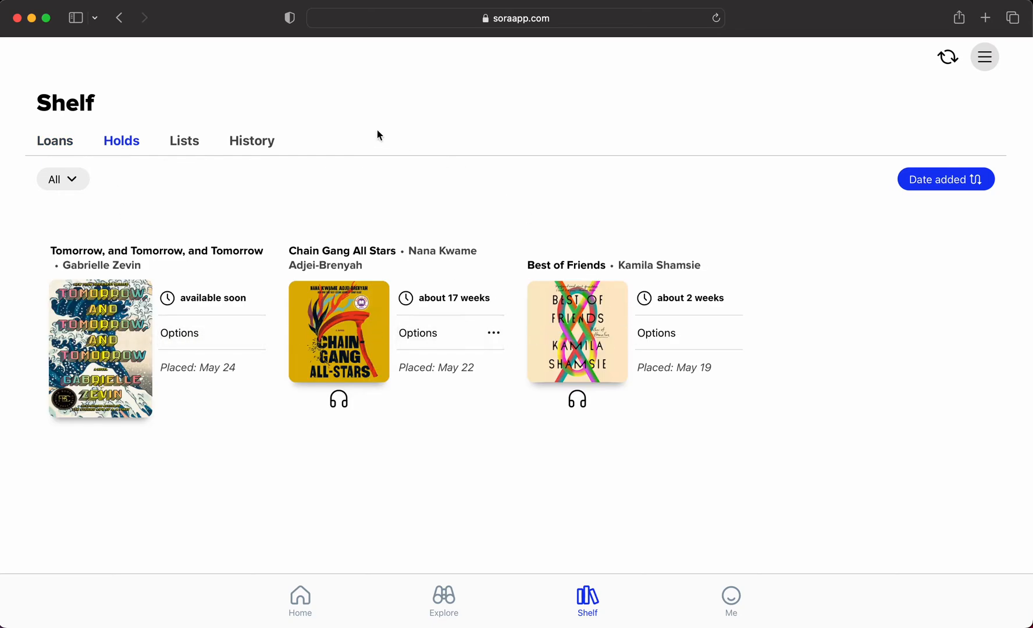
click(183, 140)
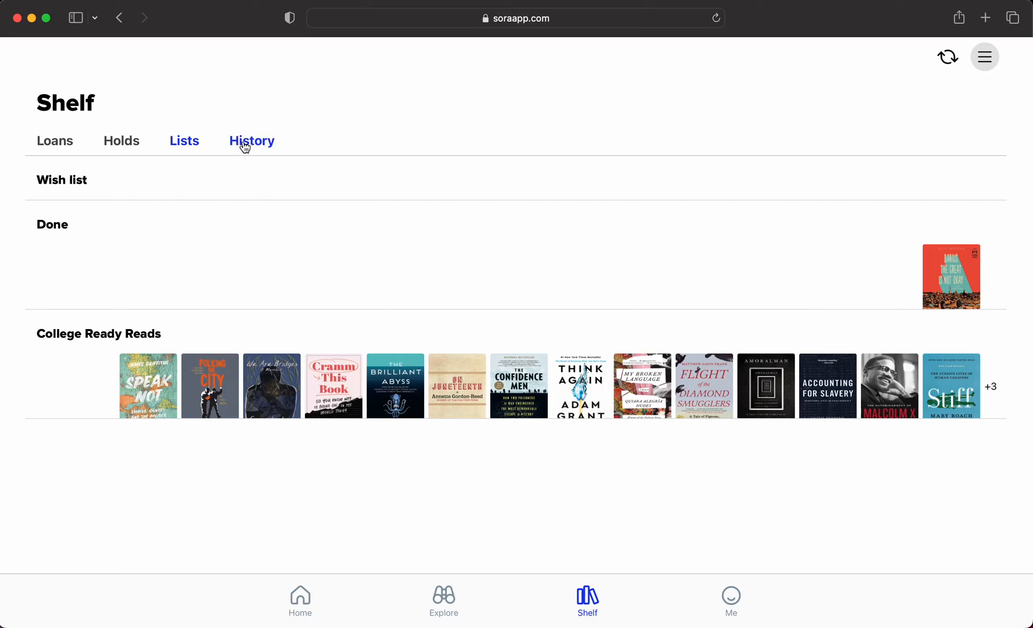
click(251, 141)
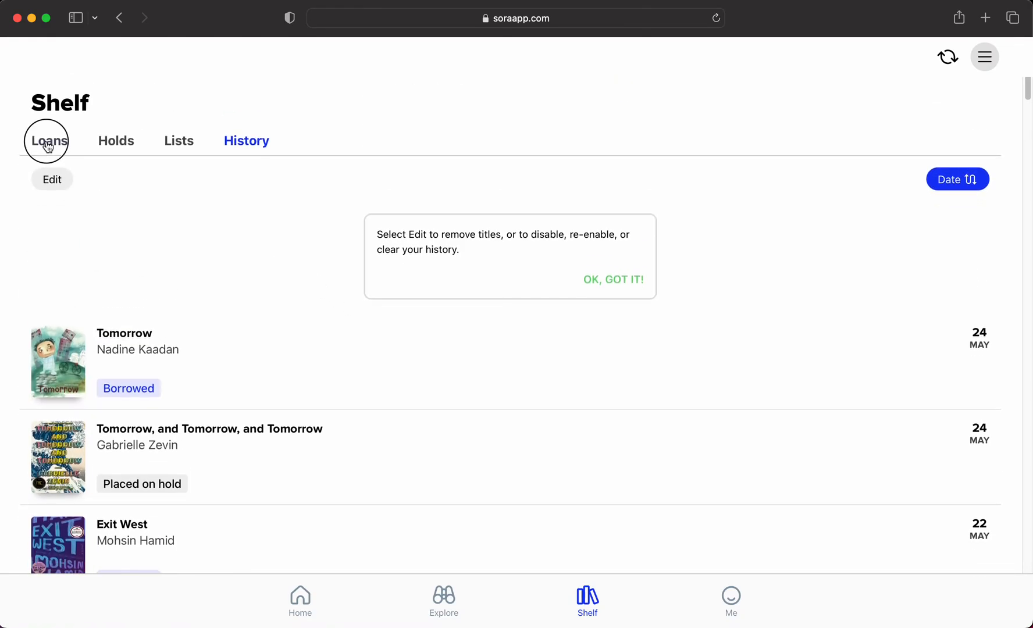
click(55, 141)
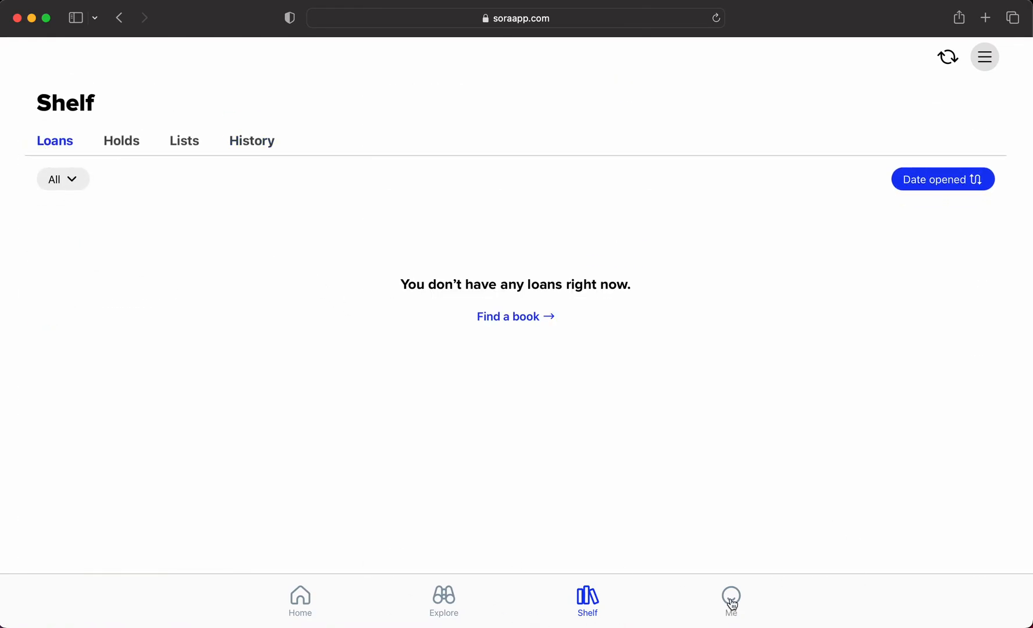
View the Me profile's reading stats and scroll through the achievements (15 of 30 earned).
click(730, 601)
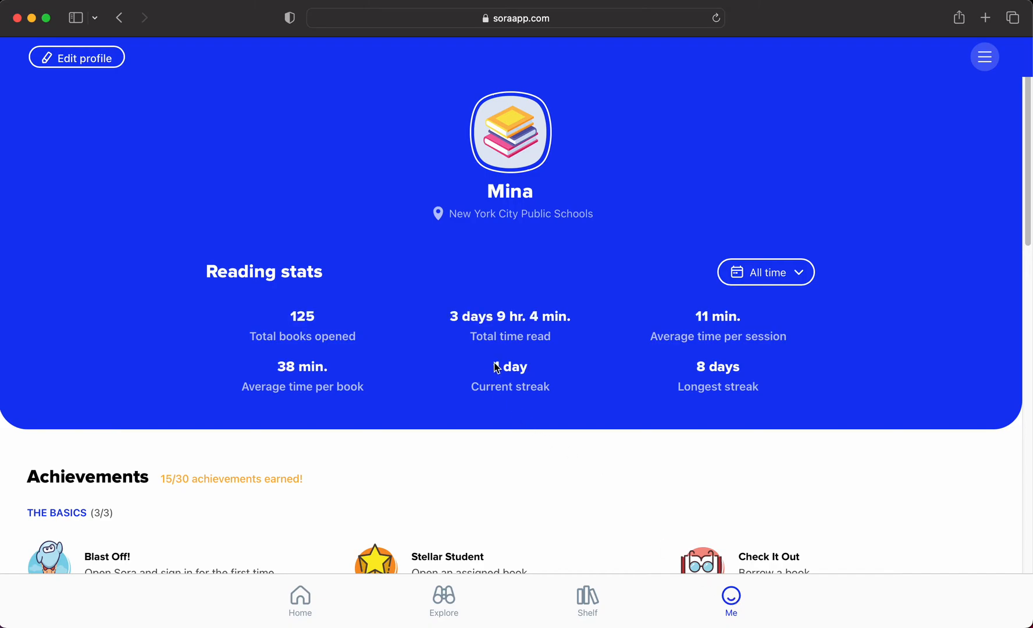
scroll(down, 3)
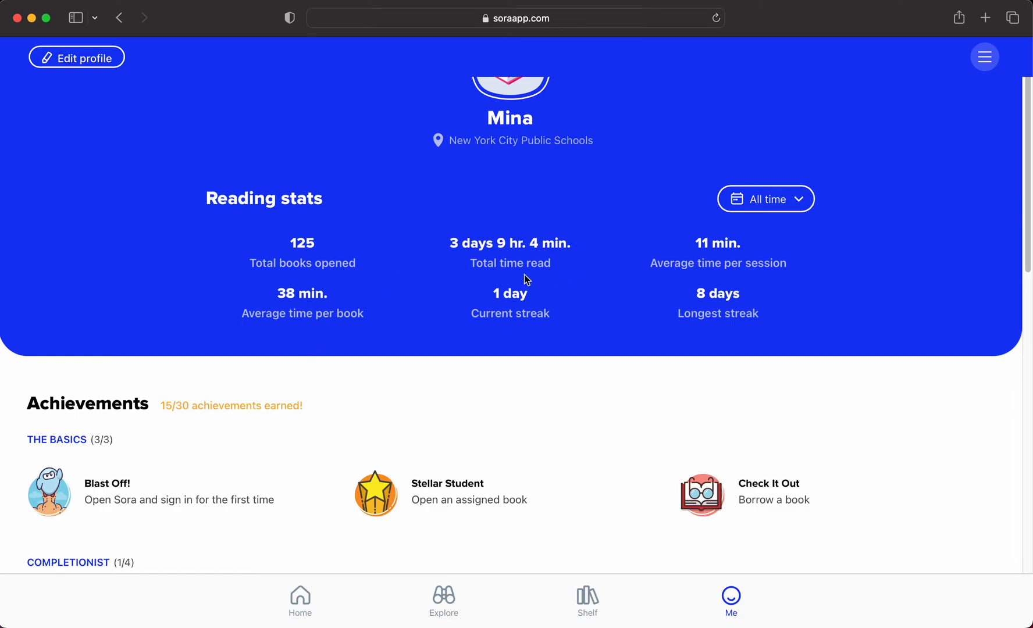
scroll(down, 3)
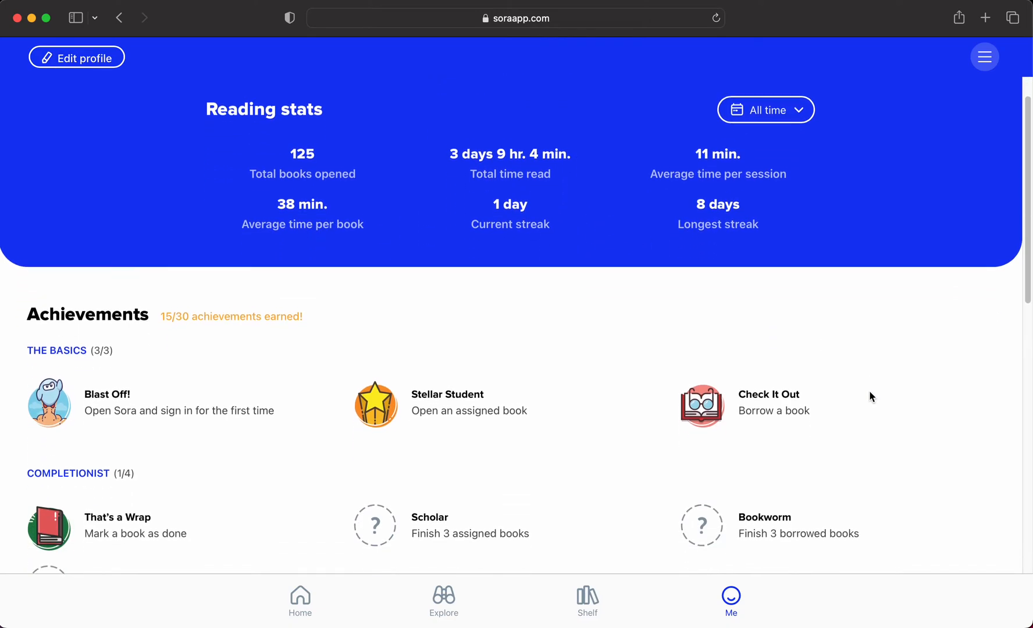
scroll(down, 3)
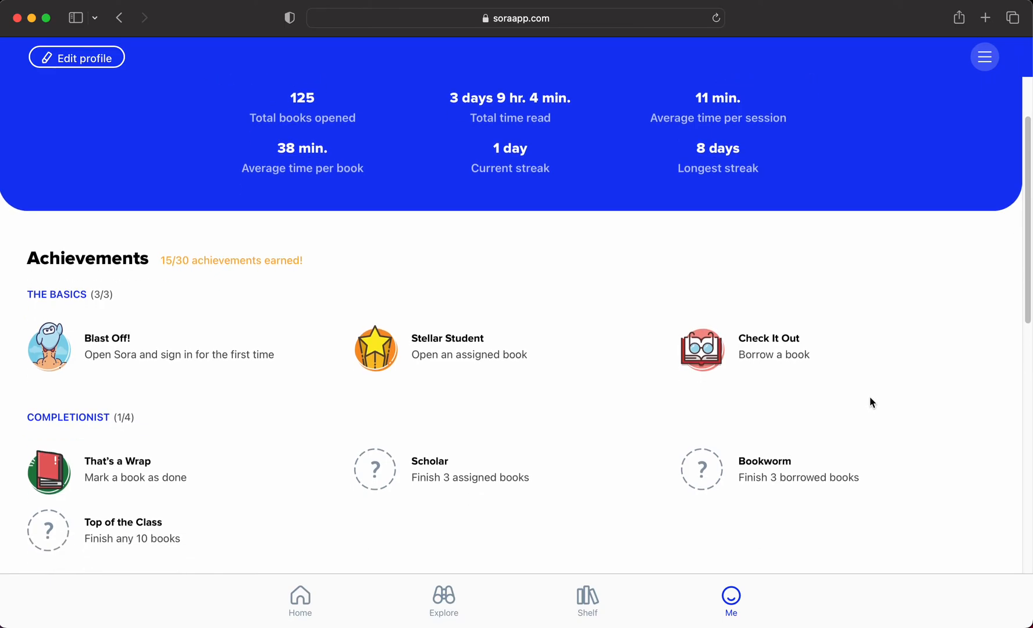
scroll(down, 3)
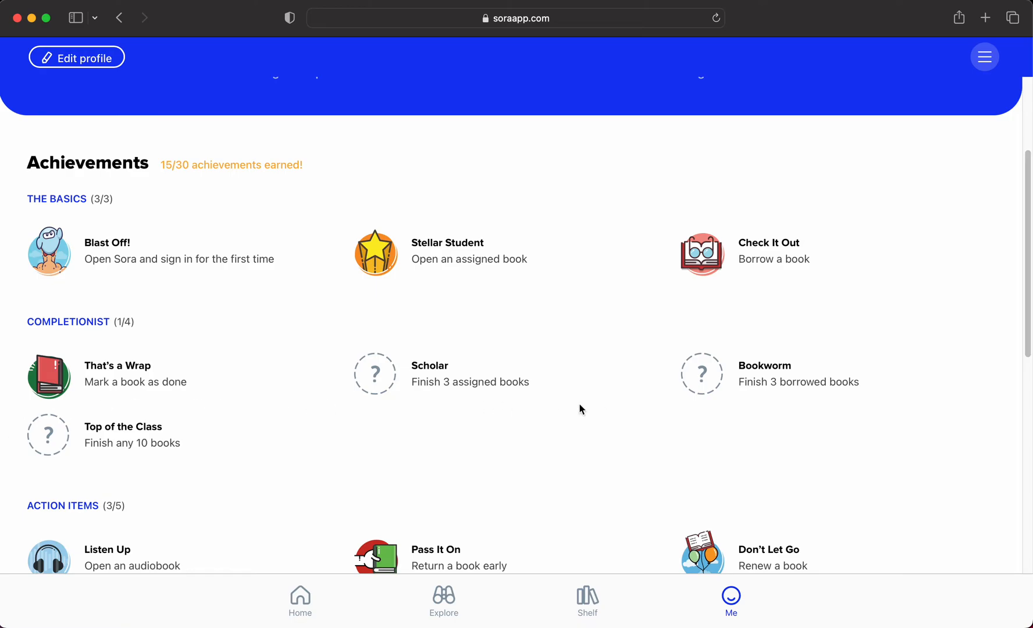
scroll(down, 3)
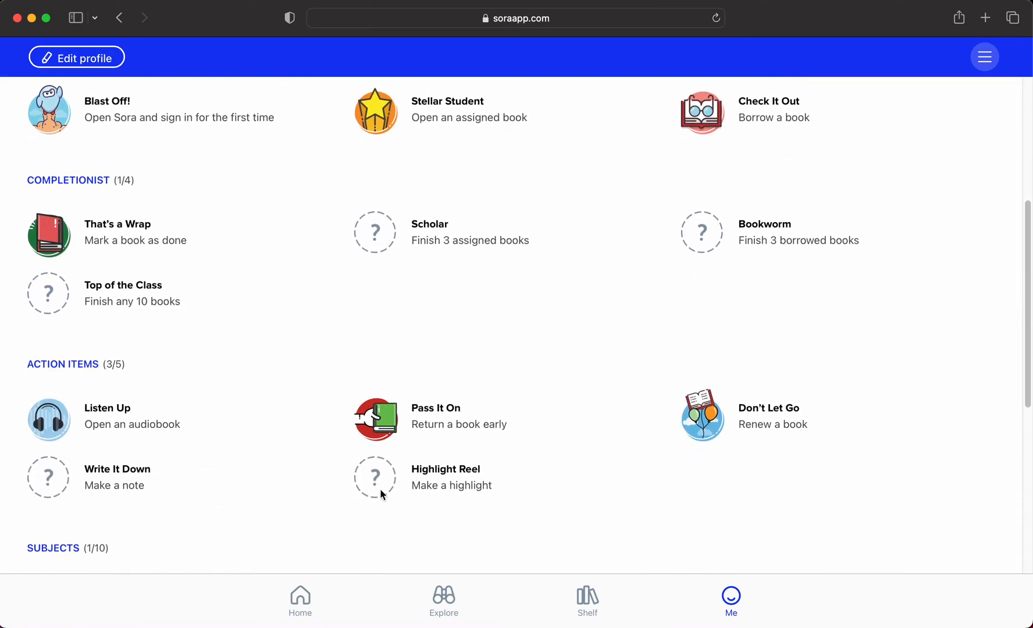
scroll(down, 3)
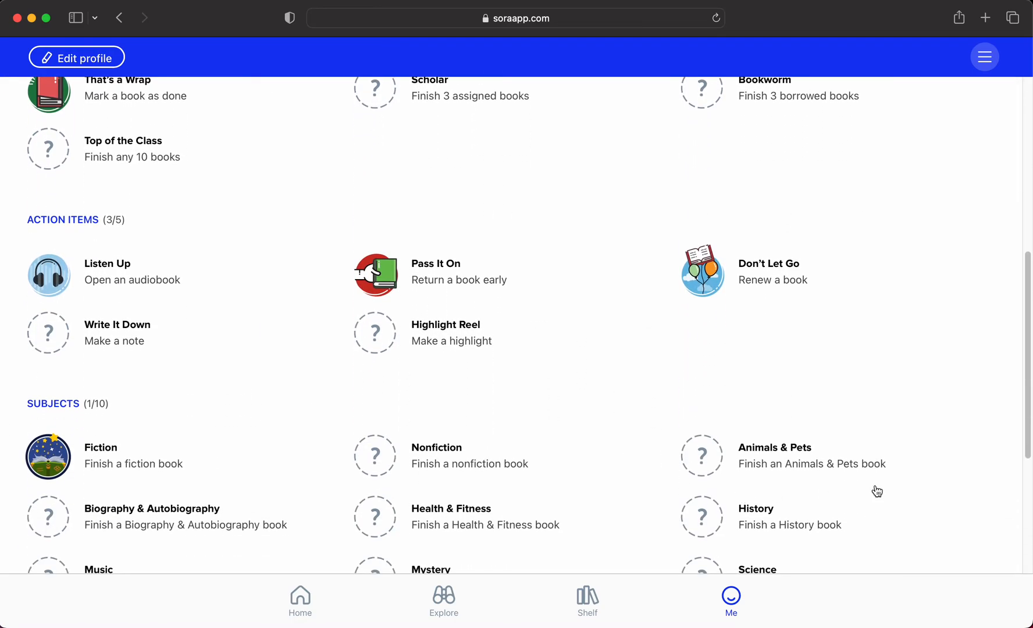
scroll(down, 3)
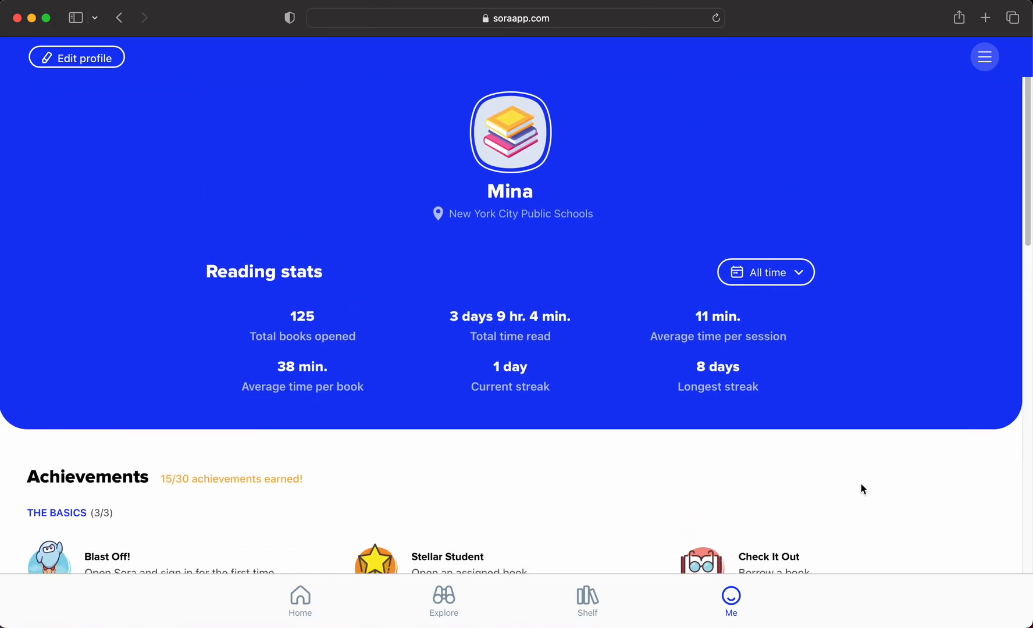
mouse_move(871, 112)
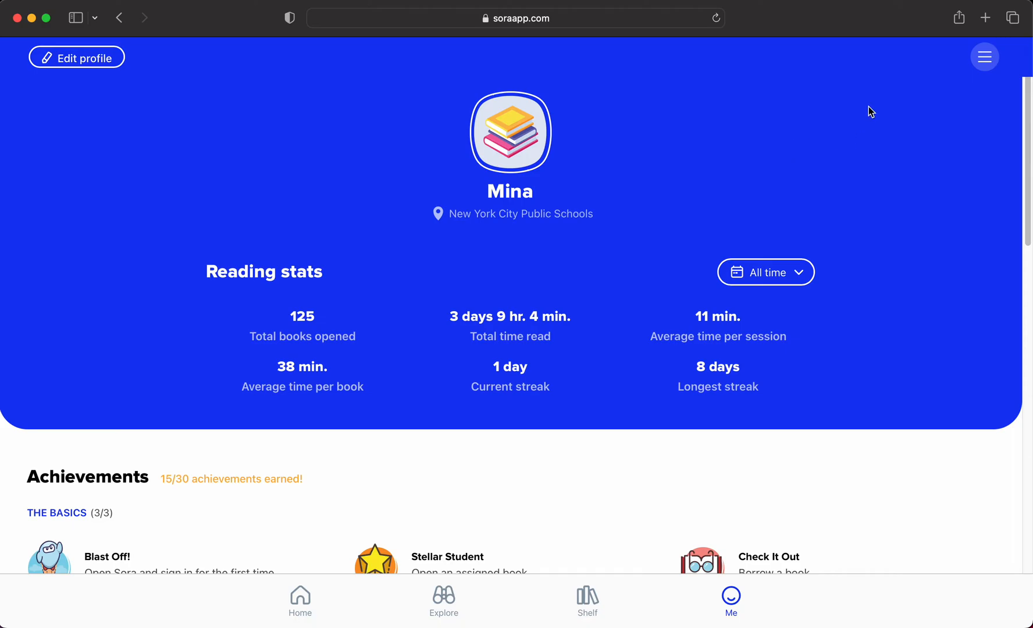
Show the account panel with its five linked libraries, loan and hold counts, and settings.
click(985, 57)
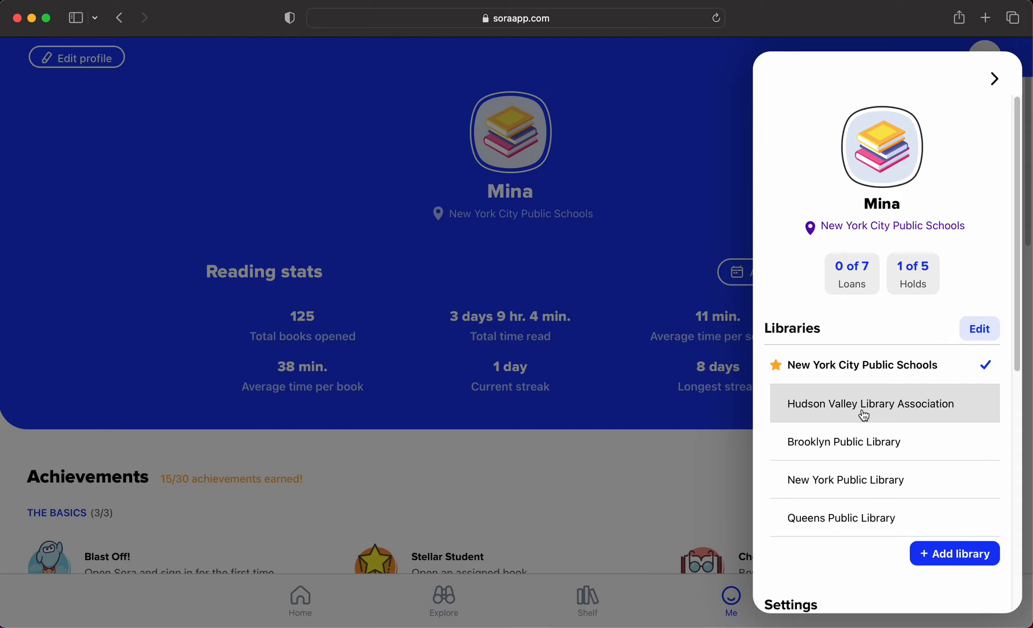
mouse_move(870, 442)
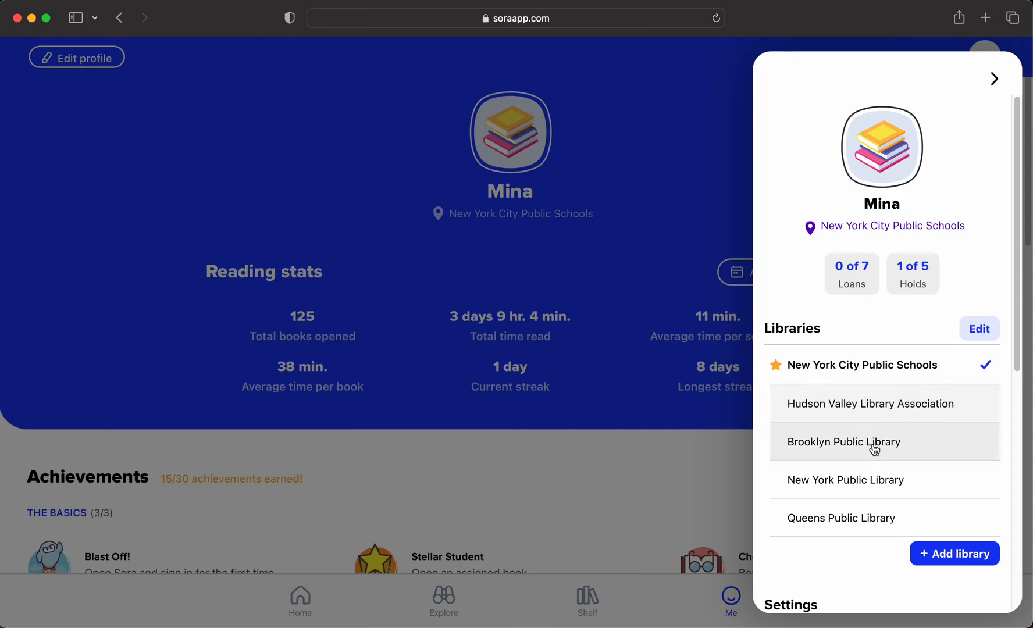
scroll(down, 3)
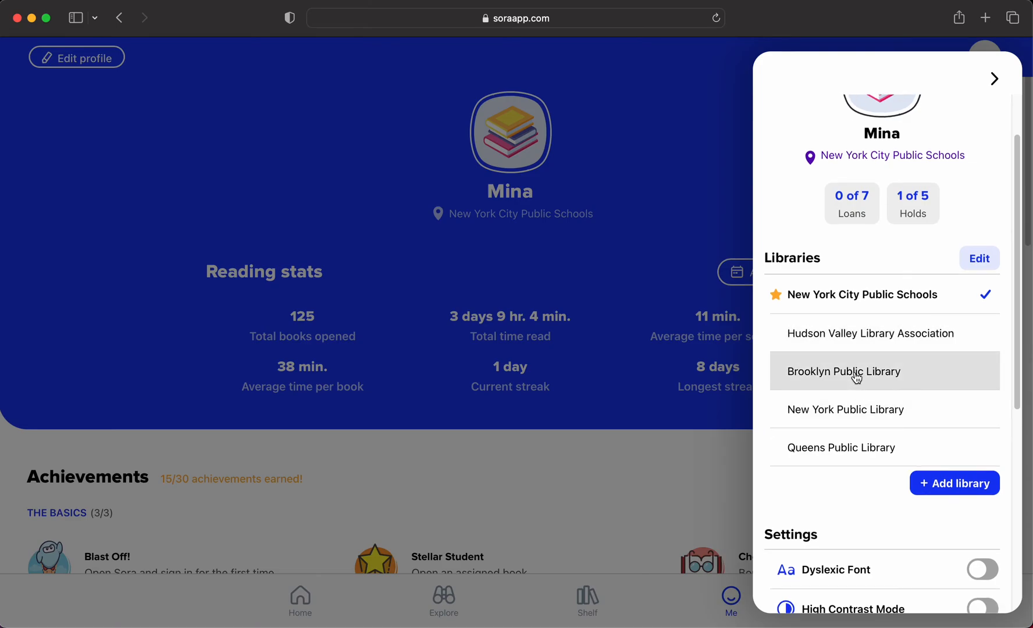
mouse_move(857, 409)
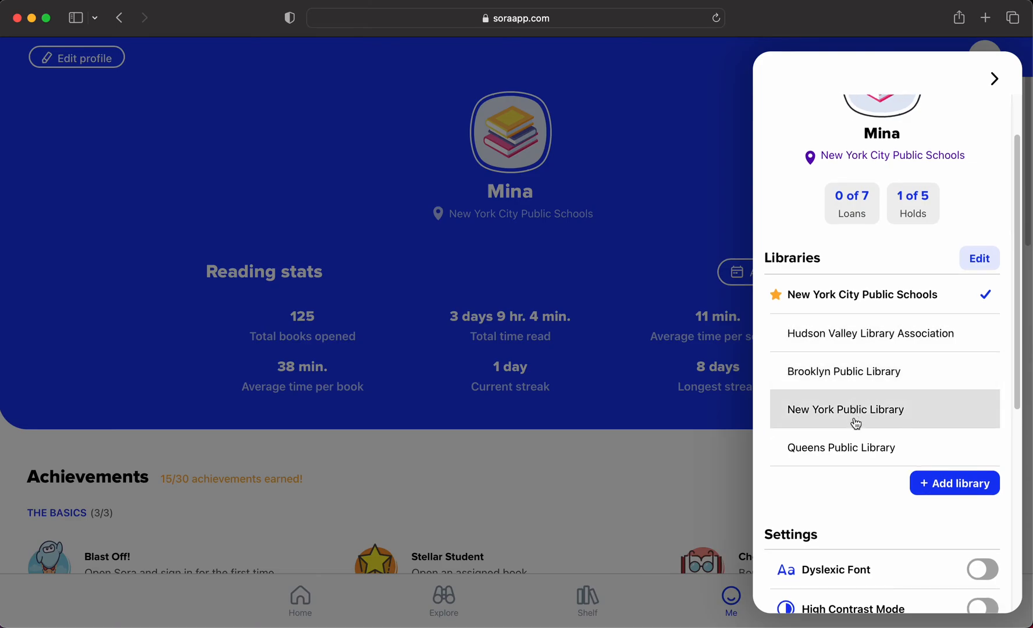
mouse_move(859, 457)
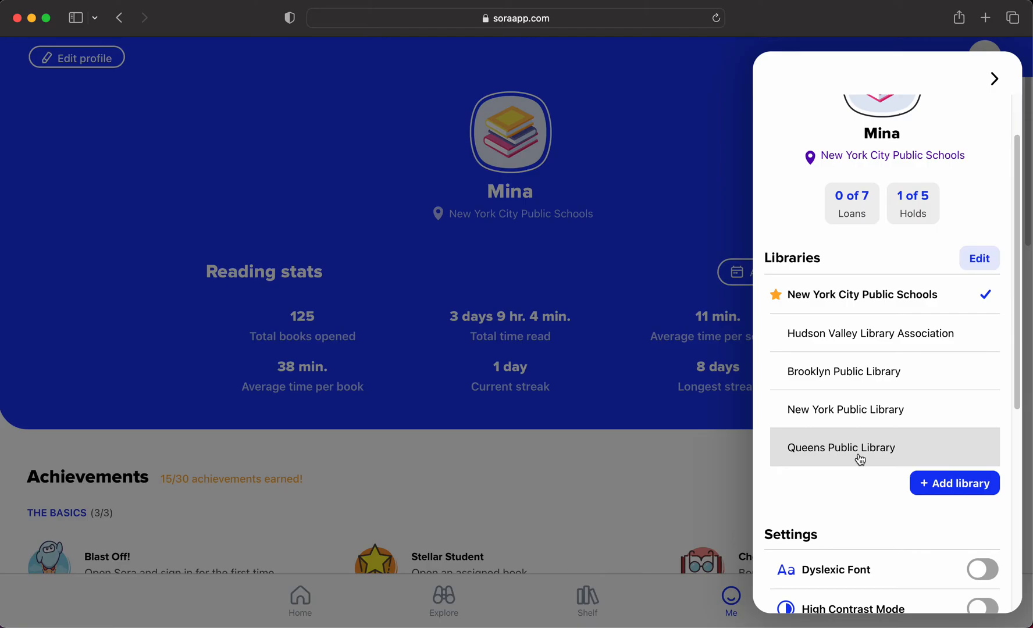
mouse_move(859, 465)
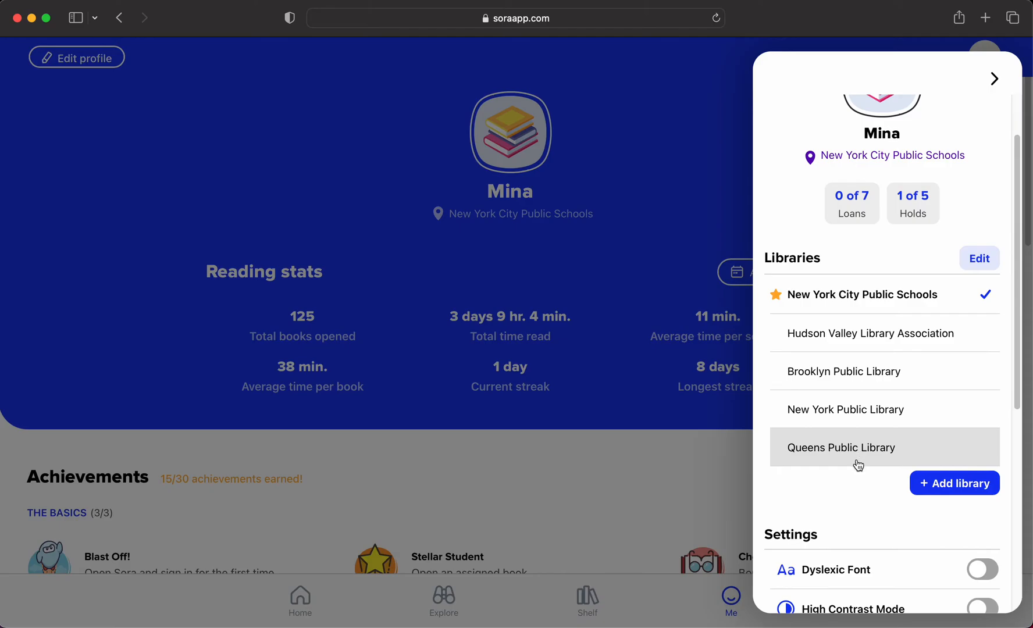
Search 'brookl' and add Brooklyn Public Library from the matches.
click(954, 483)
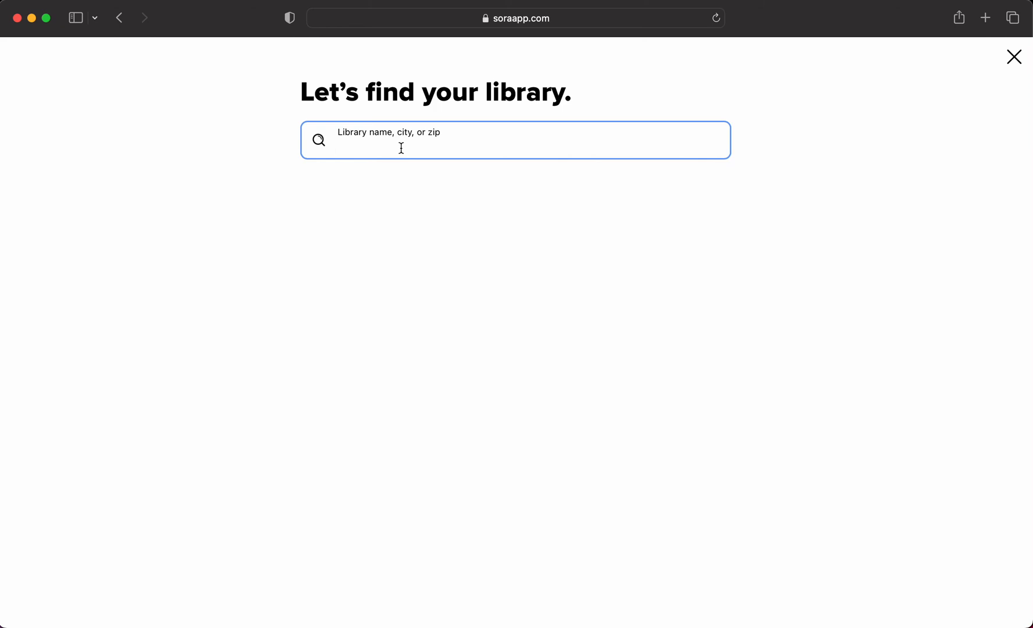
text(brooklyn)
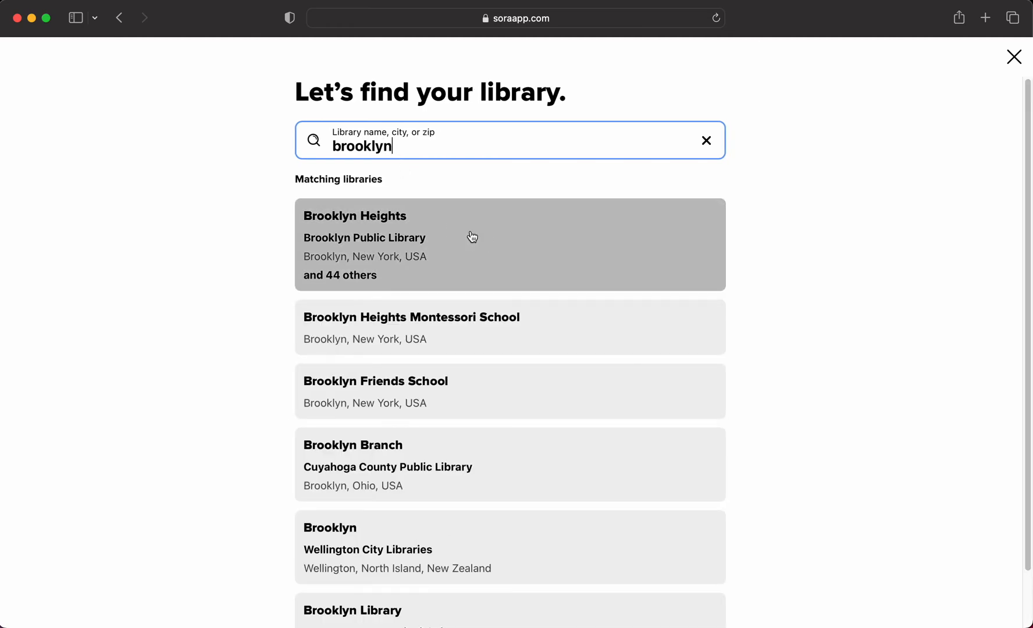
click(472, 238)
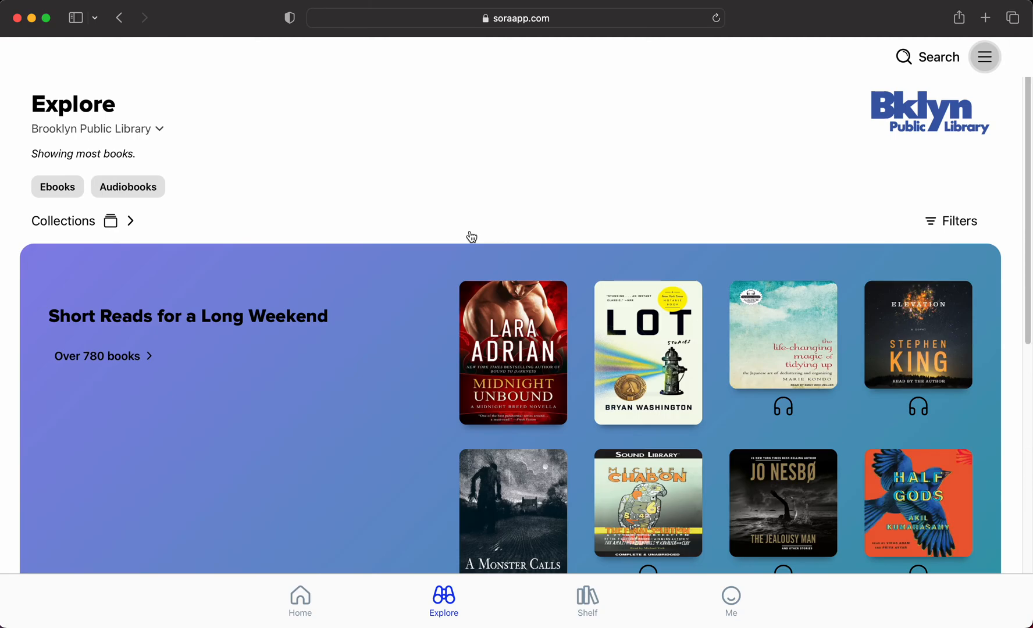
Open the details of Lot by Bryan Washington from Short Reads for a Long Weekend.
scroll(down, 3)
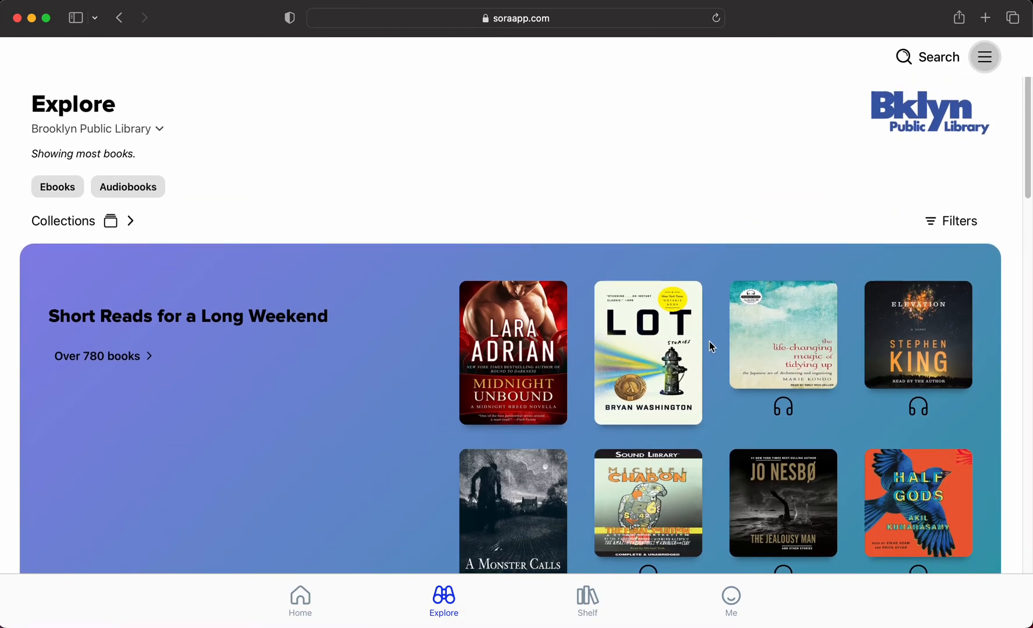
click(647, 353)
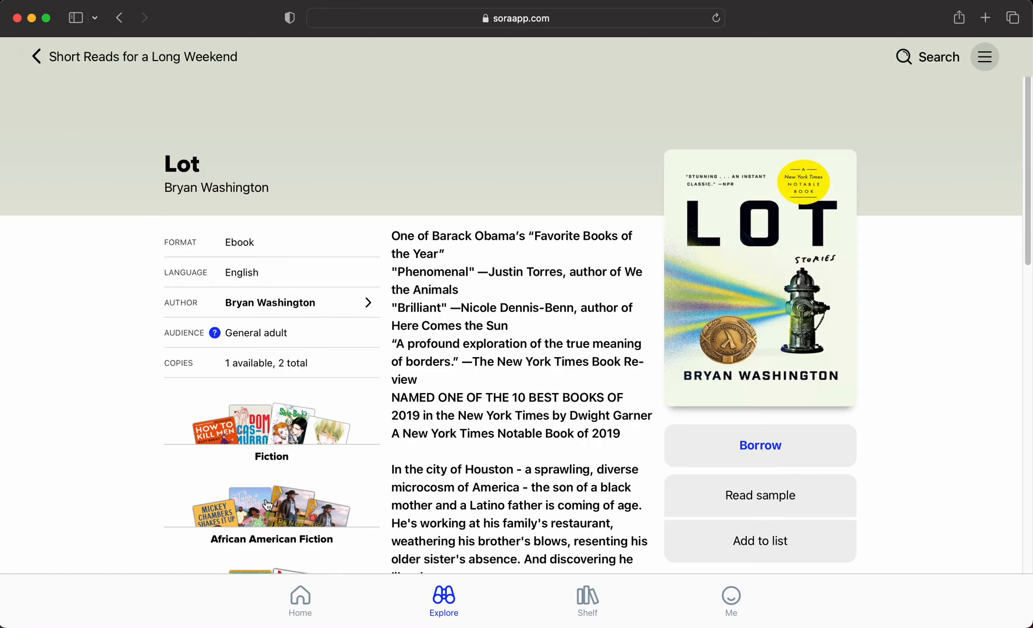
Return to Explore and switch the library to New York City Public Schools.
click(36, 57)
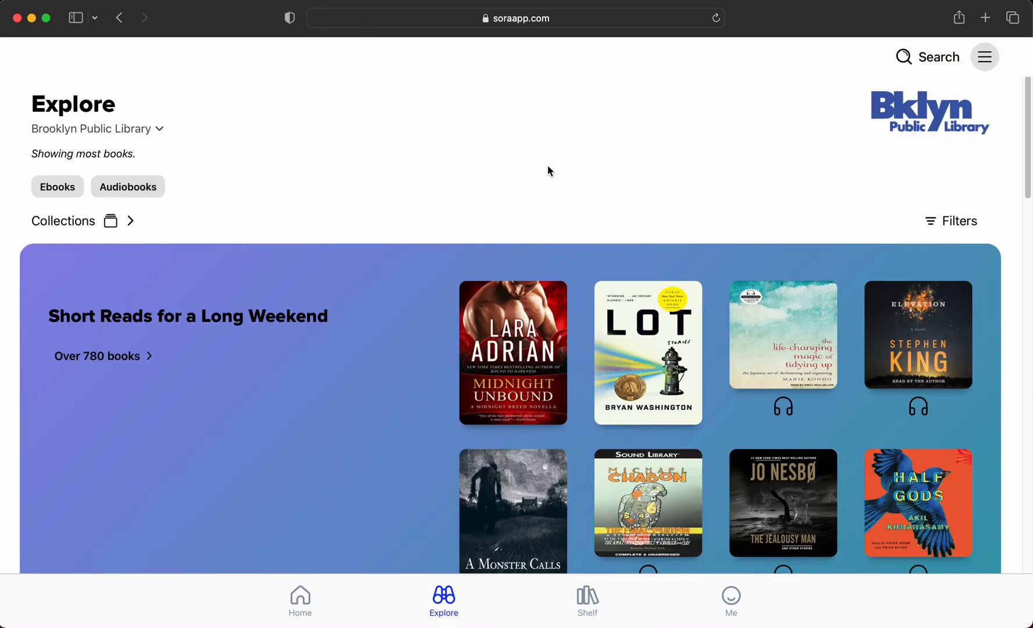
click(984, 57)
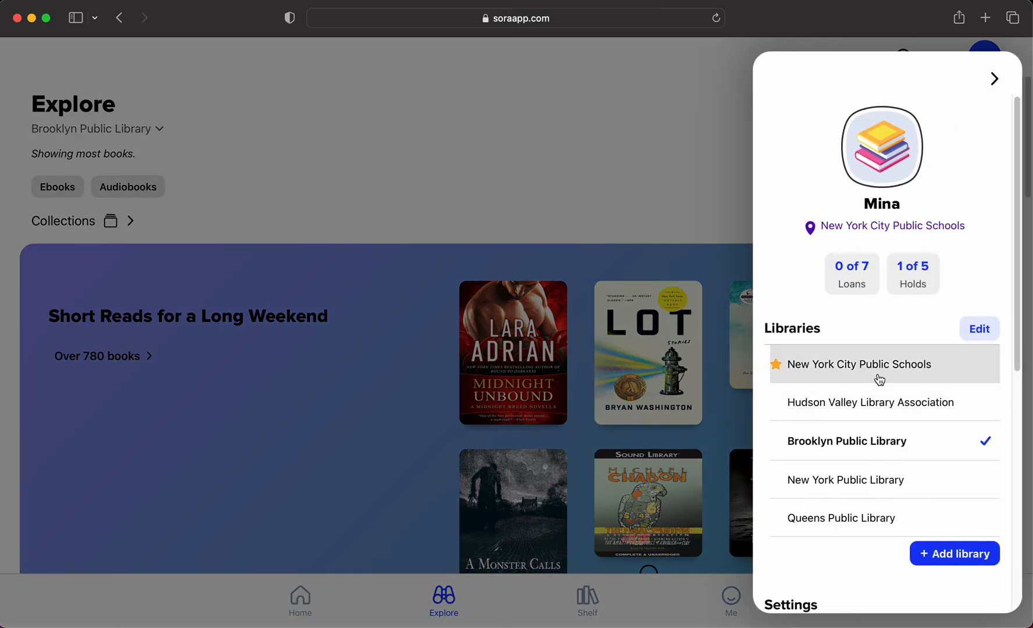
click(861, 365)
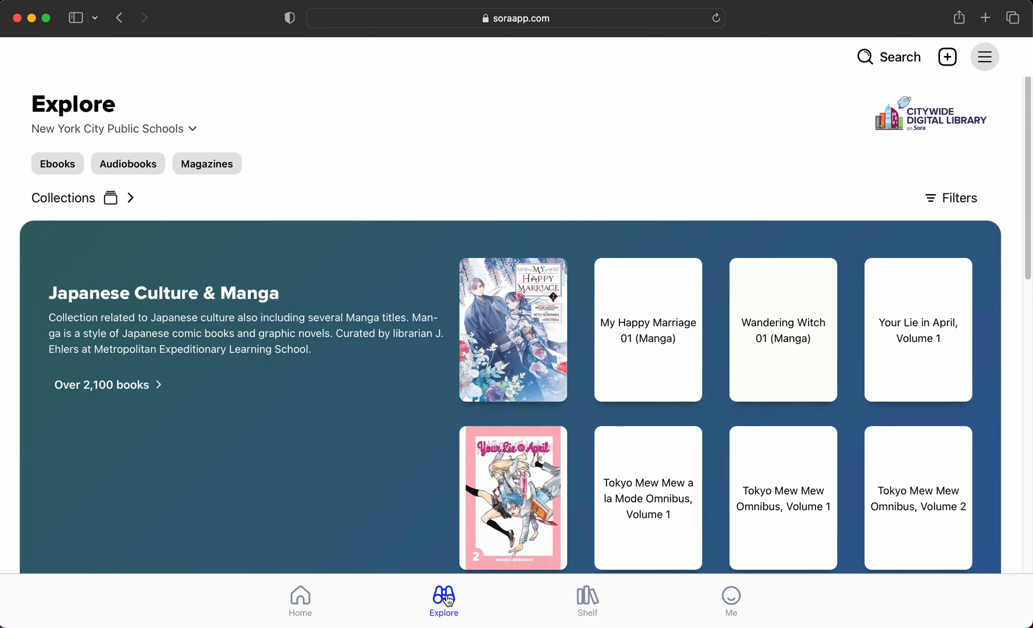
click(889, 57)
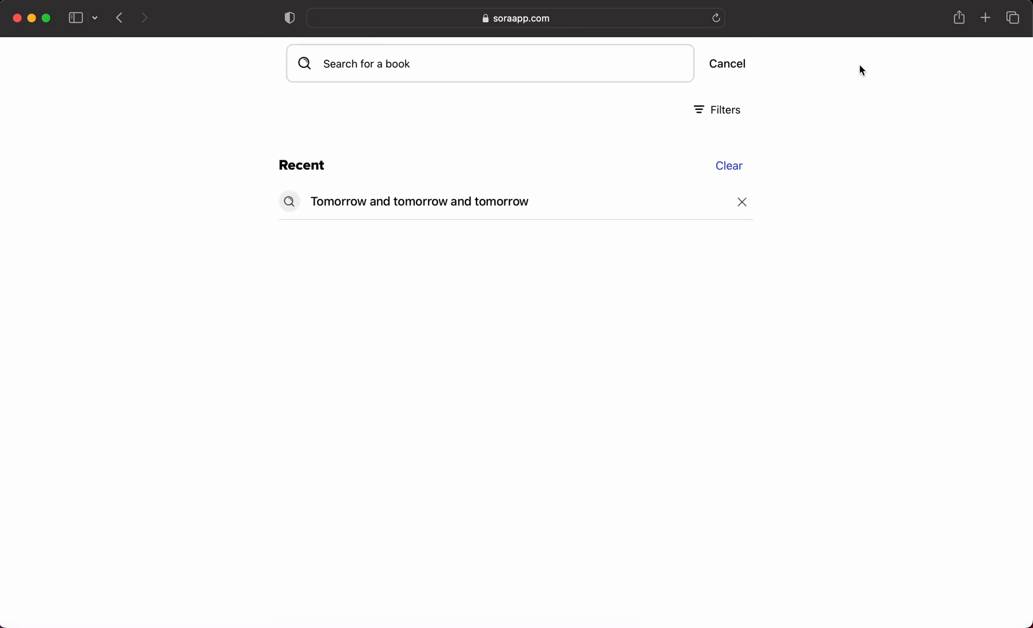
text(sh)
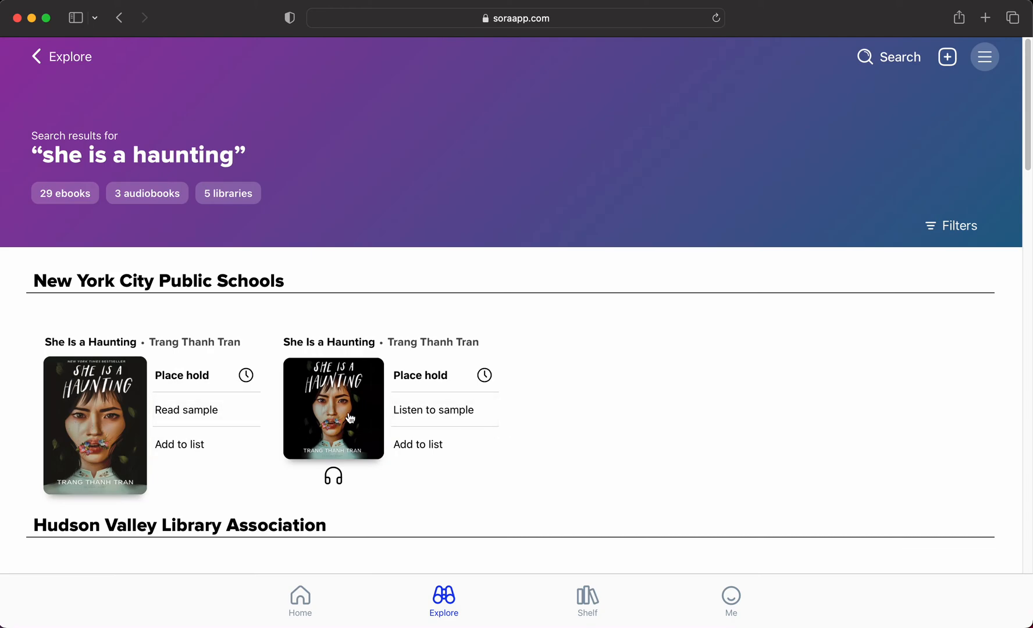
scroll(down, 3)
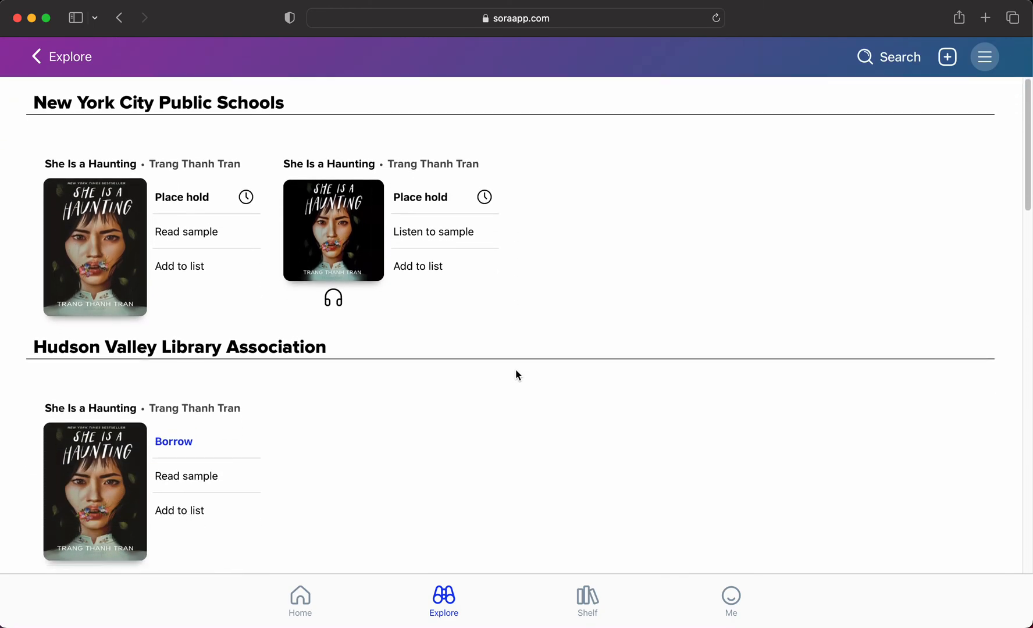
scroll(down, 3)
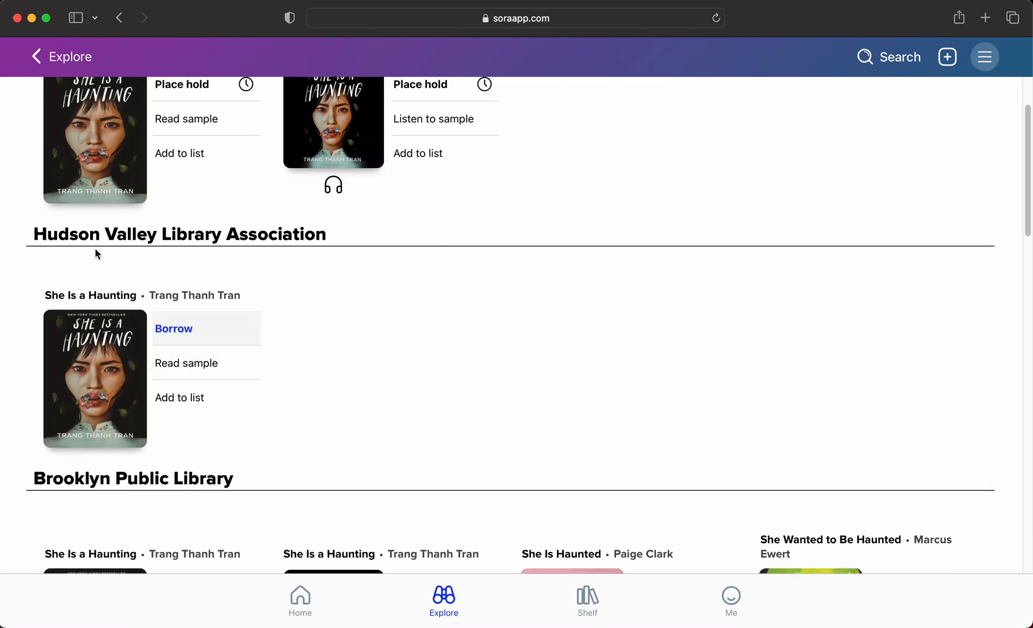
scroll(down, 3)
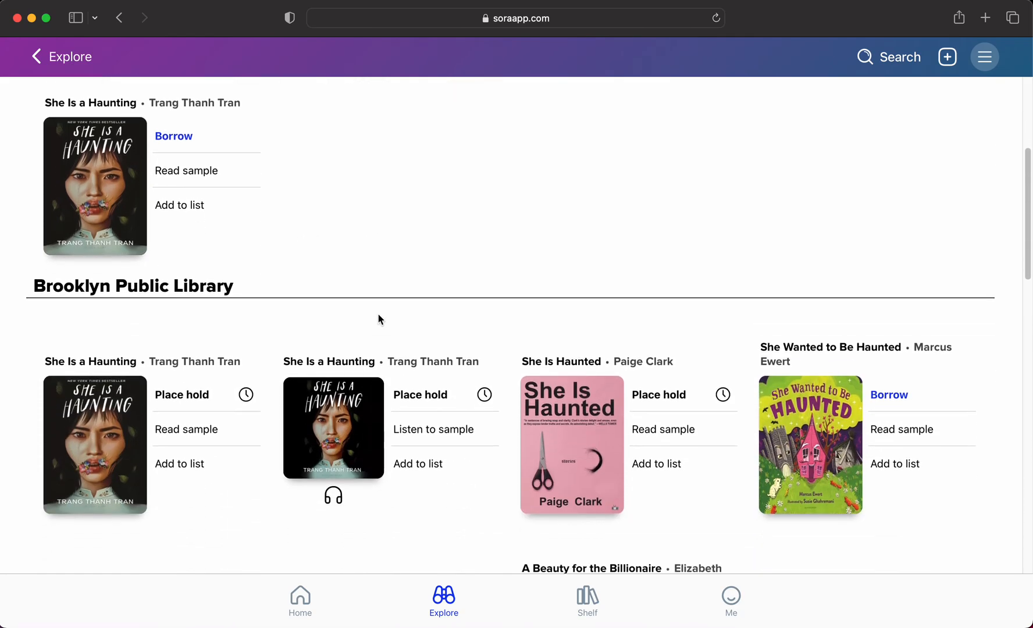
scroll(down, 3)
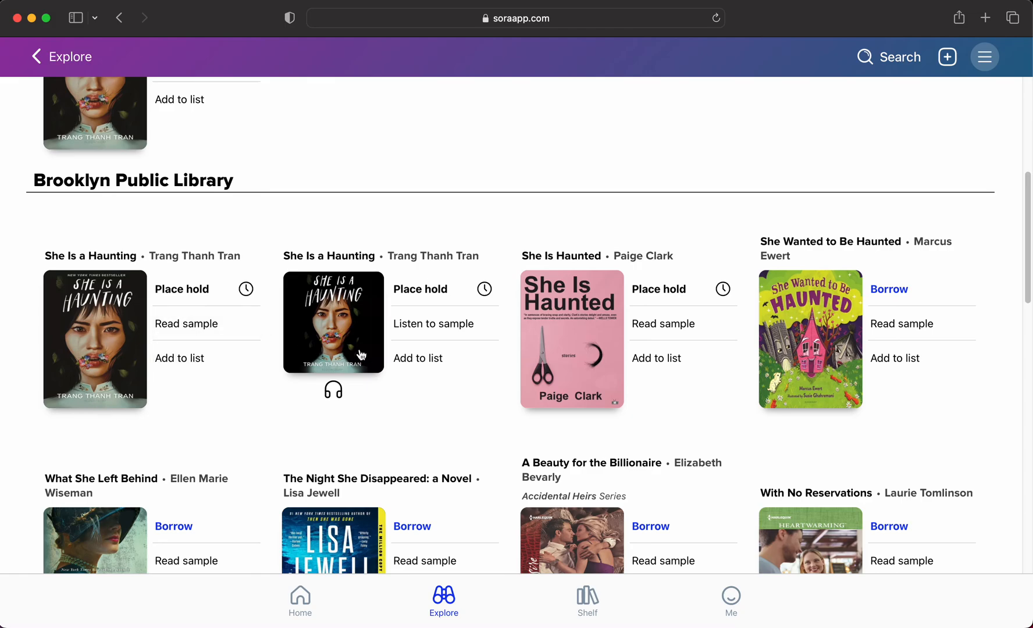
scroll(down, 3)
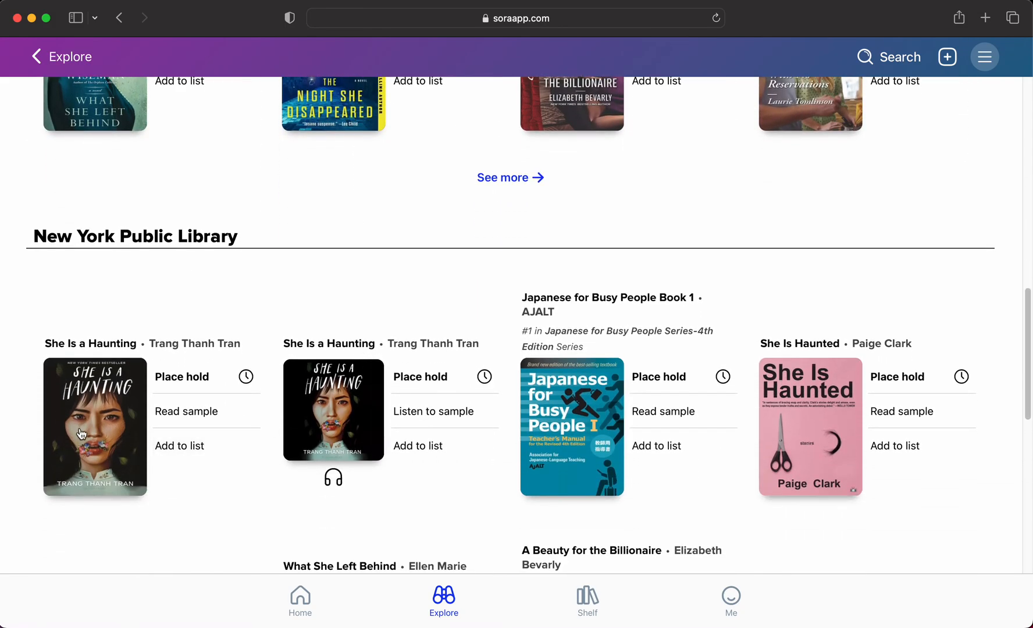
scroll(down, 3)
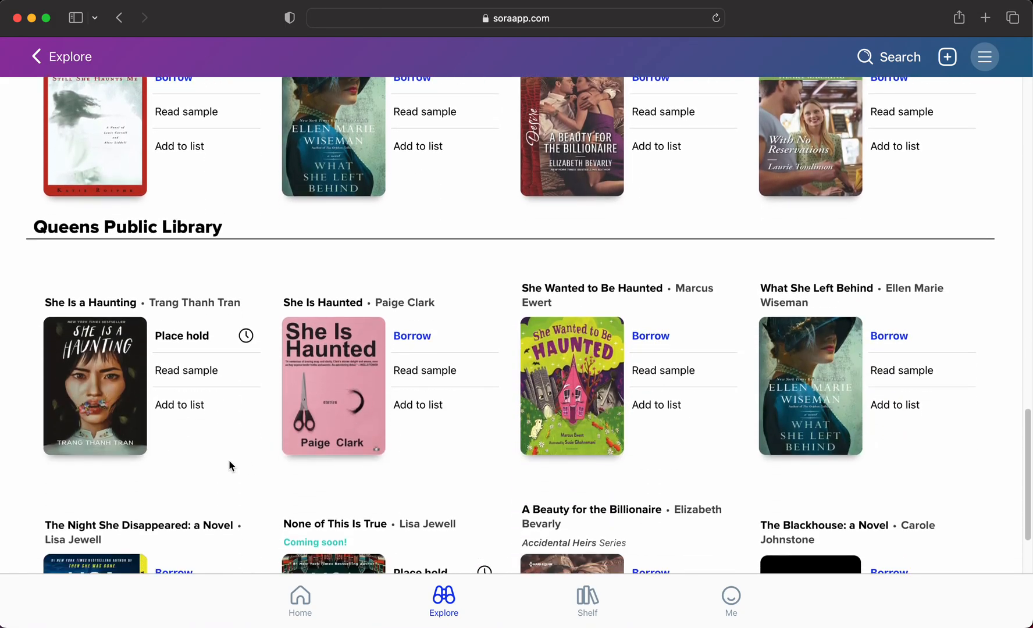
scroll(down, 3)
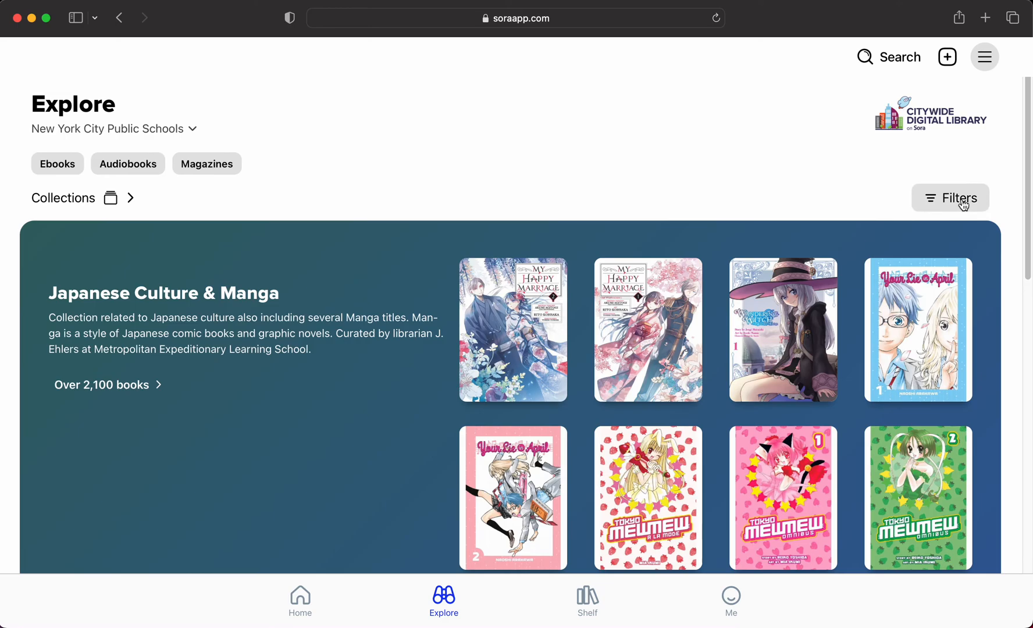
click(951, 198)
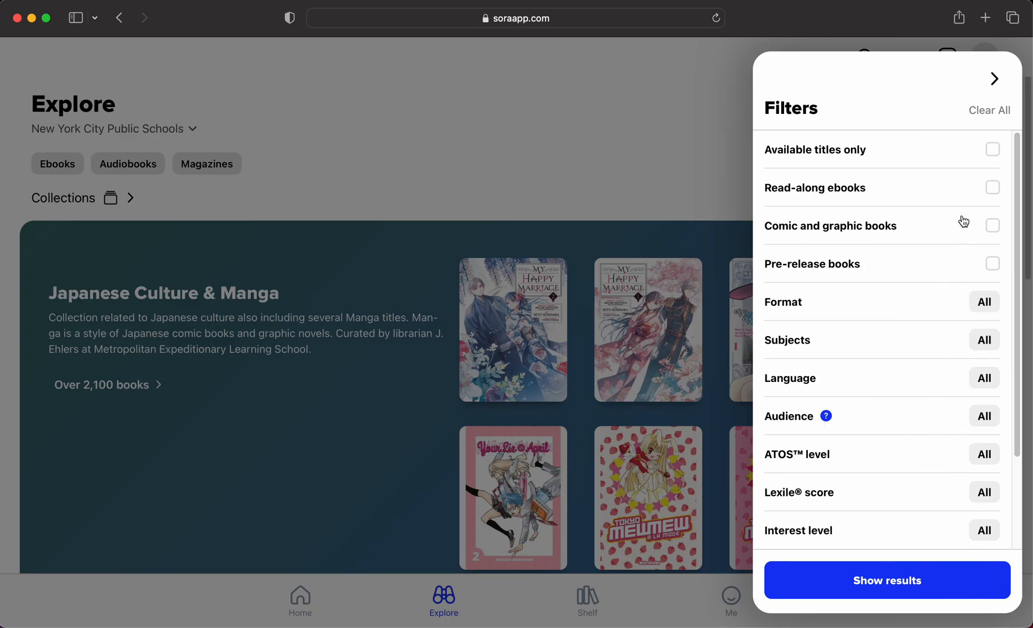
mouse_move(896, 311)
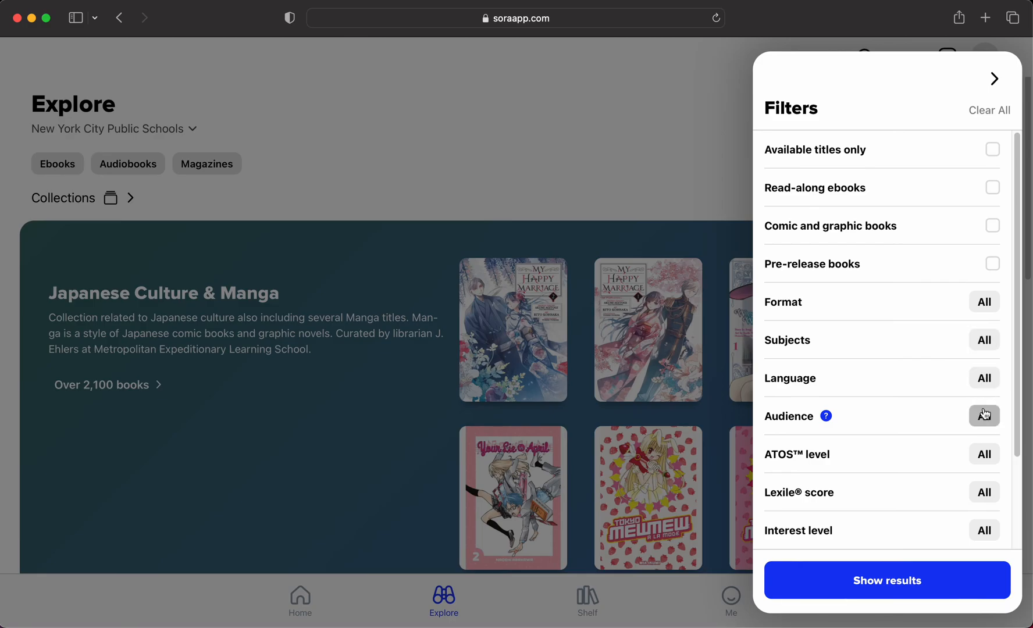
click(985, 416)
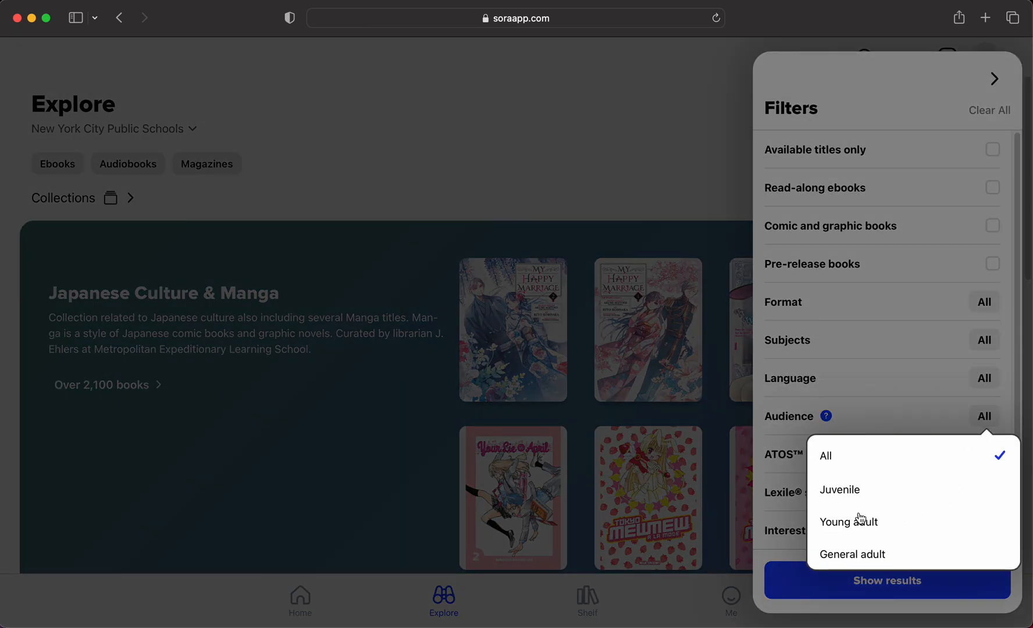
mouse_move(859, 563)
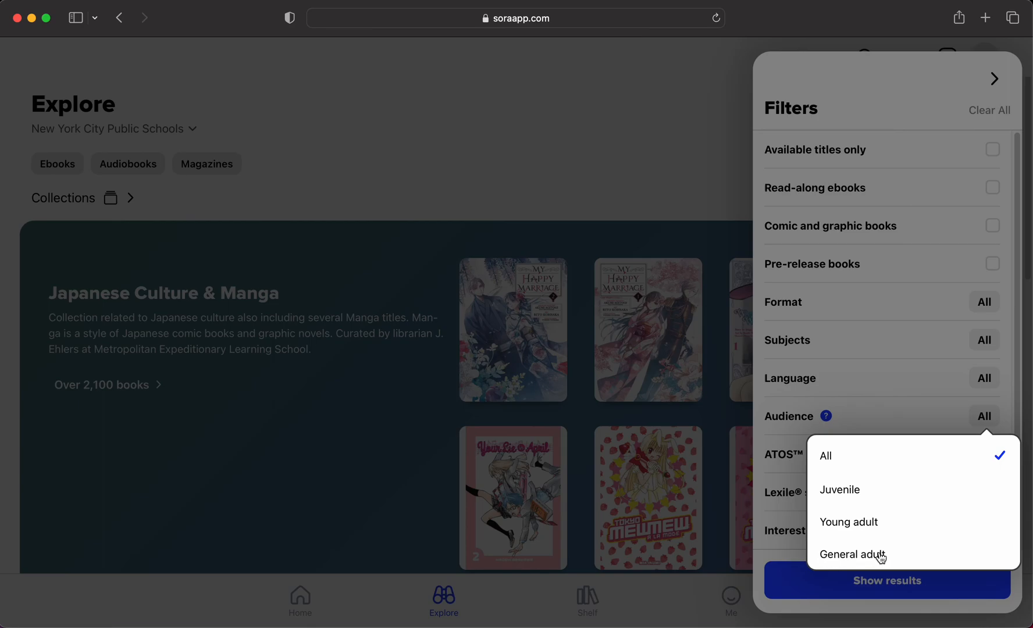
mouse_move(878, 558)
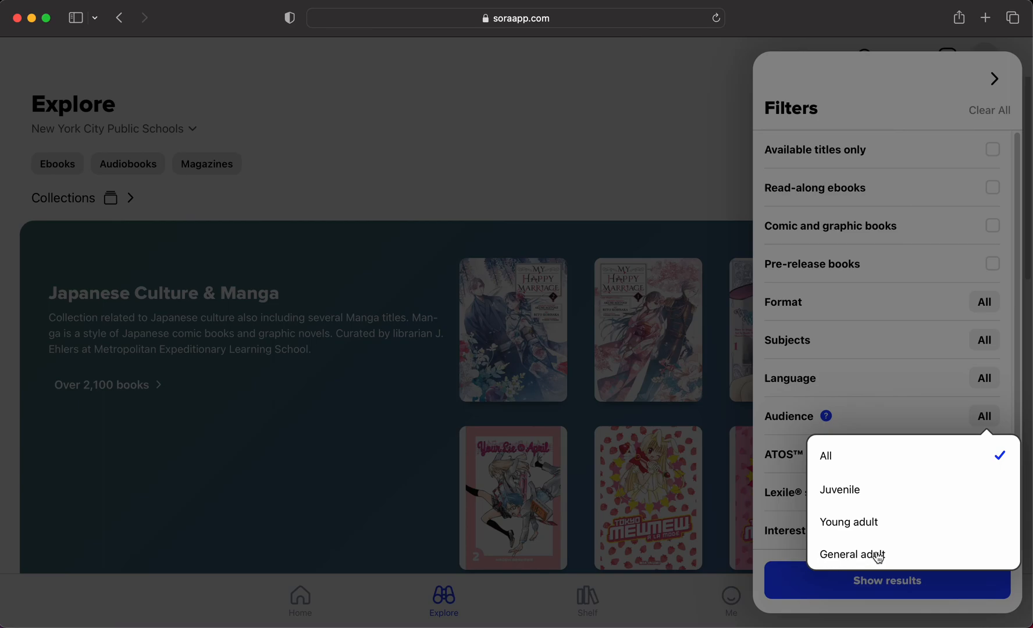
mouse_move(888, 533)
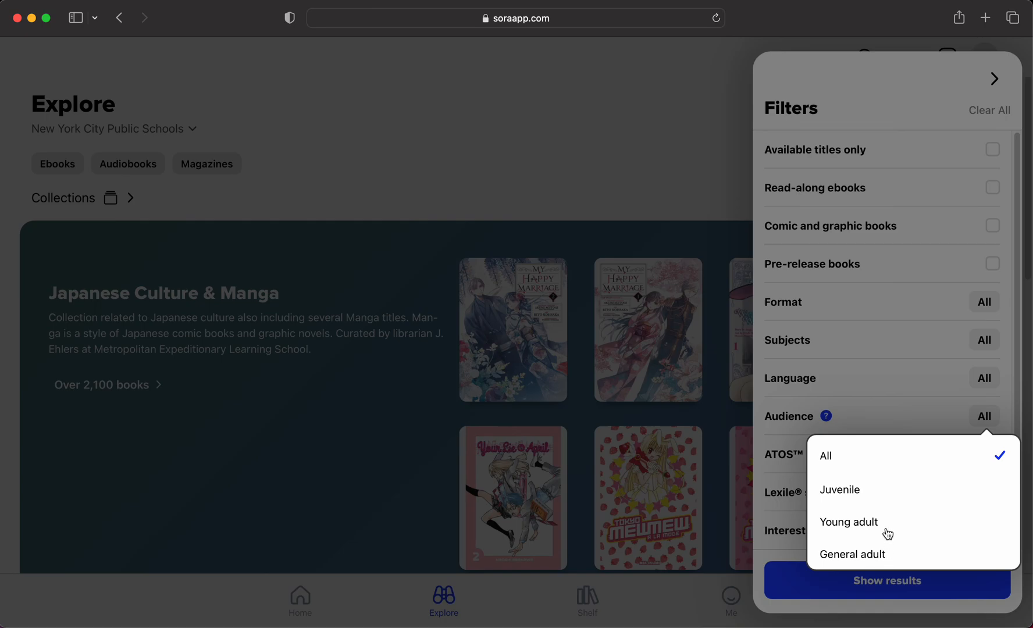
mouse_move(855, 532)
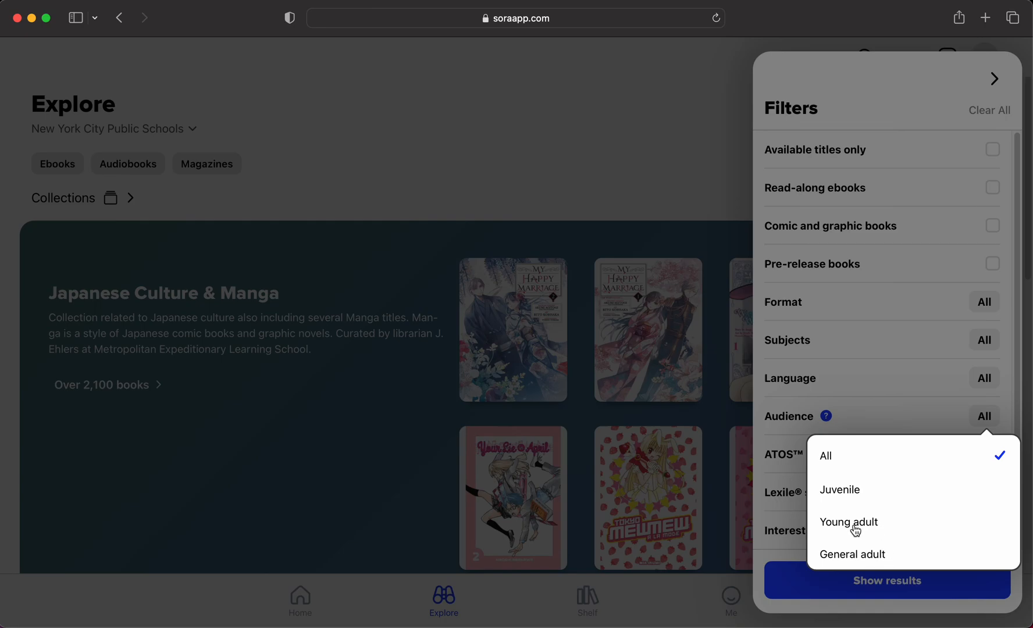
mouse_move(658, 312)
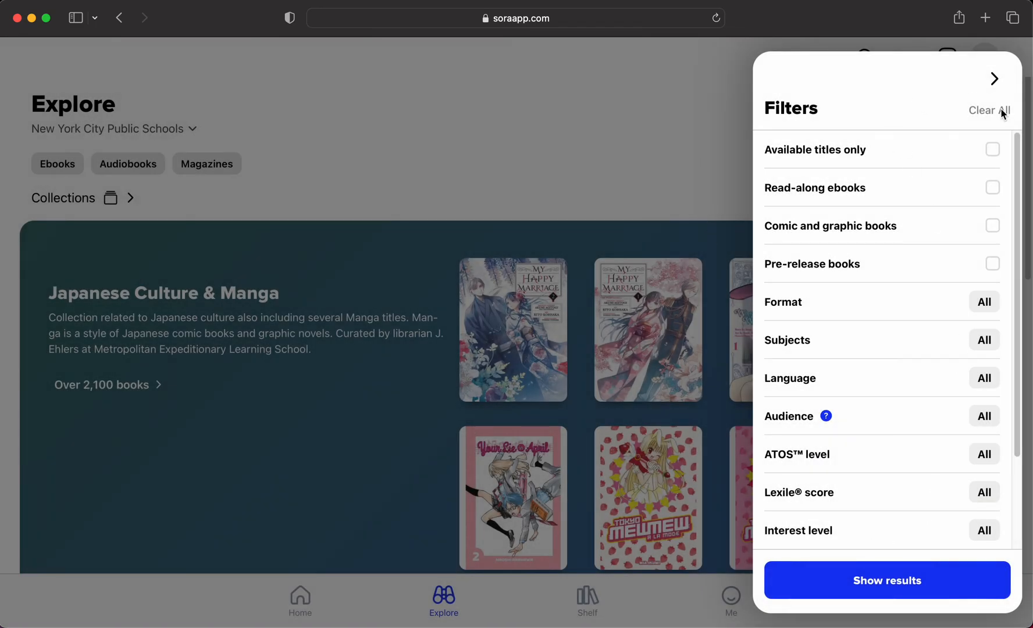
click(995, 78)
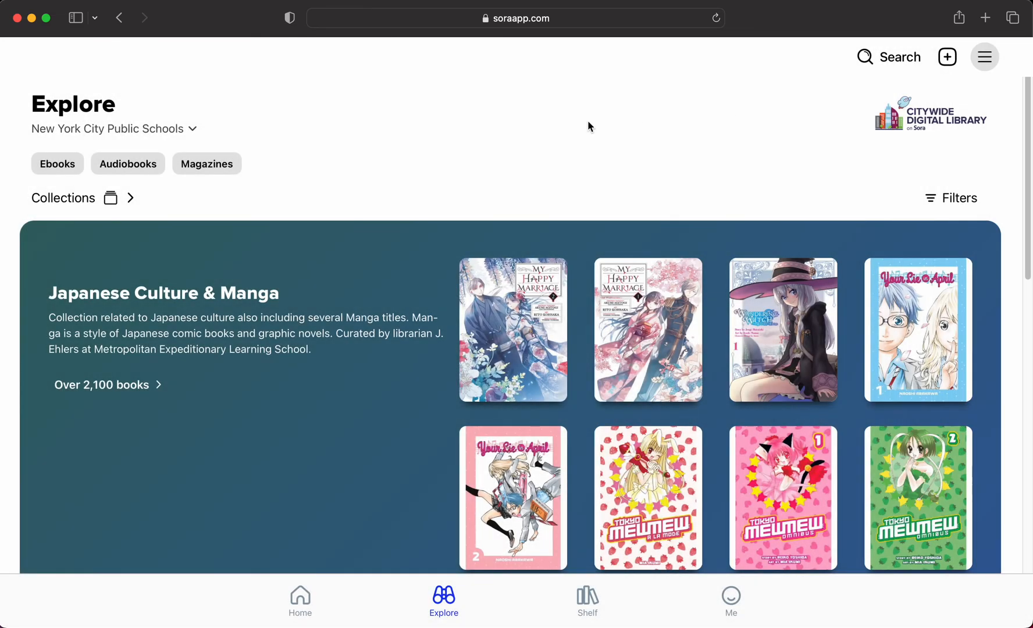
mouse_move(739, 150)
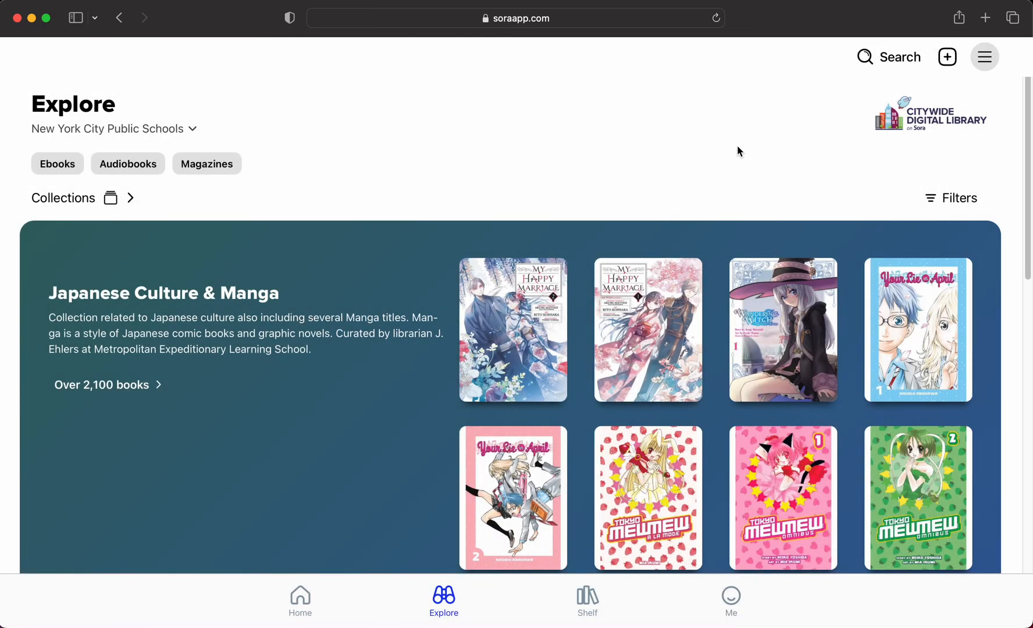